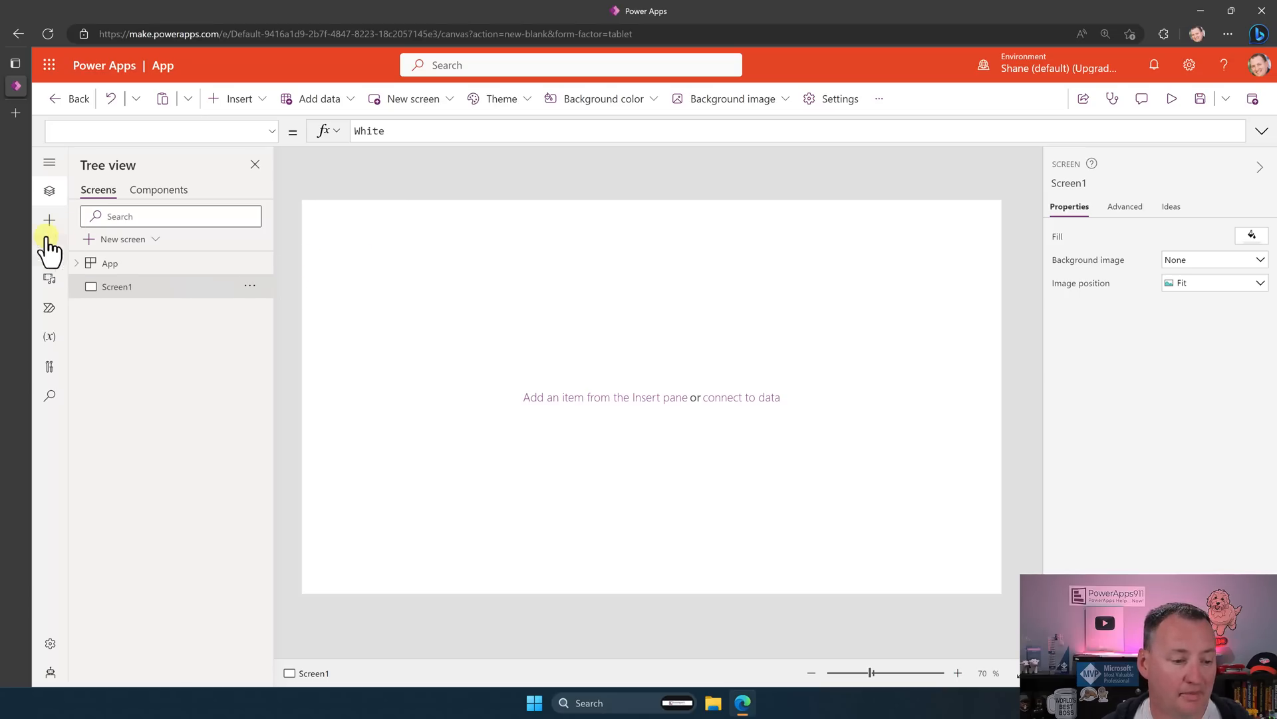
- Insert a Vertical gallery and bind it to the Employees SharePoint list
left_click(49, 190)
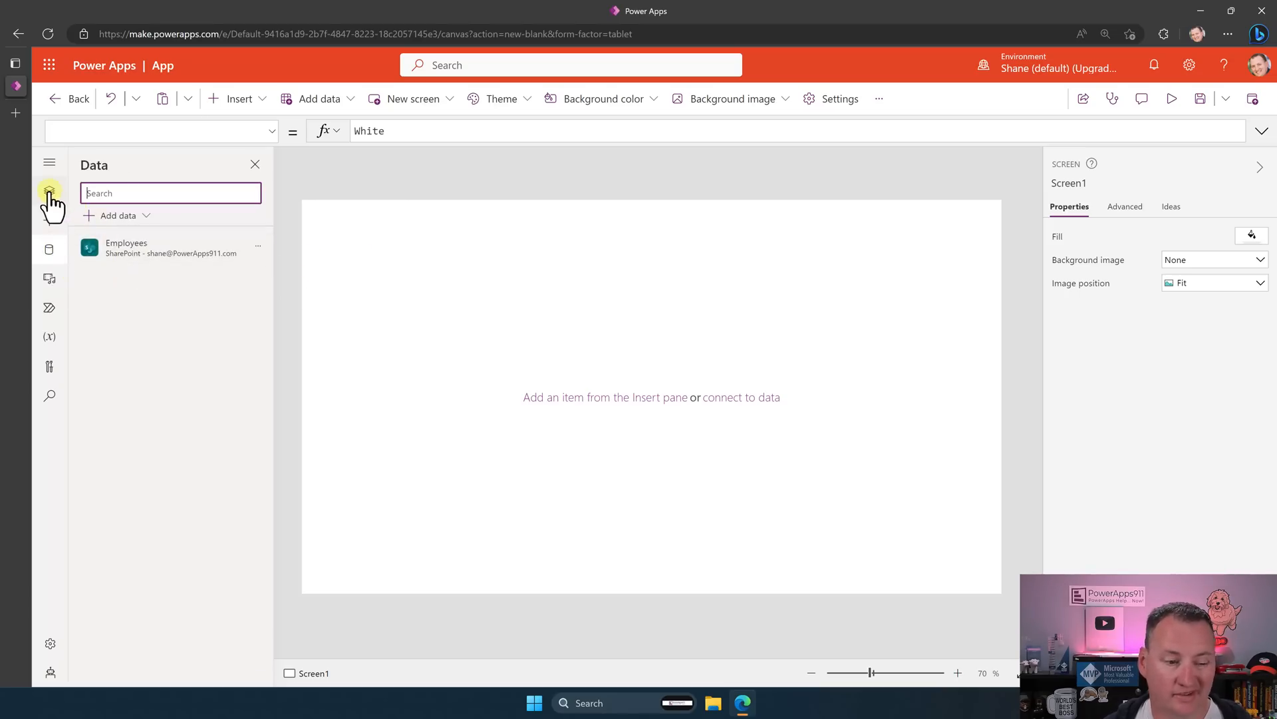
left_click(49, 190)
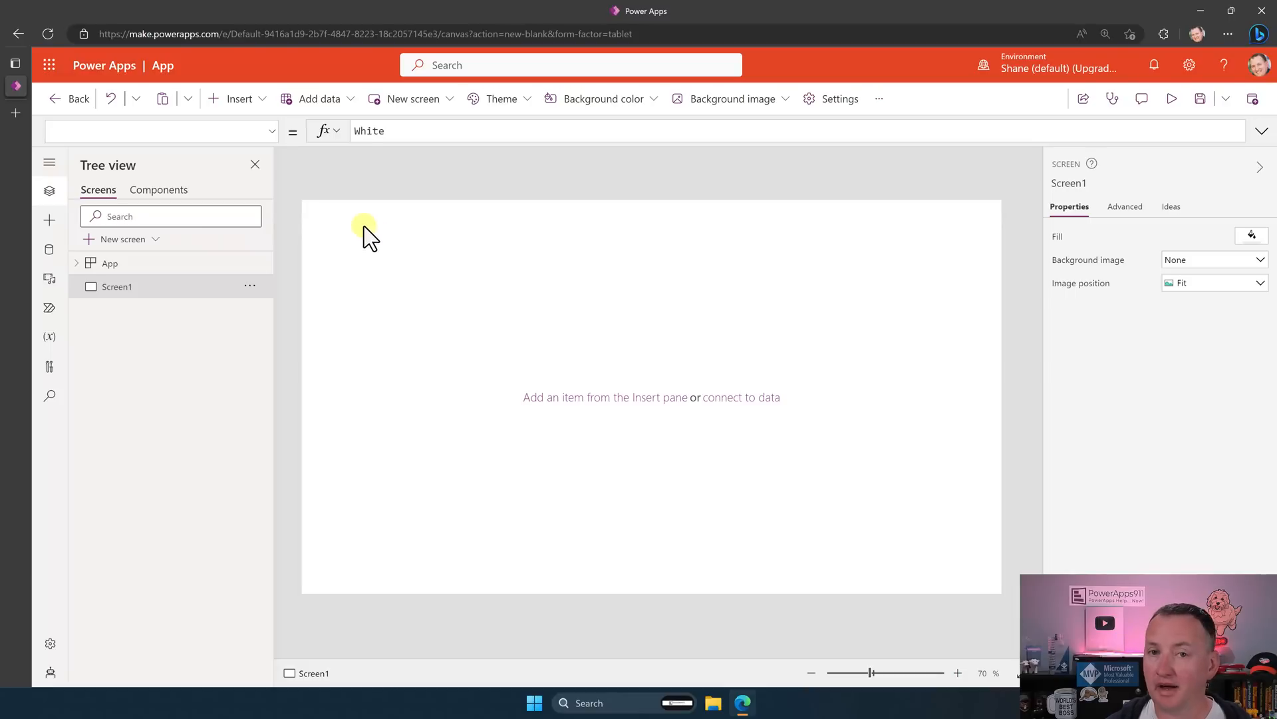
left_click(237, 99)
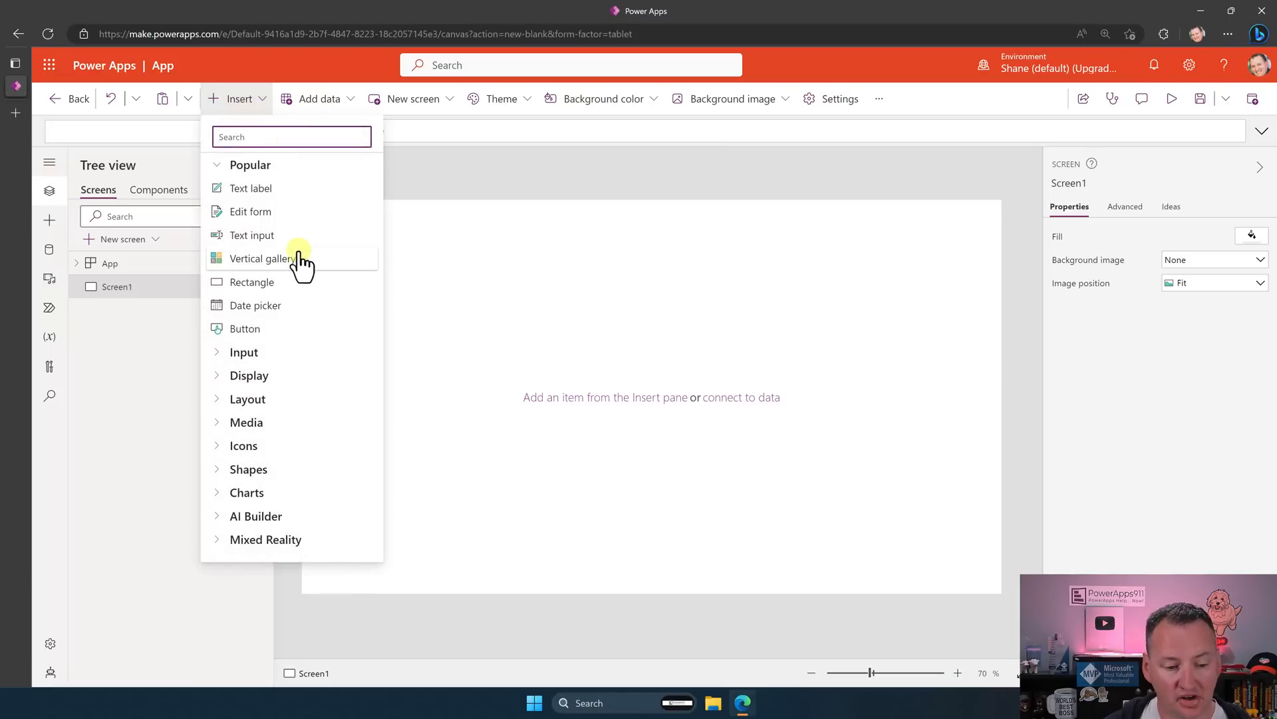
left_click(262, 258)
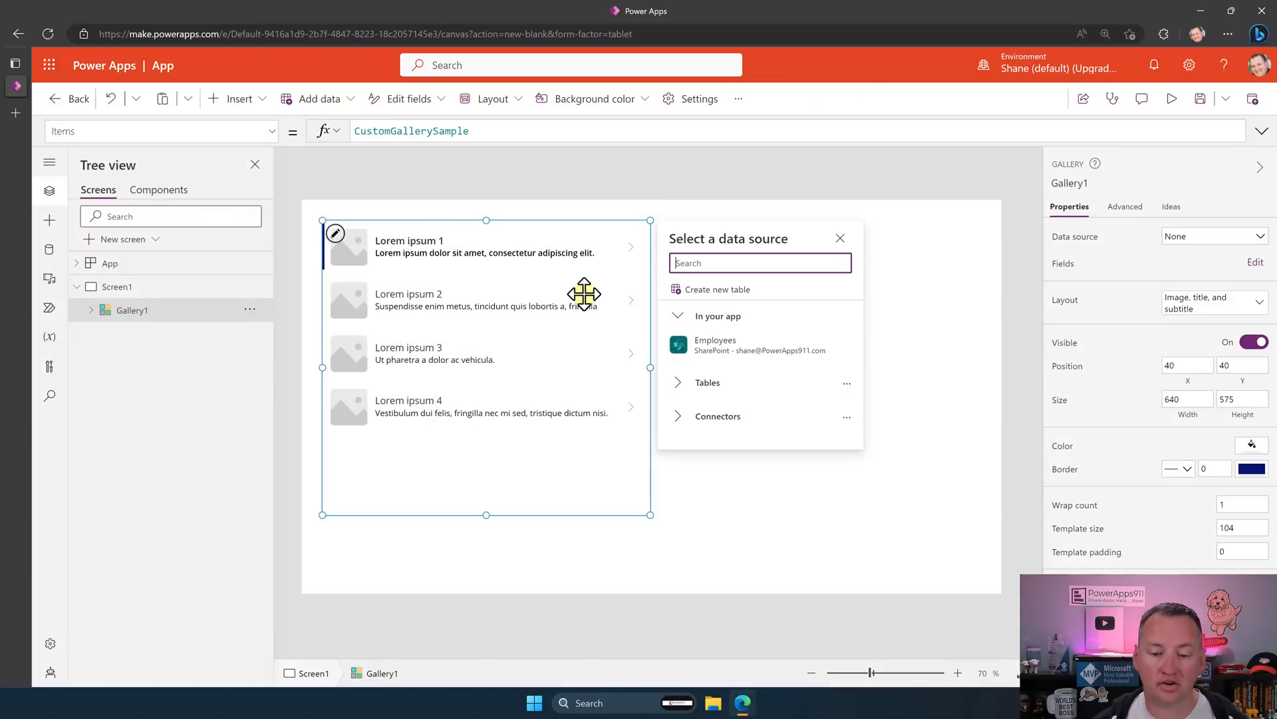
left_click(716, 345)
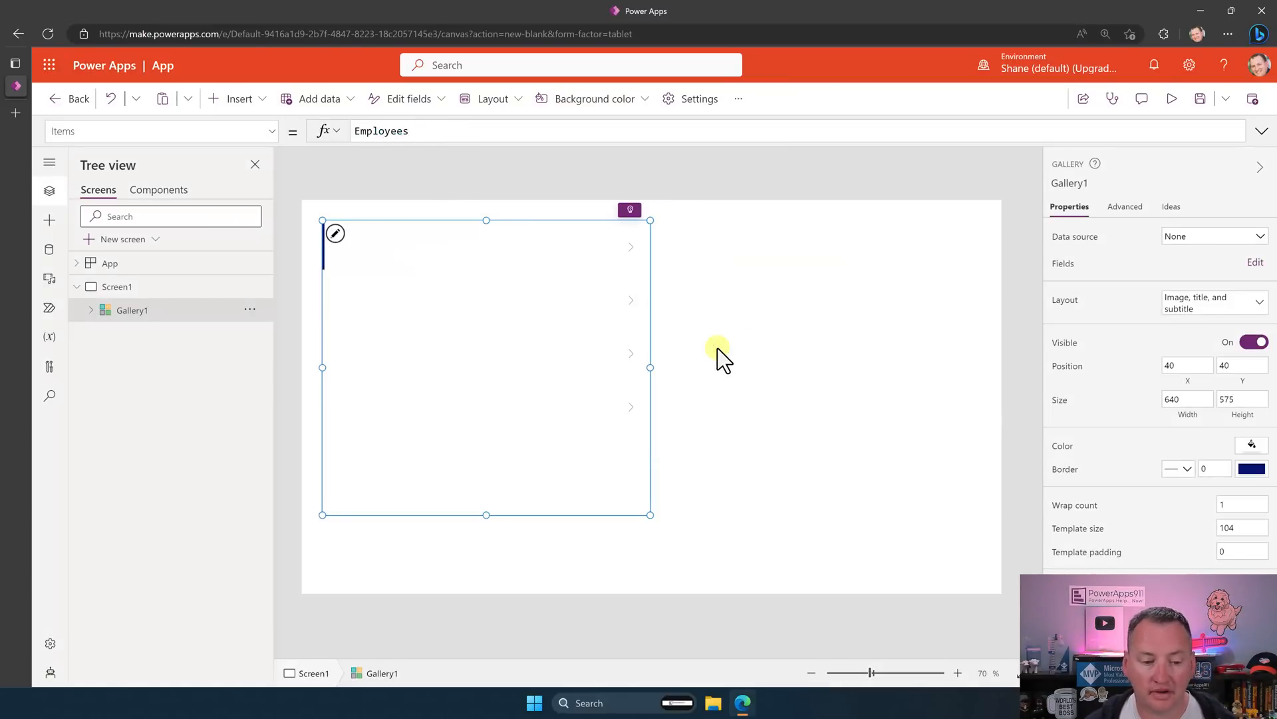
left_click(1210, 236)
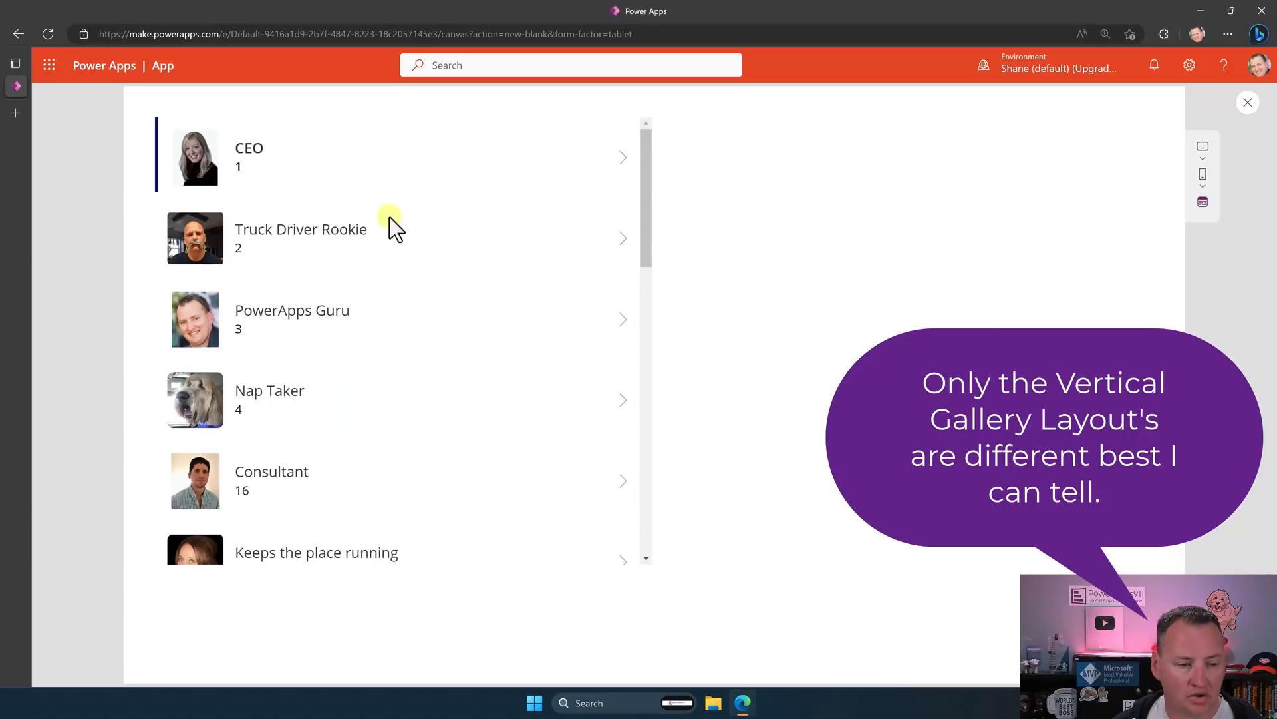
mouse_move(165, 173)
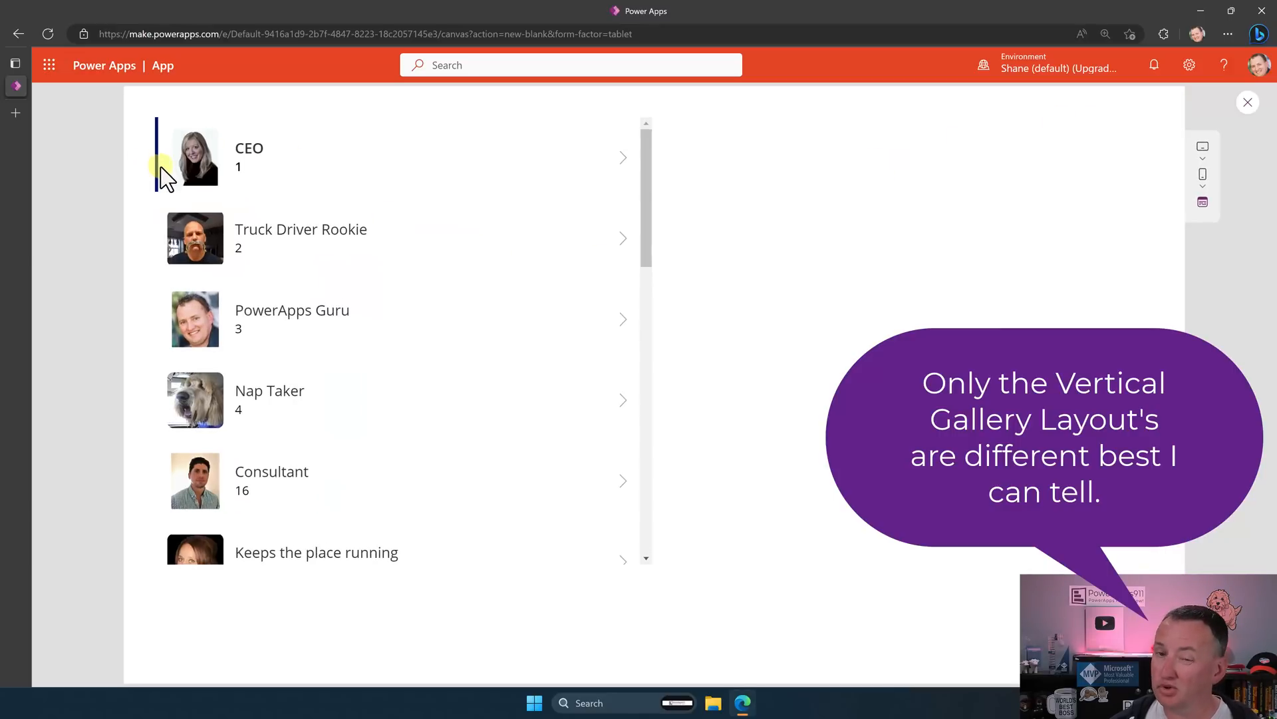
left_click(342, 326)
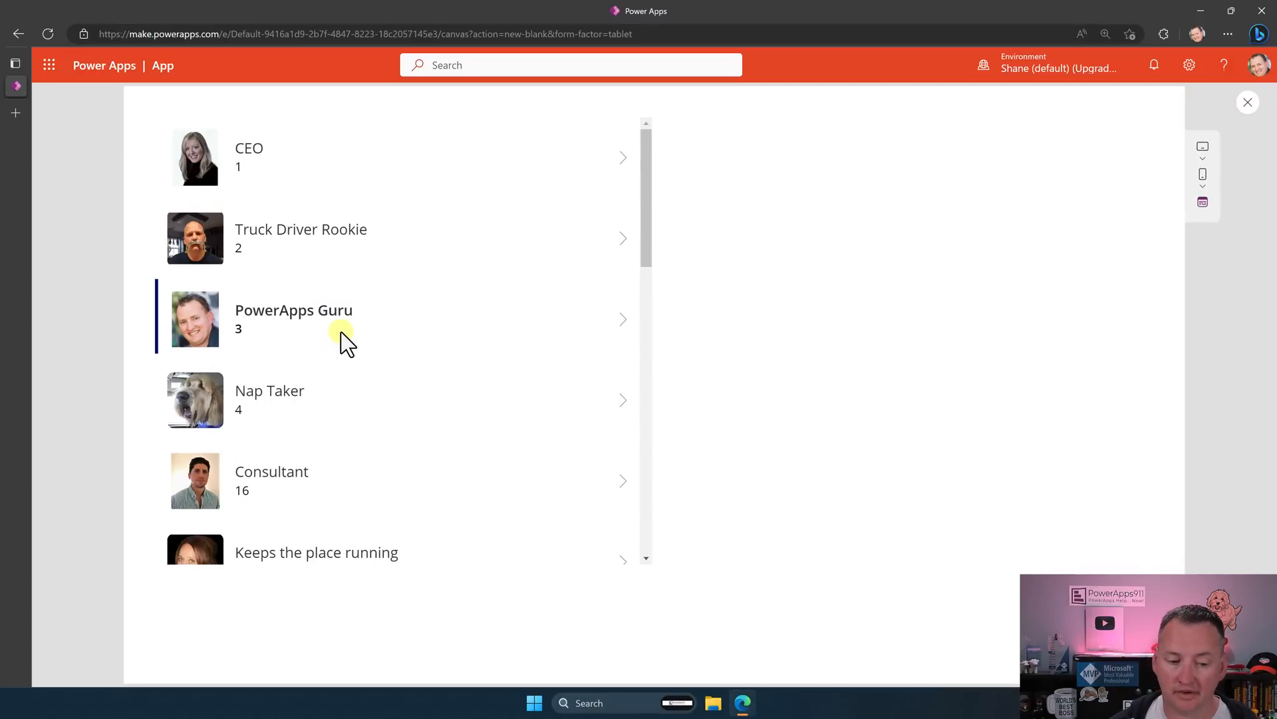
scroll("down", 3)
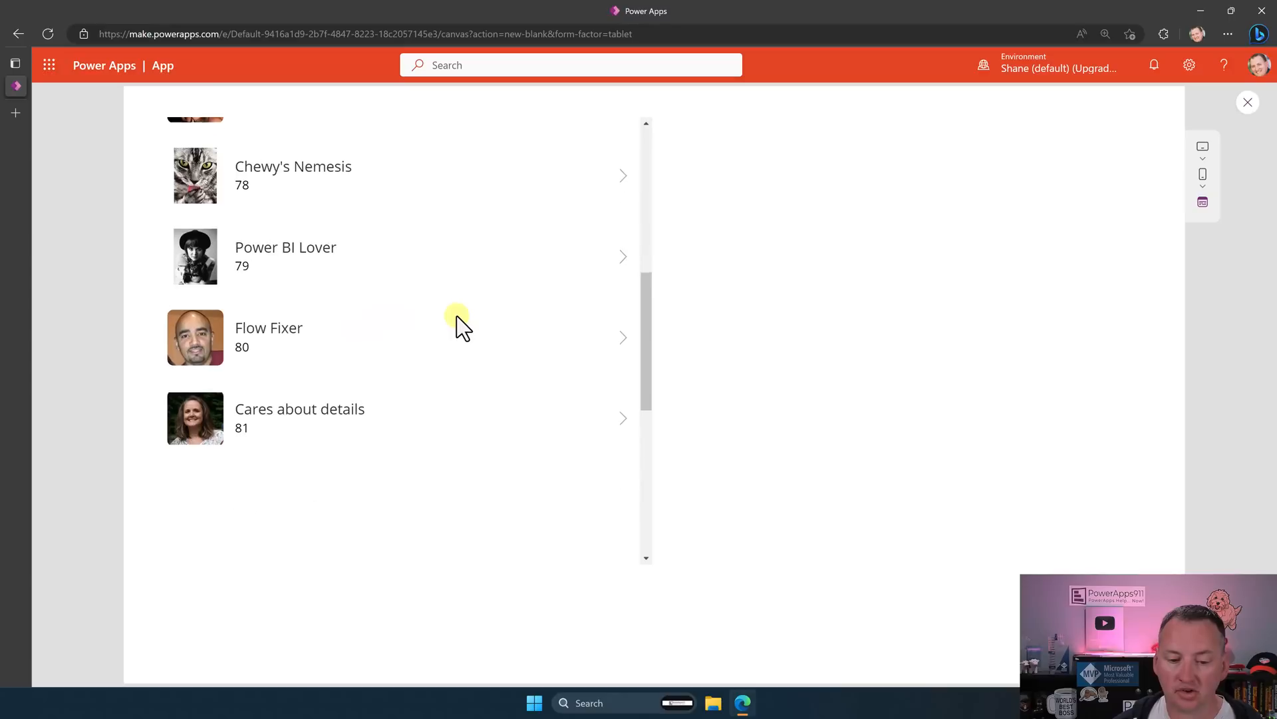
scroll("down", 3)
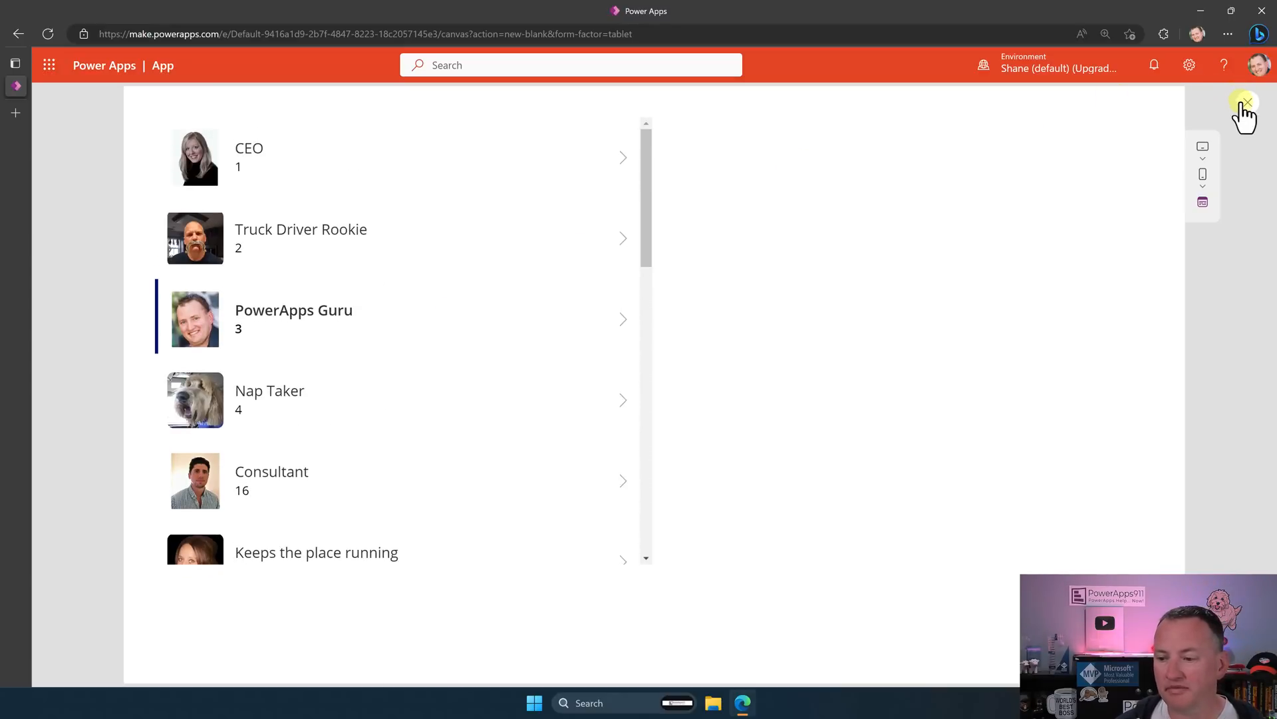
left_click(1245, 103)
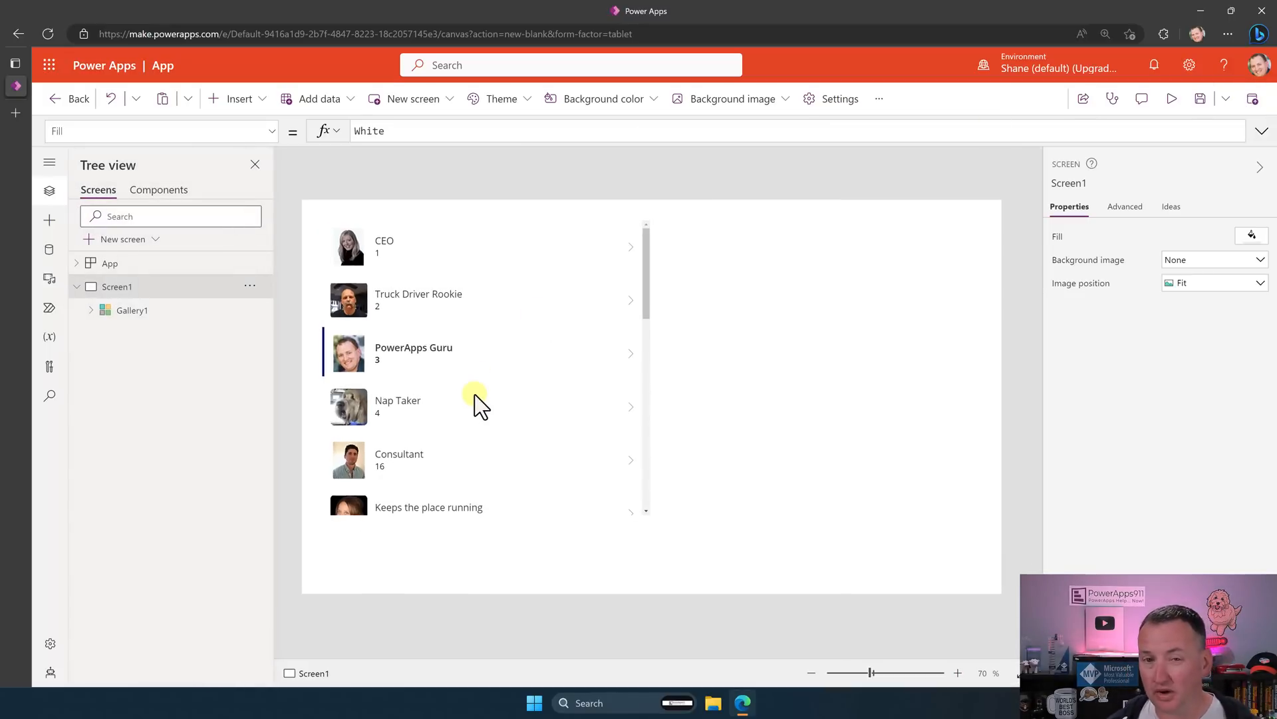
mouse_move(455, 402)
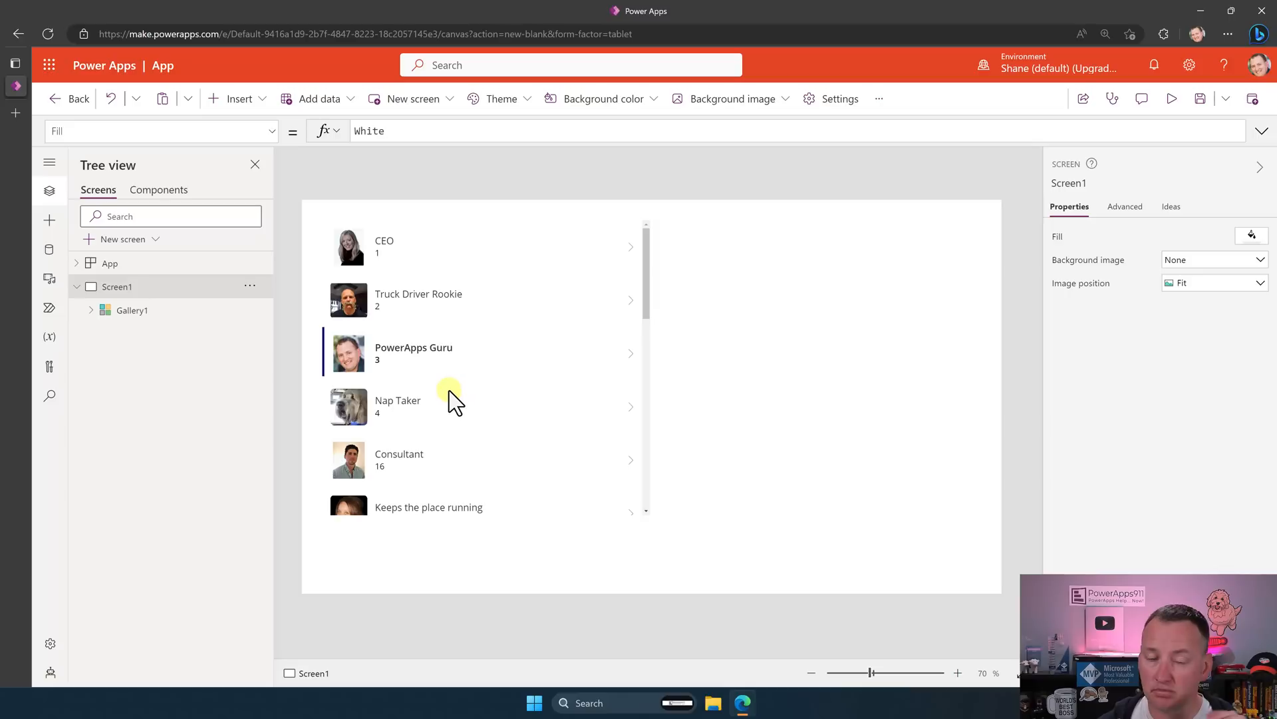
mouse_move(414, 393)
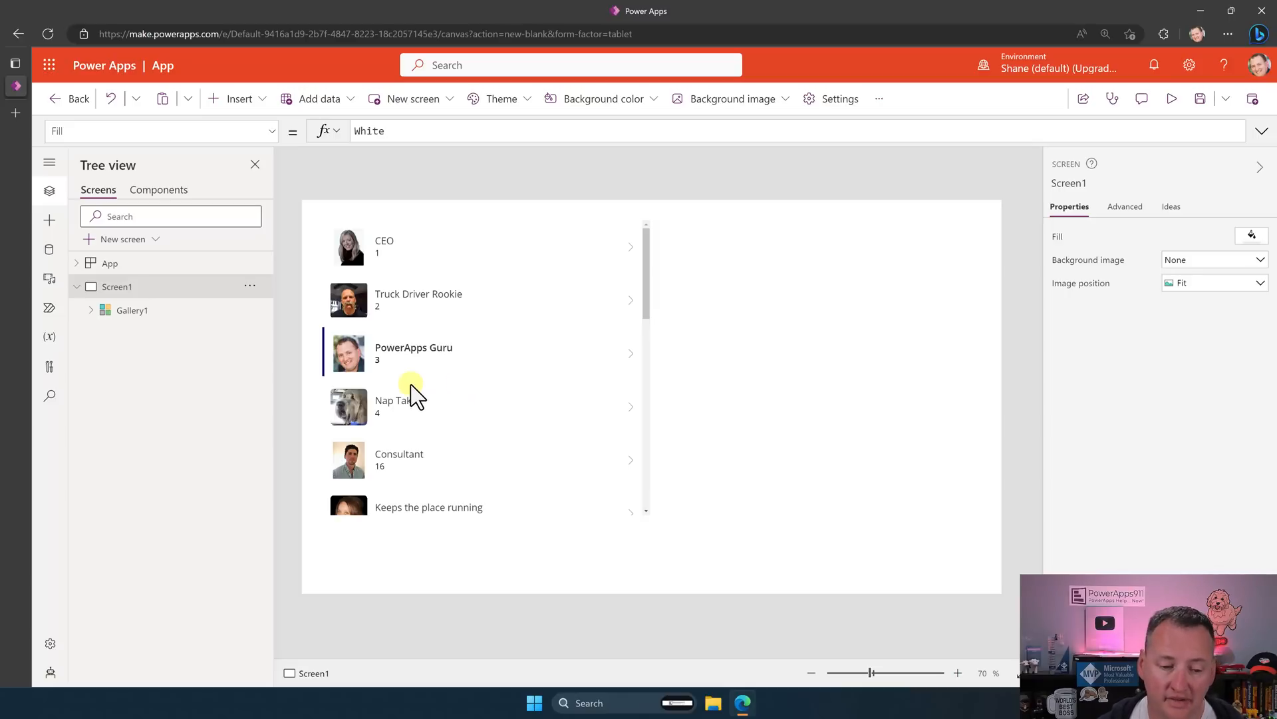
mouse_move(322, 371)
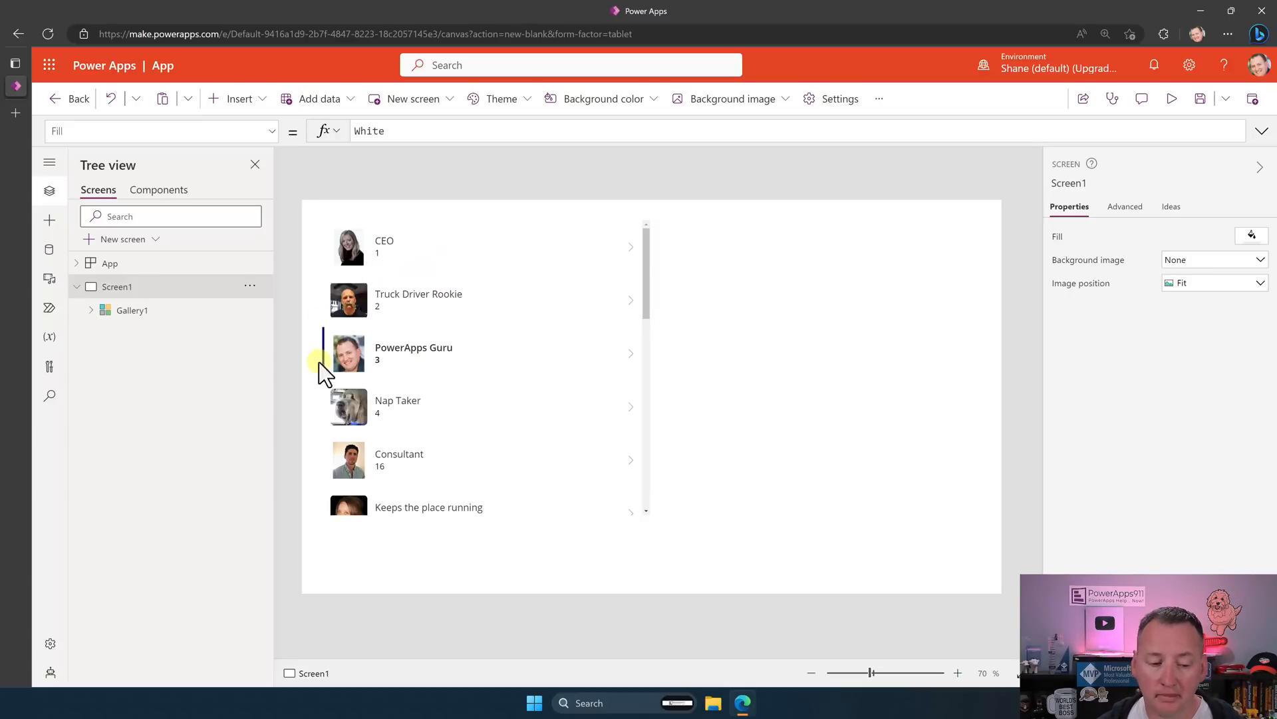
mouse_move(526, 269)
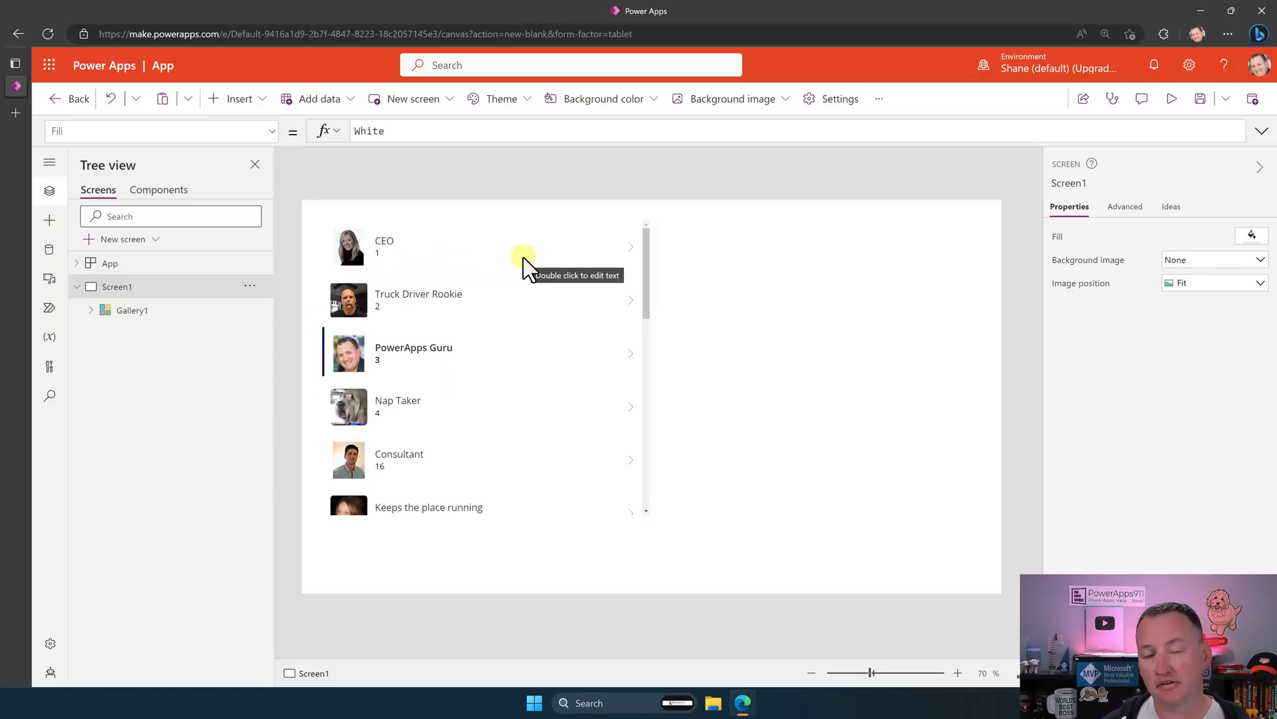
mouse_move(731, 289)
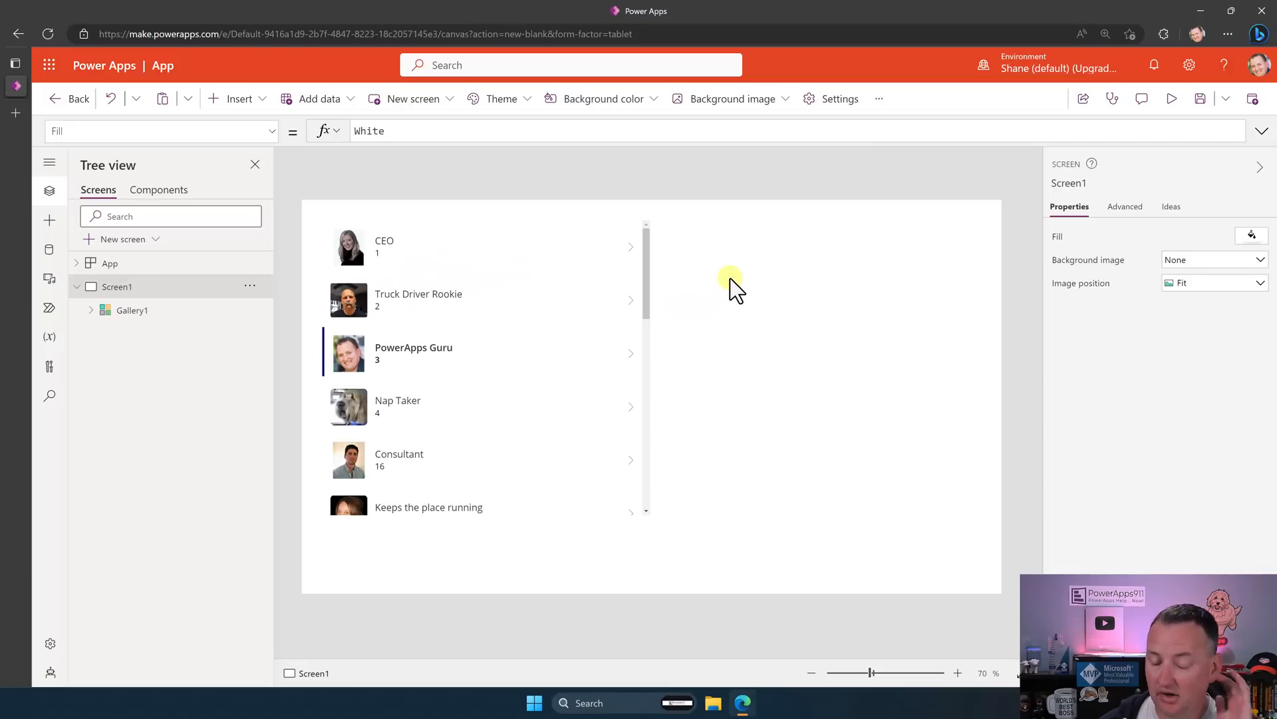
mouse_move(1235, 230)
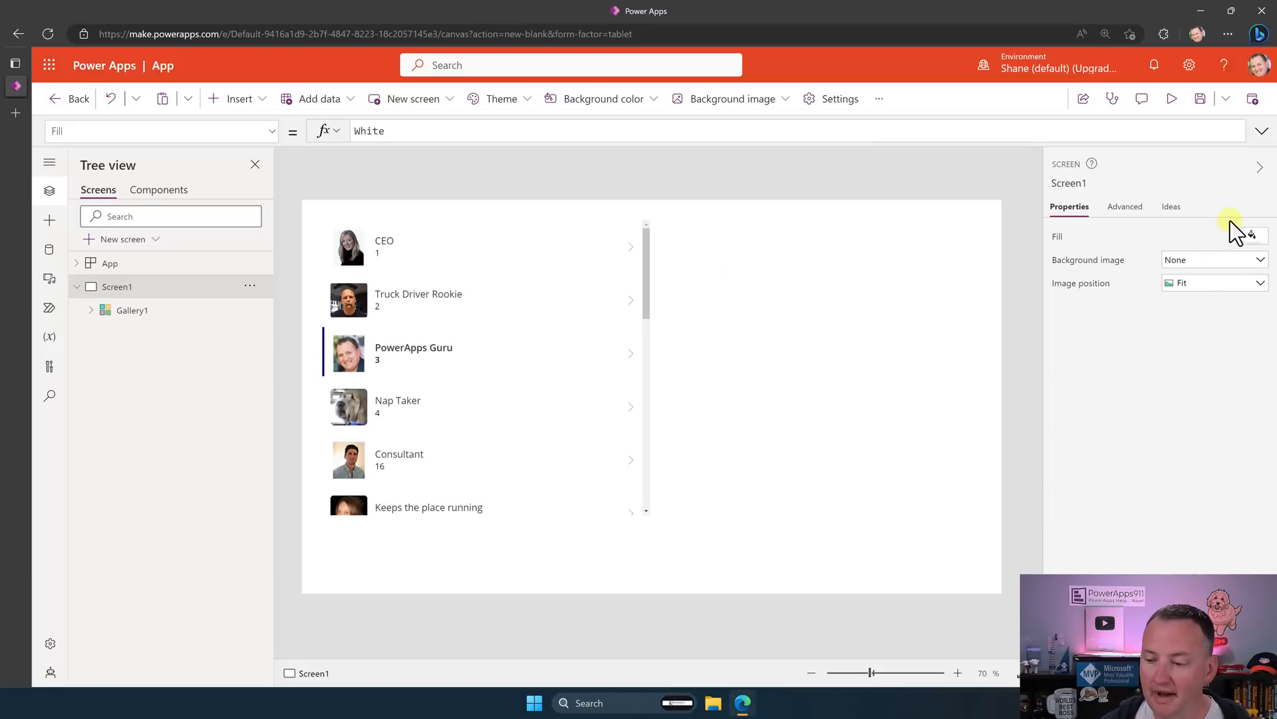
- Set Screen1's Fill to the orange theme colour
left_click(1251, 236)
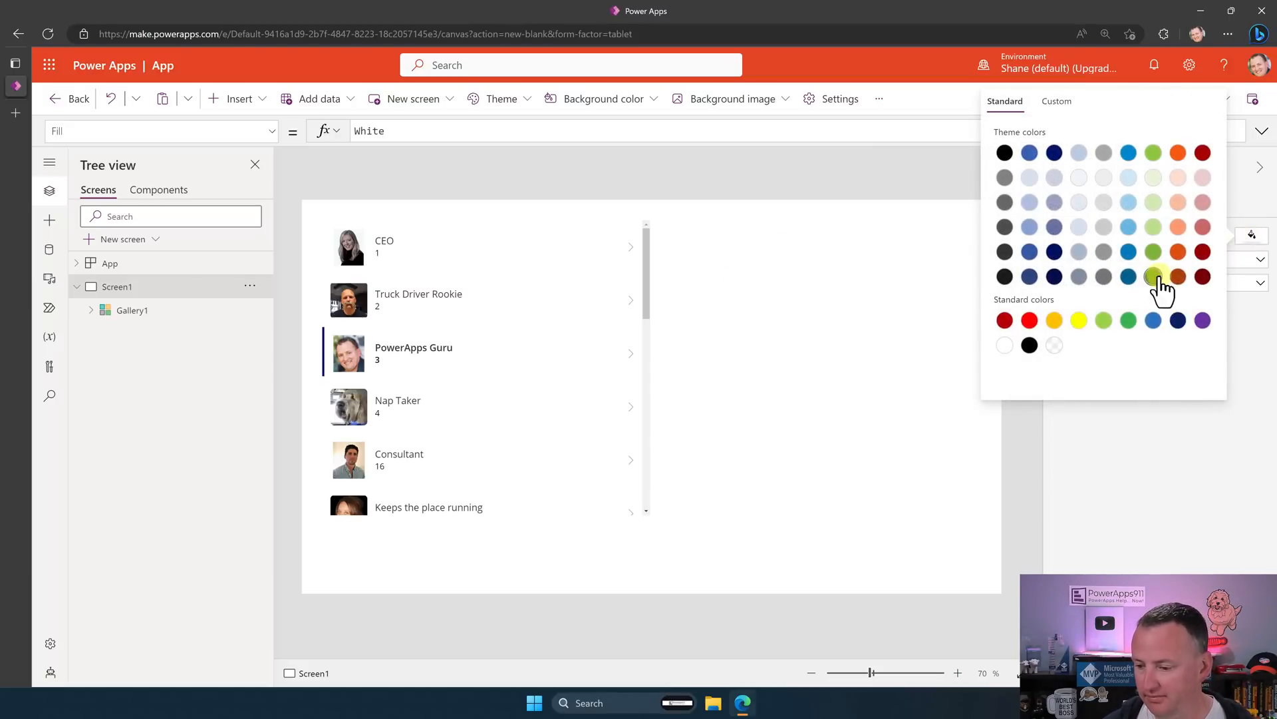
left_click(1178, 277)
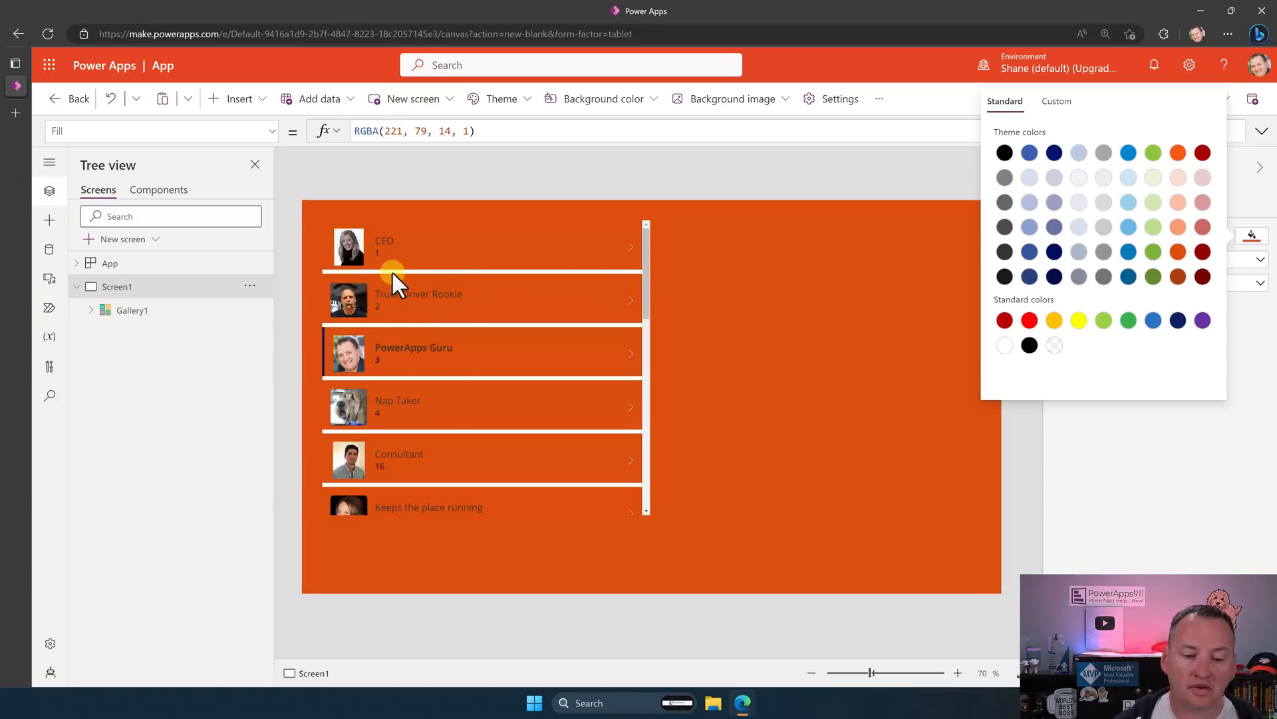
mouse_move(928, 265)
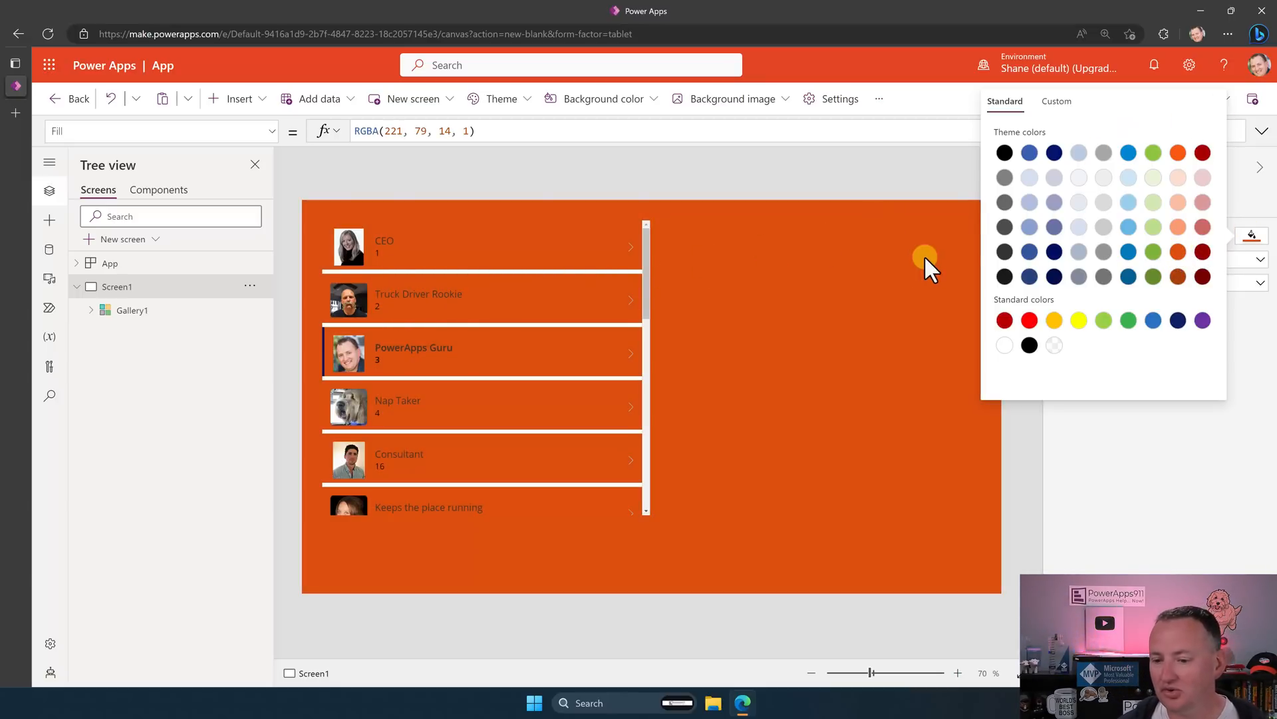
left_click(130, 310)
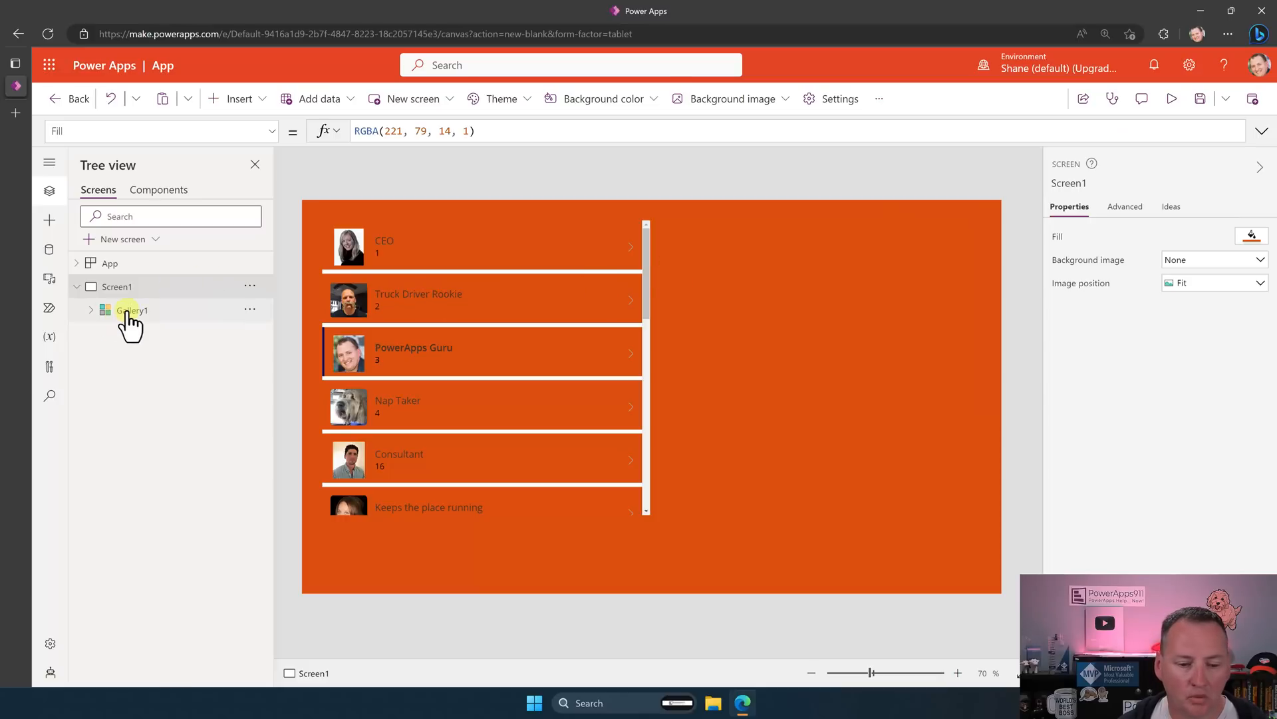
- Change Gallery1's Layout to Image, title, subtitle, and body
left_click(132, 310)
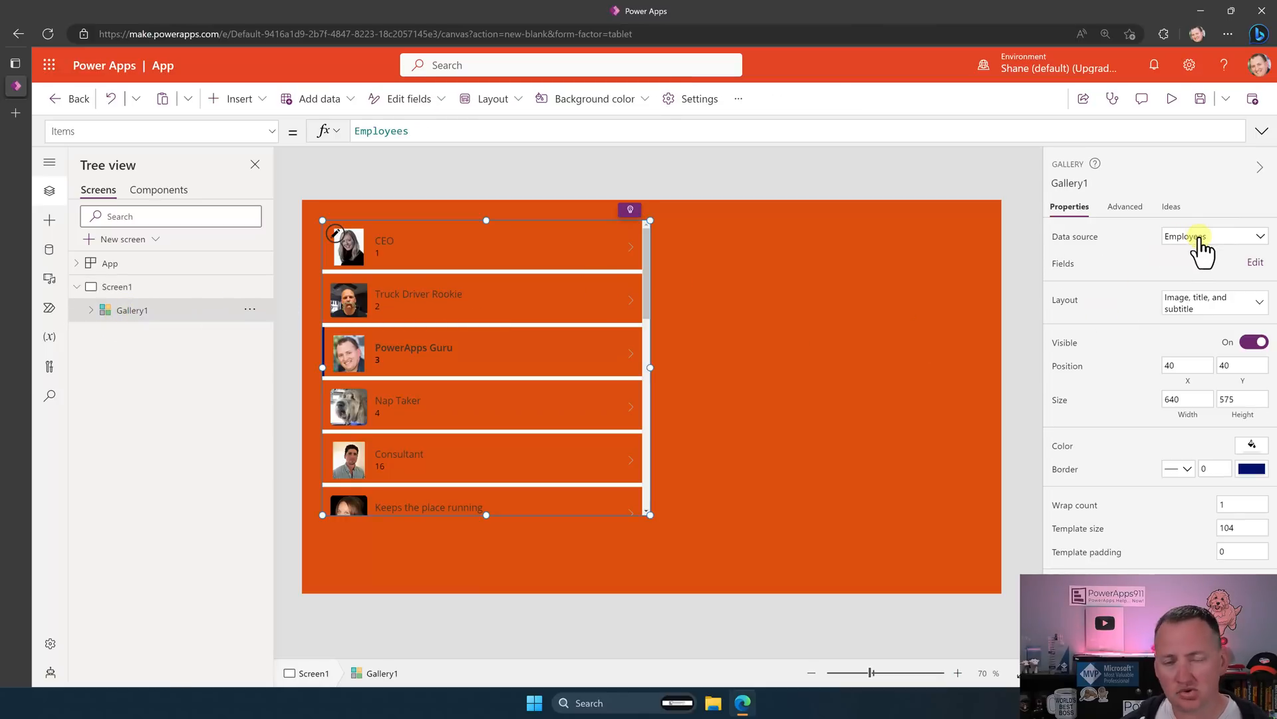
mouse_move(1206, 236)
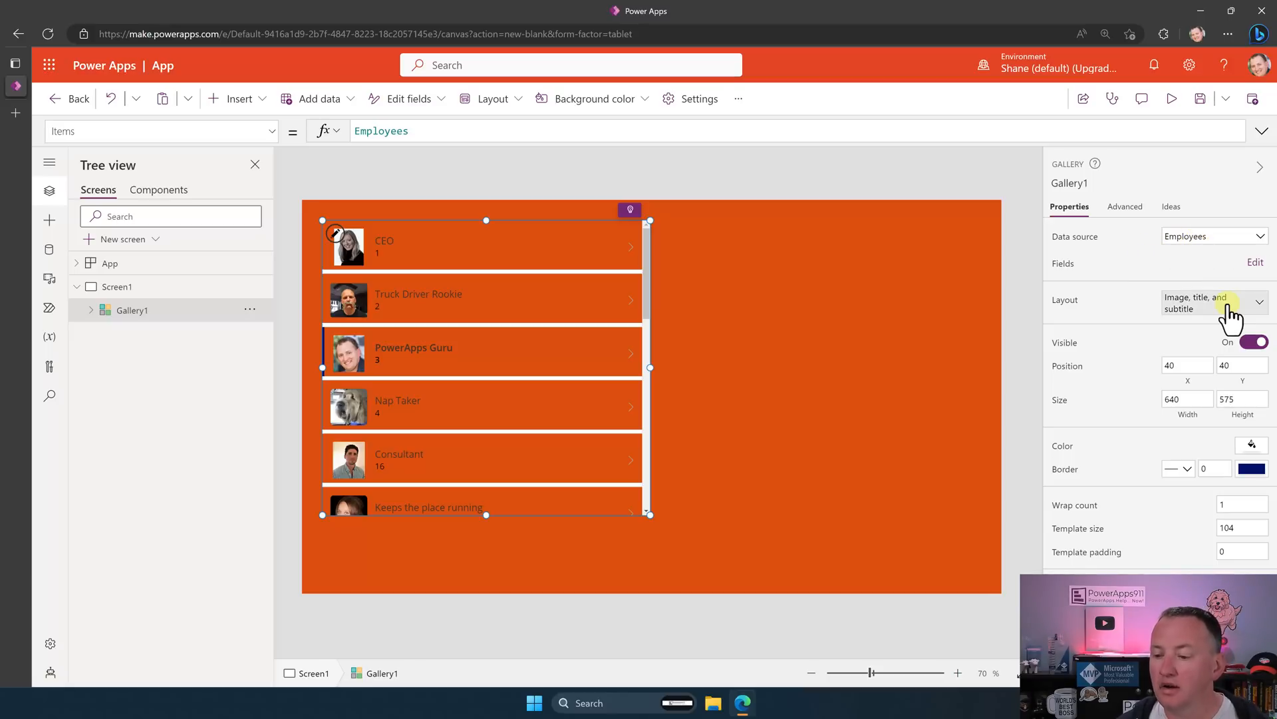
left_click(1214, 304)
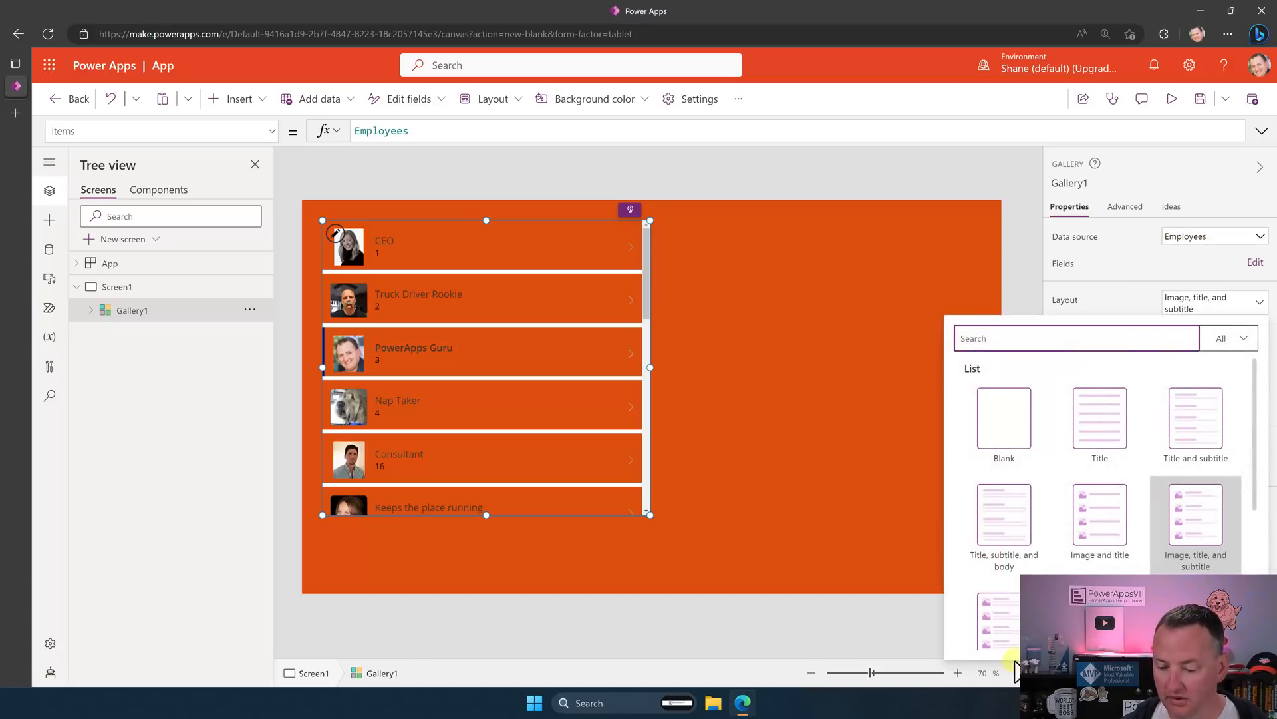
left_click(1003, 521)
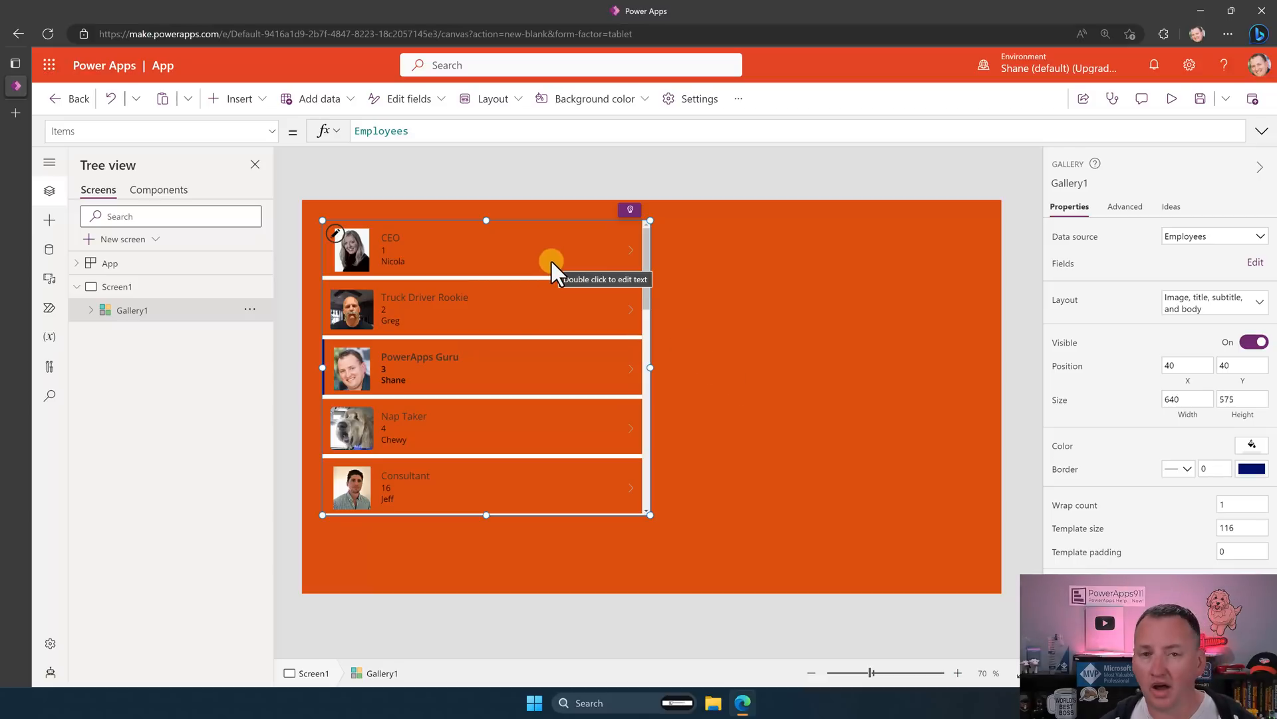
double_click(526, 249)
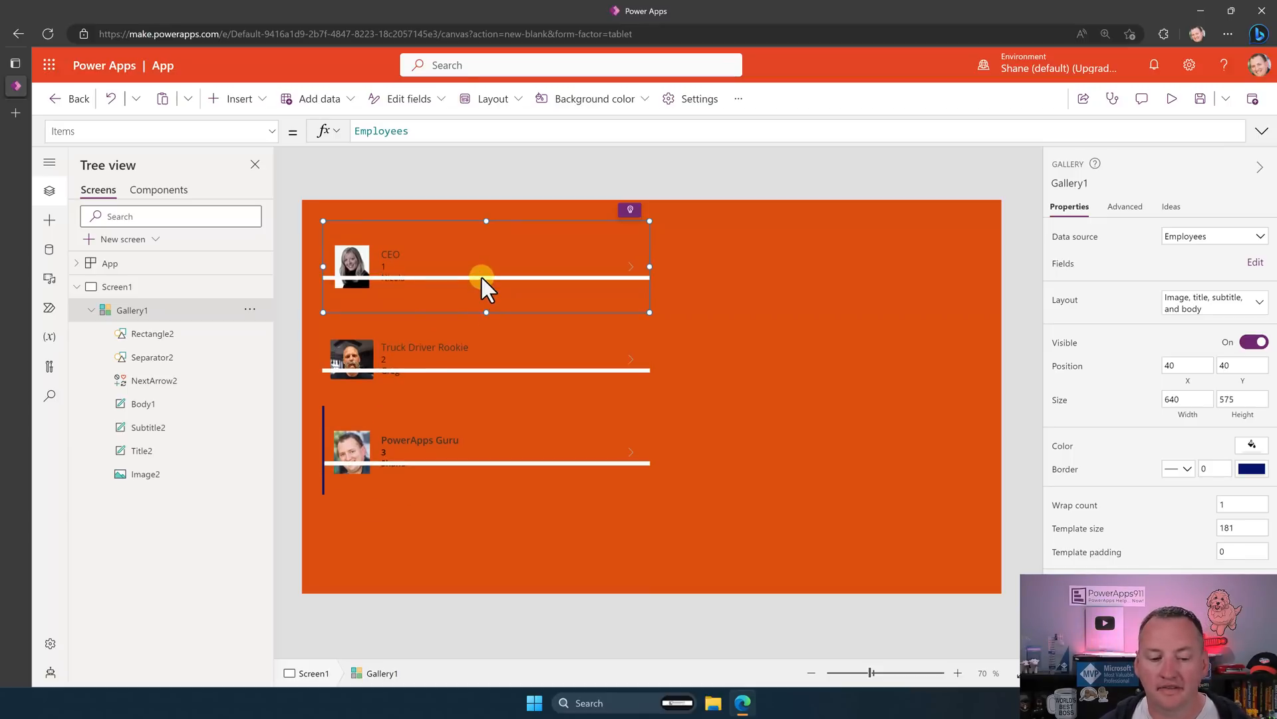
- Set Separator2's Y to Parent.TemplateHeight - Self.Height
left_click(147, 357)
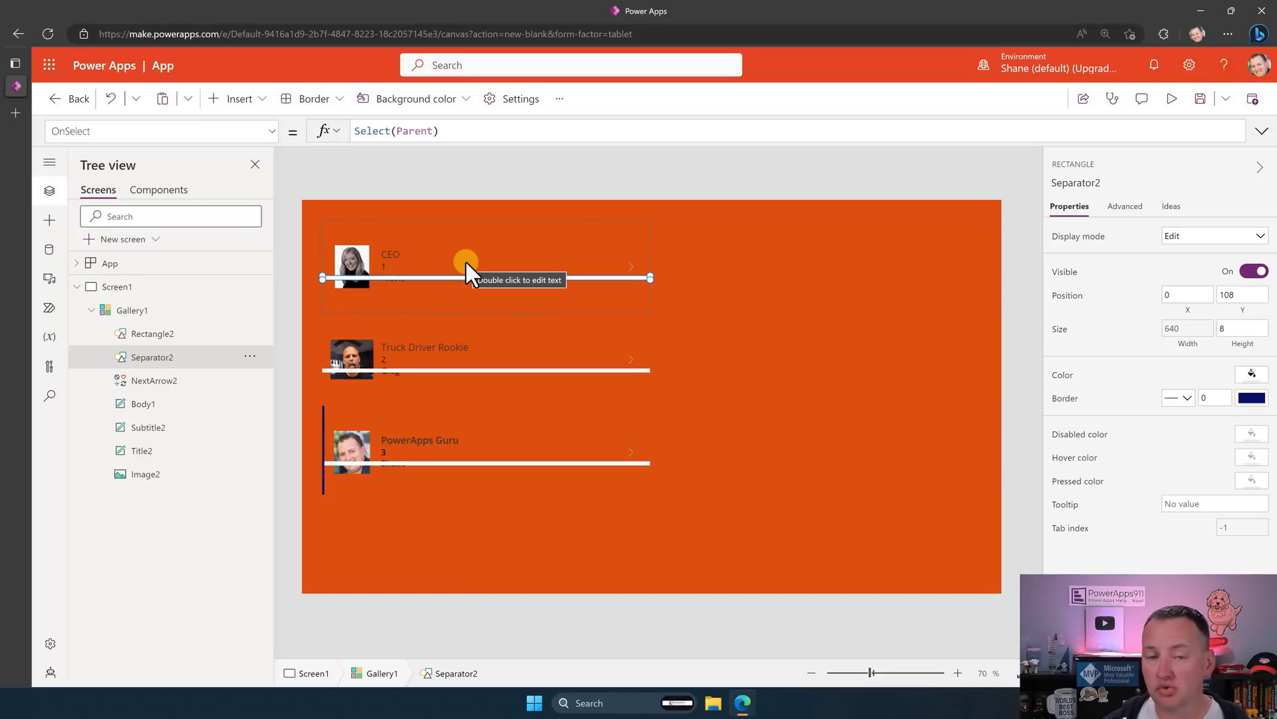
mouse_move(465, 273)
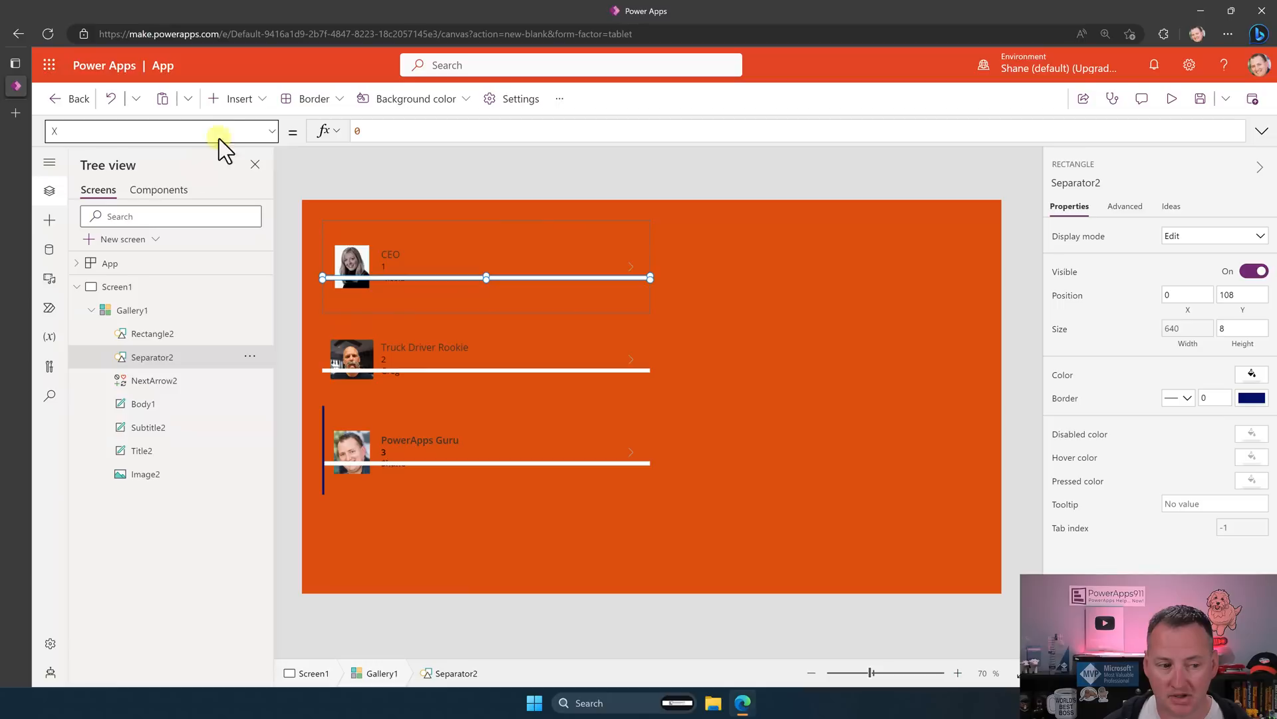
left_click(161, 130)
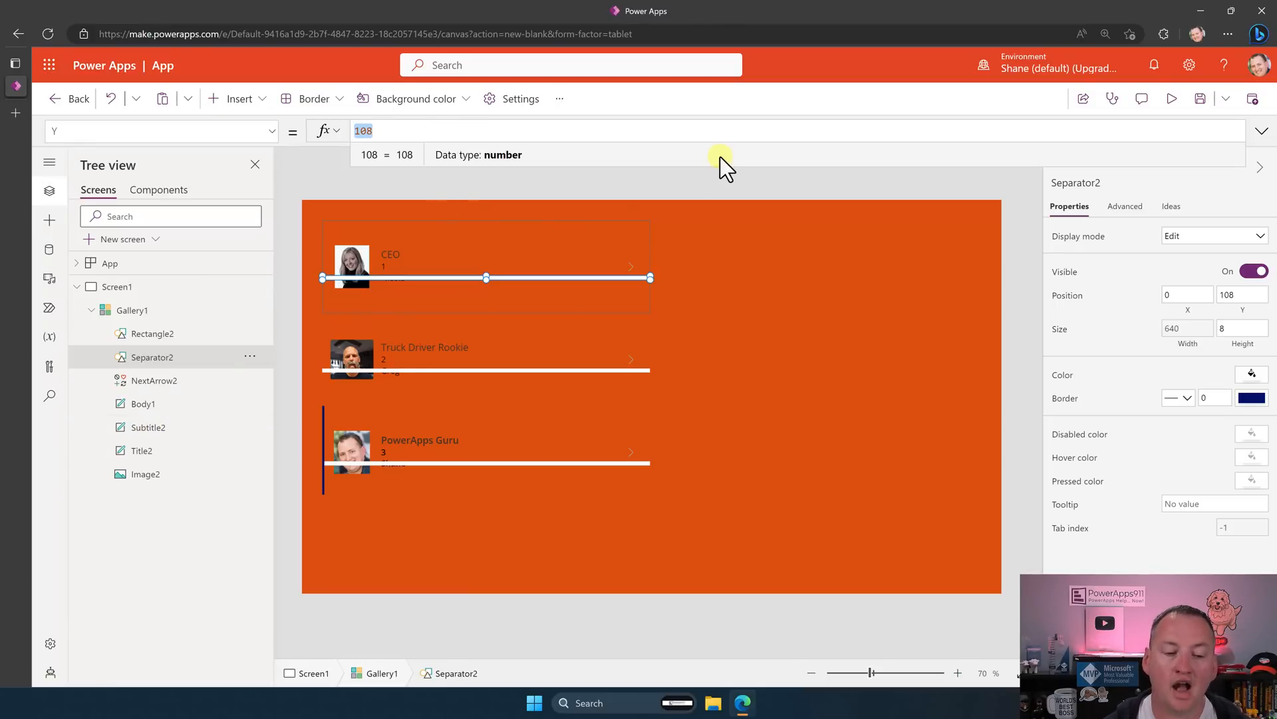
type("pare")
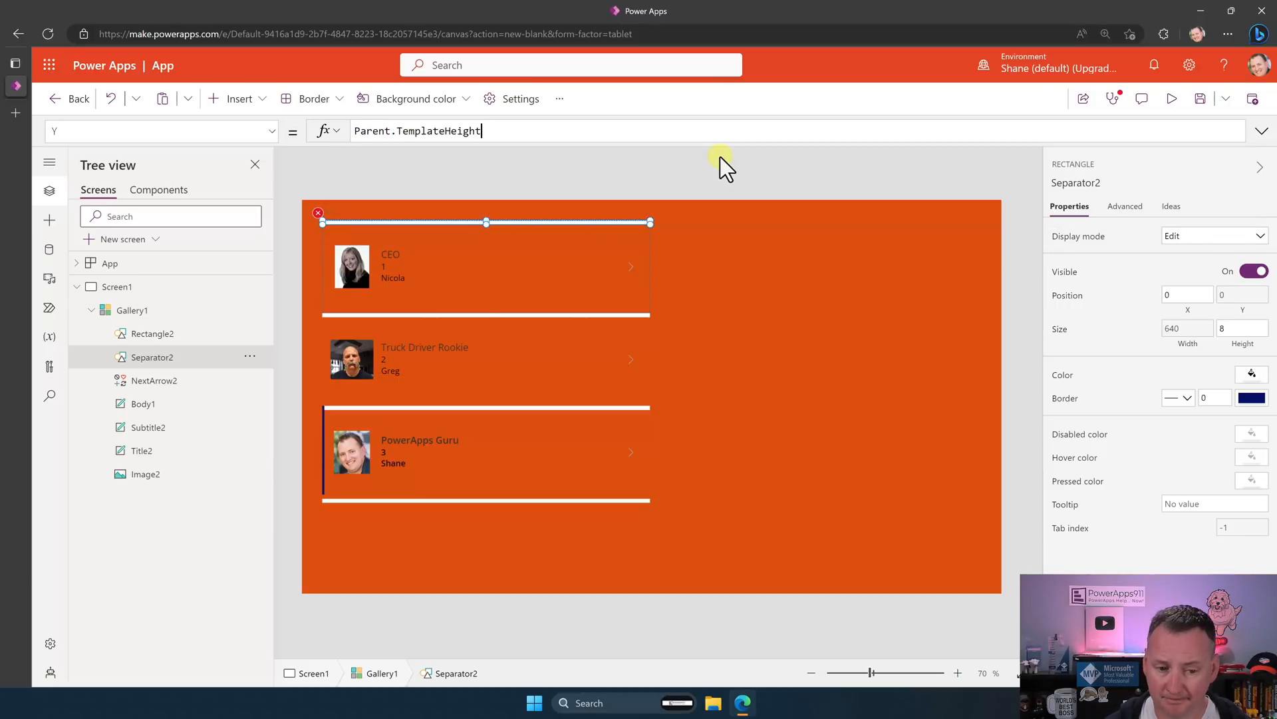
type("- Self")
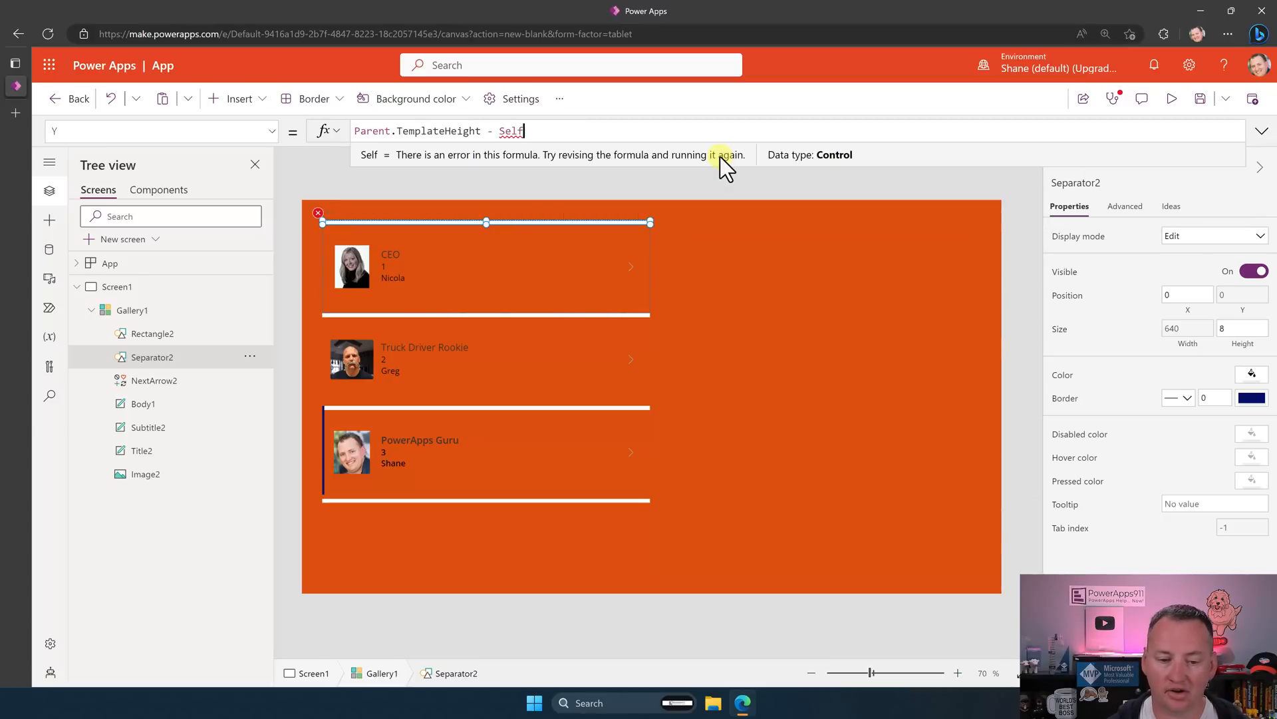
type(".he")
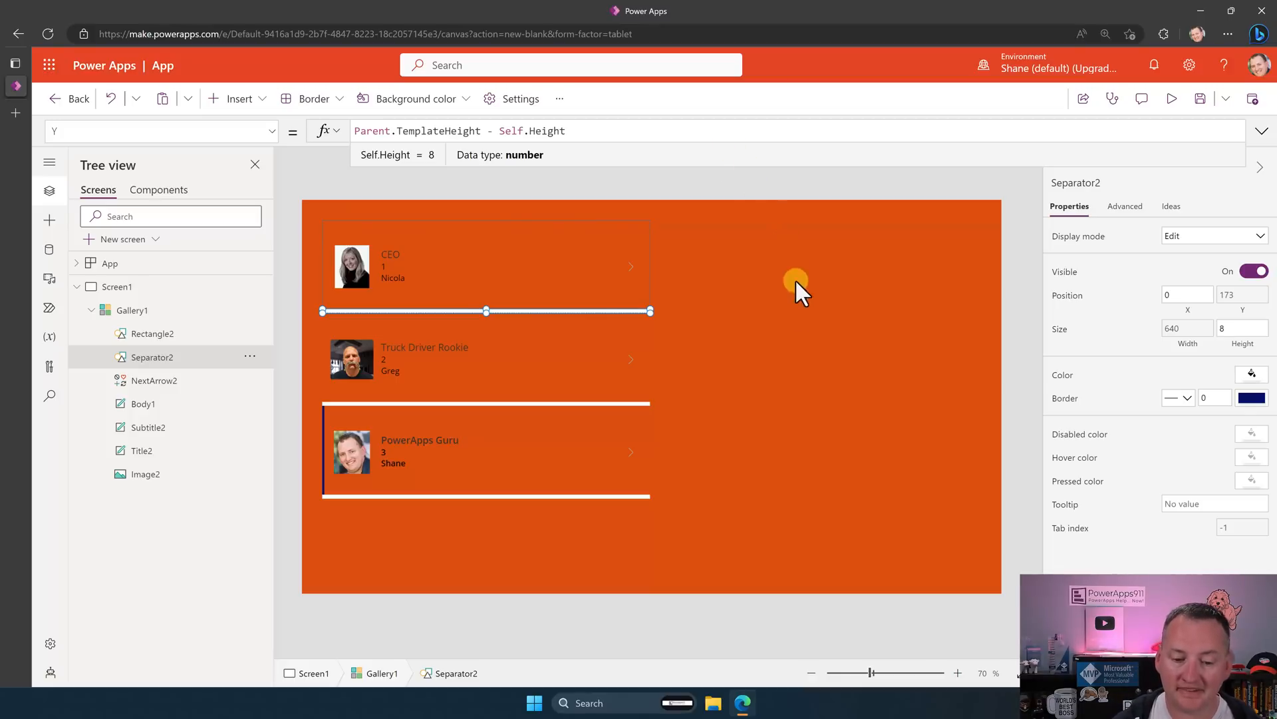
left_click(392, 278)
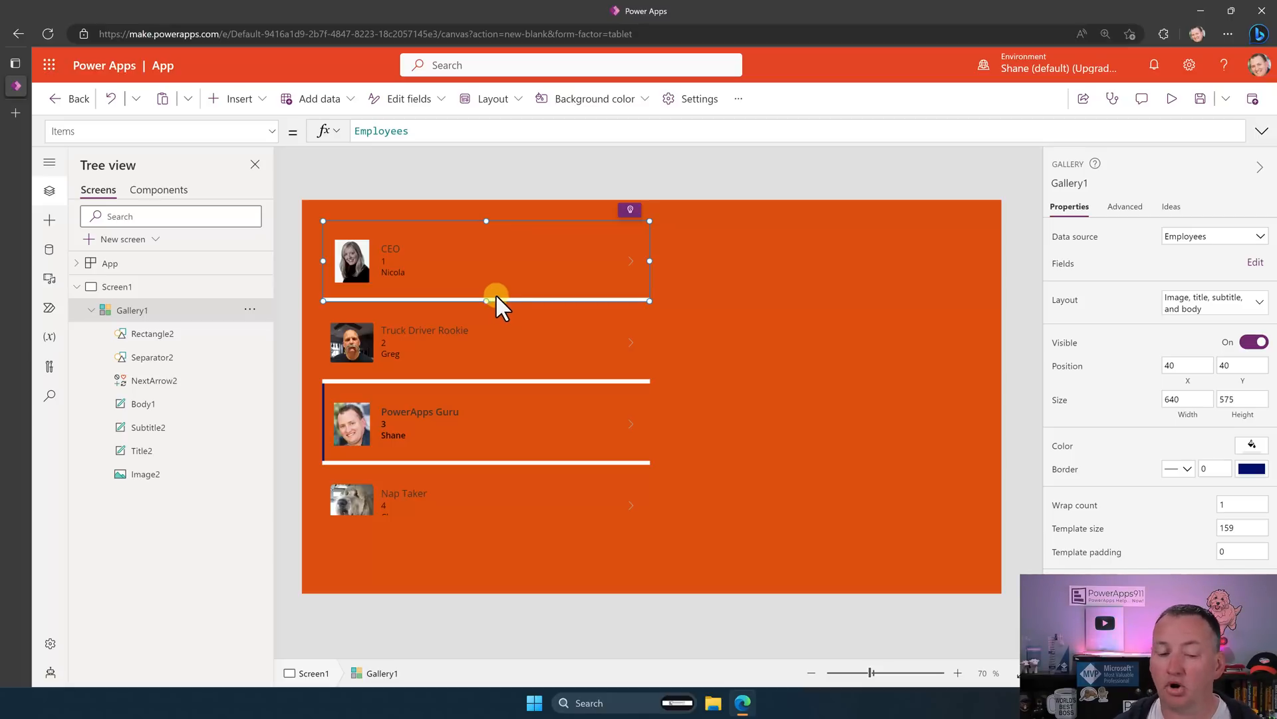
mouse_move(530, 260)
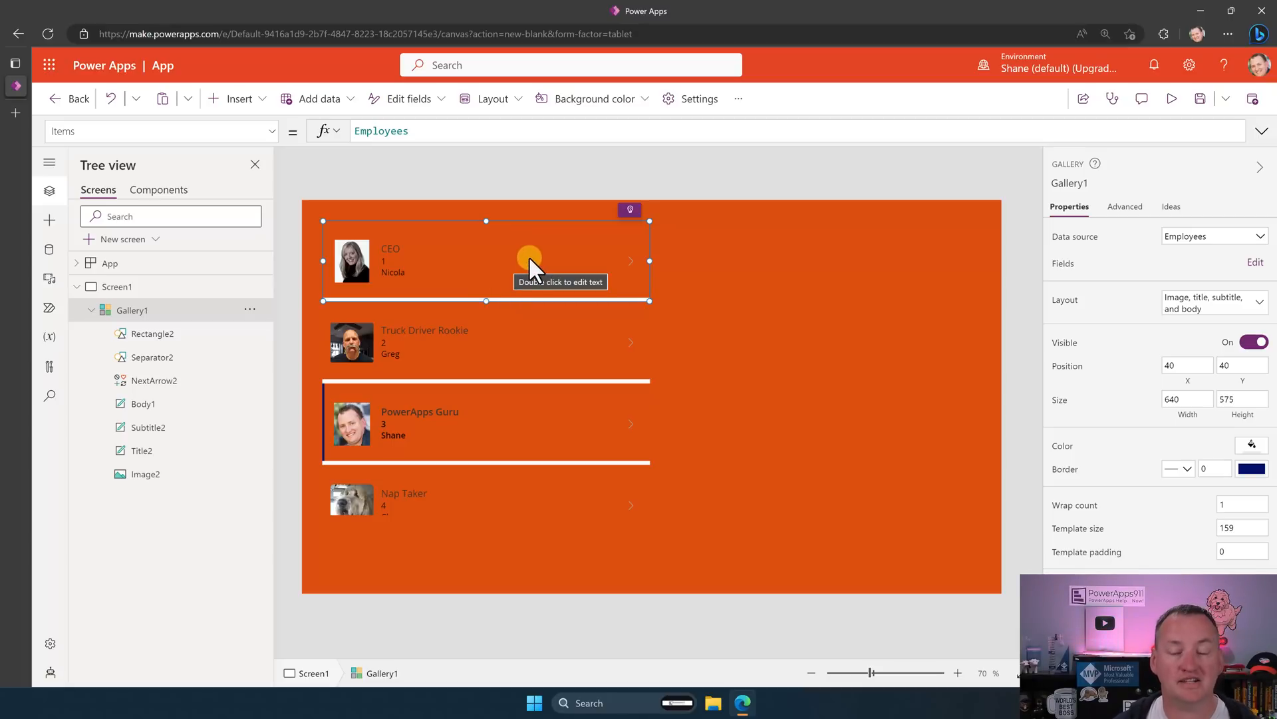
mouse_move(540, 260)
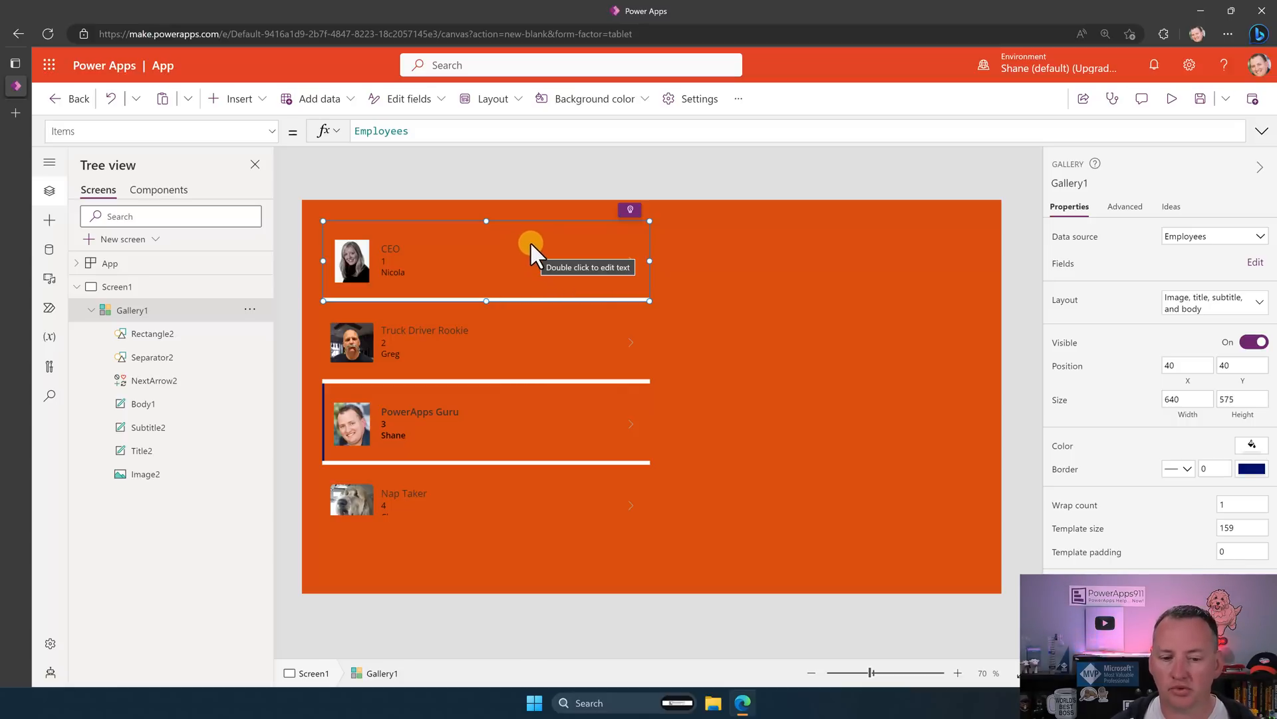
mouse_move(732, 330)
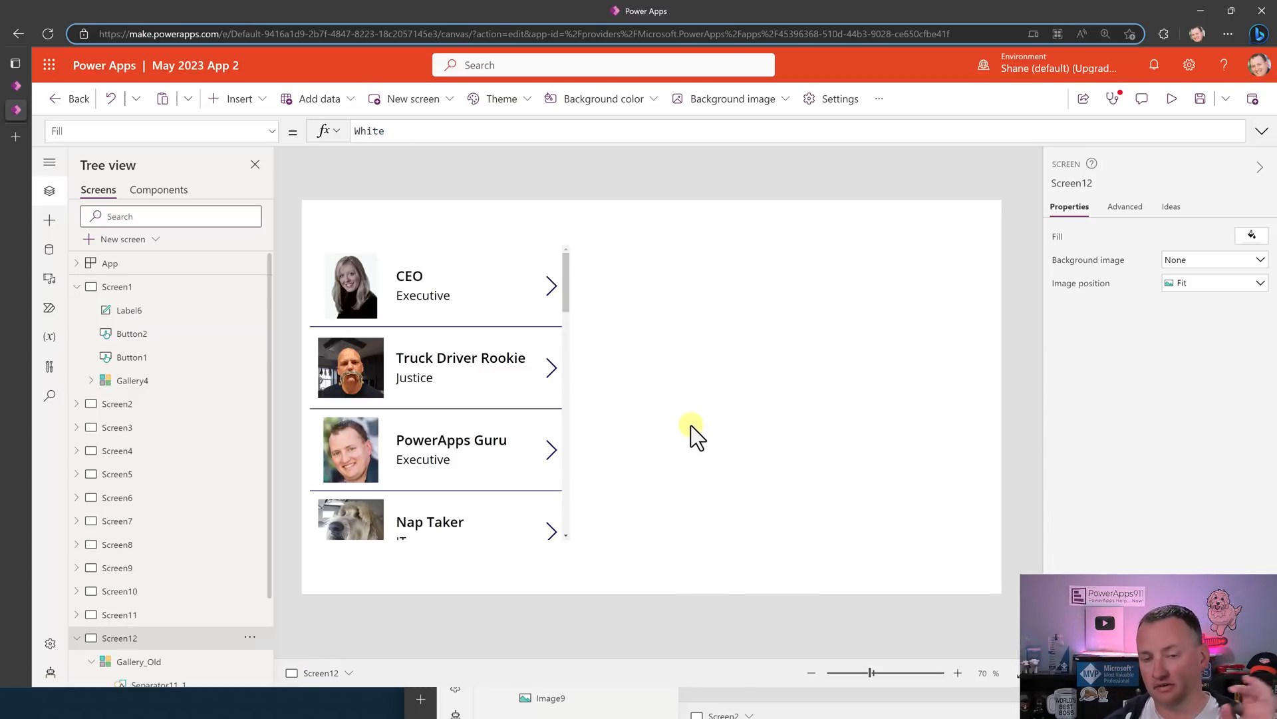
mouse_move(636, 379)
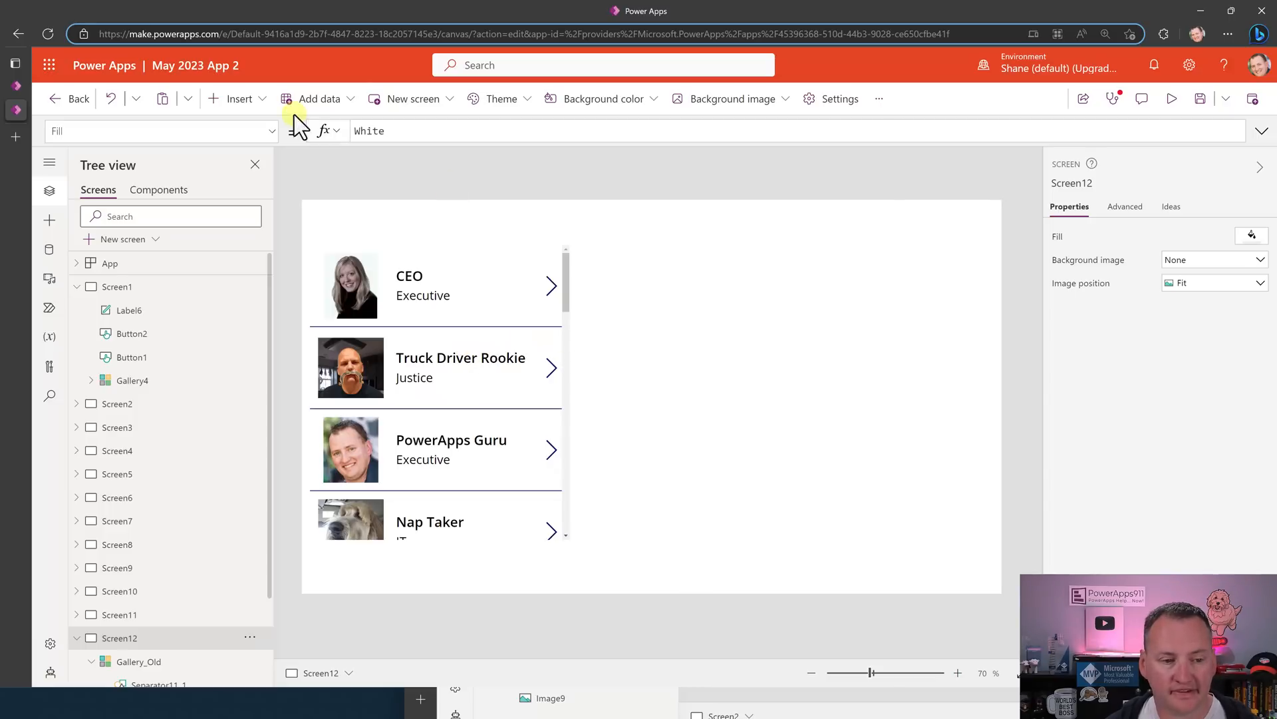
- Insert a second Vertical gallery bound to Employees and select its separator
left_click(238, 99)
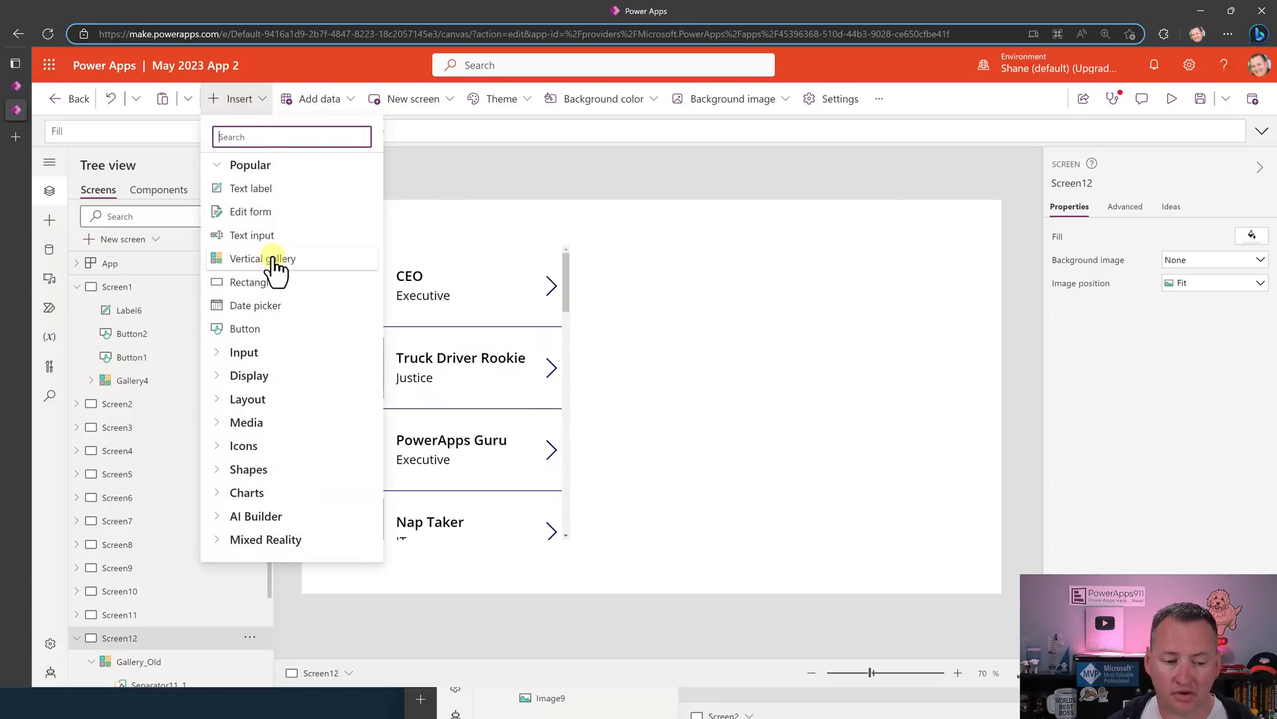
left_click(262, 258)
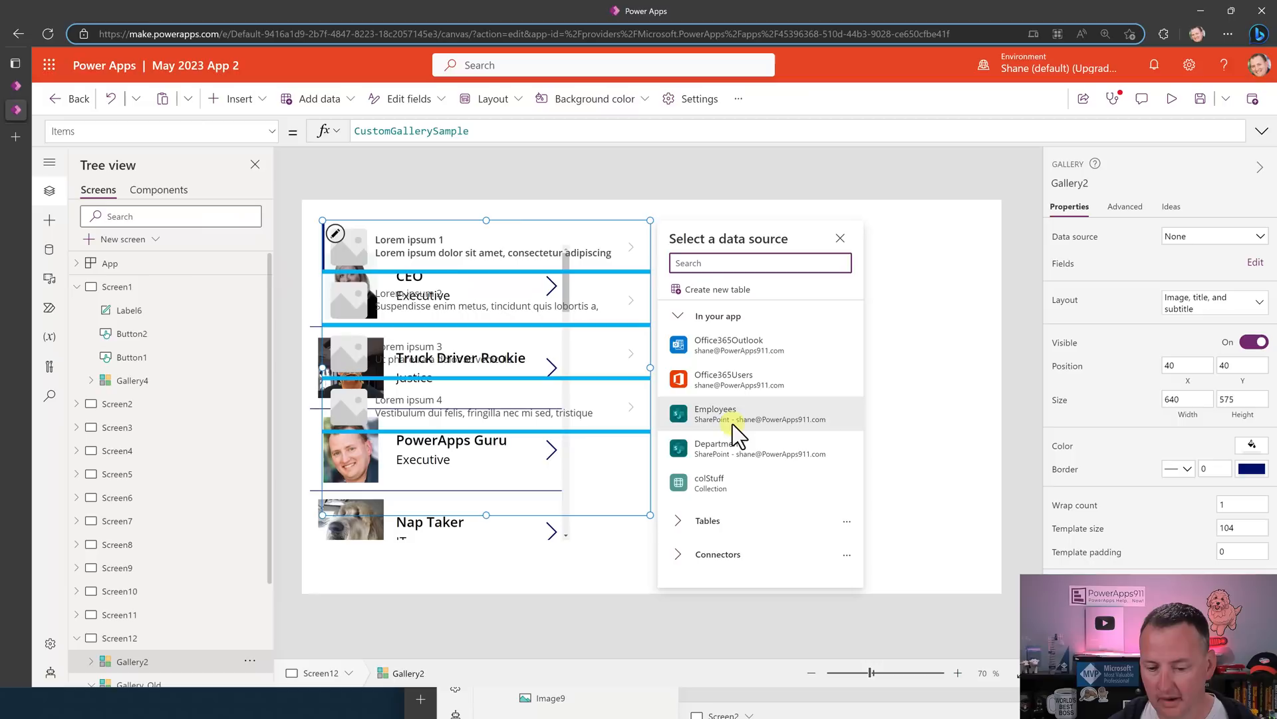
left_click(717, 413)
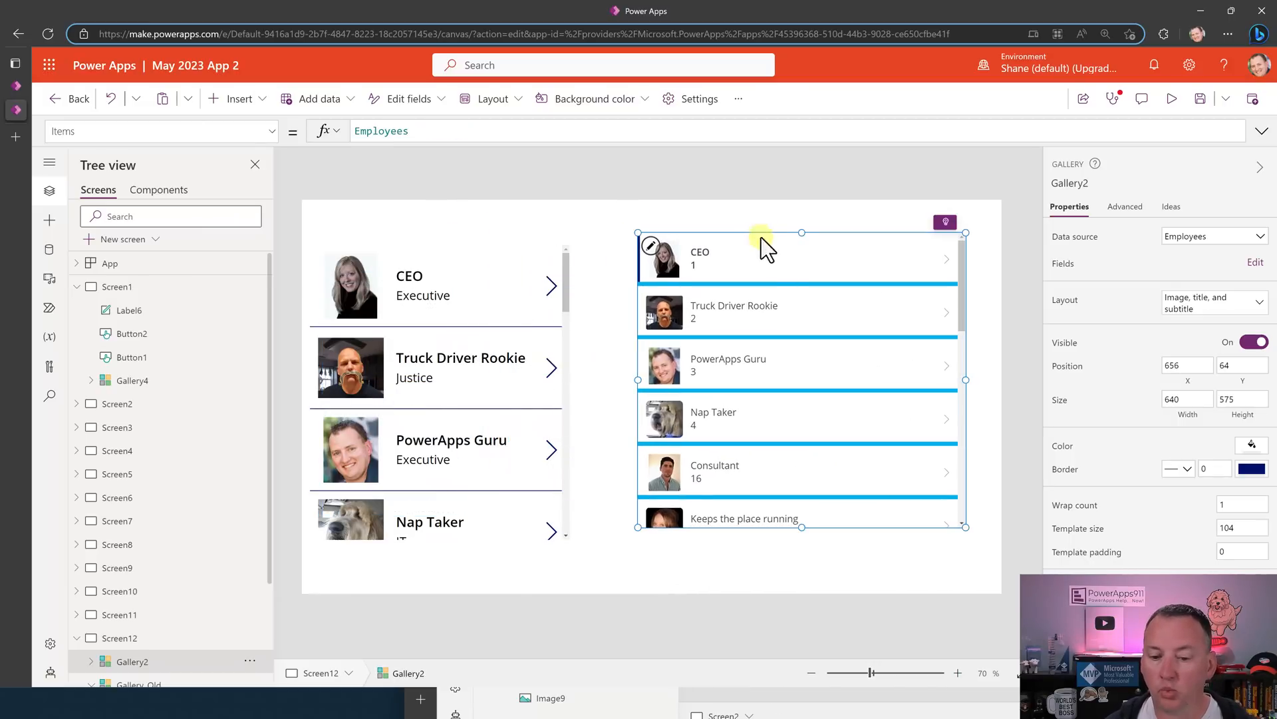
mouse_move(781, 295)
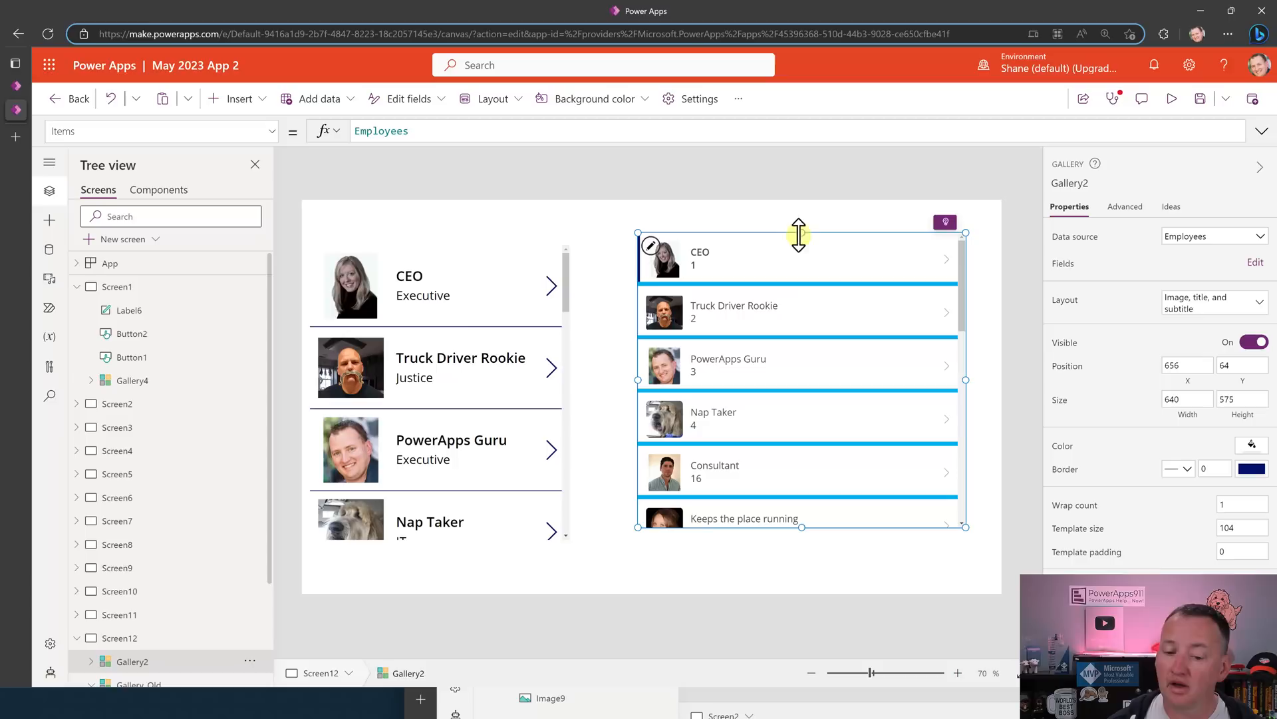
left_click(801, 282)
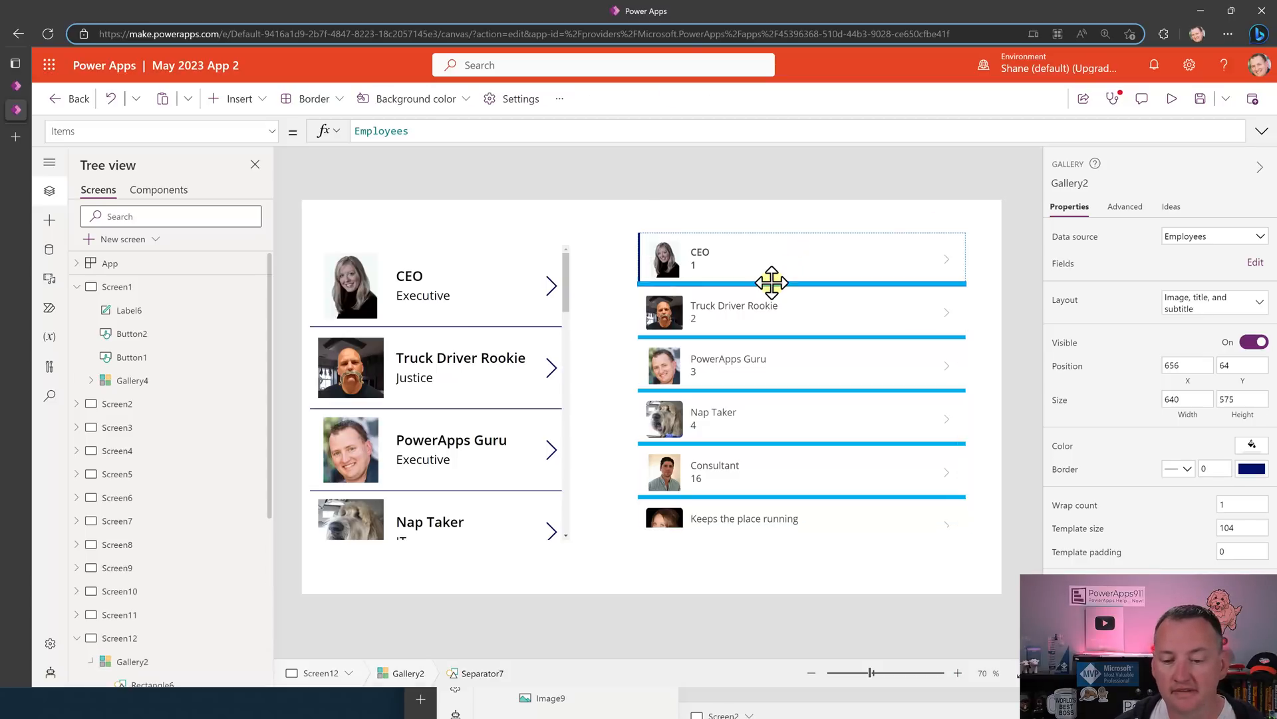
left_click(152, 434)
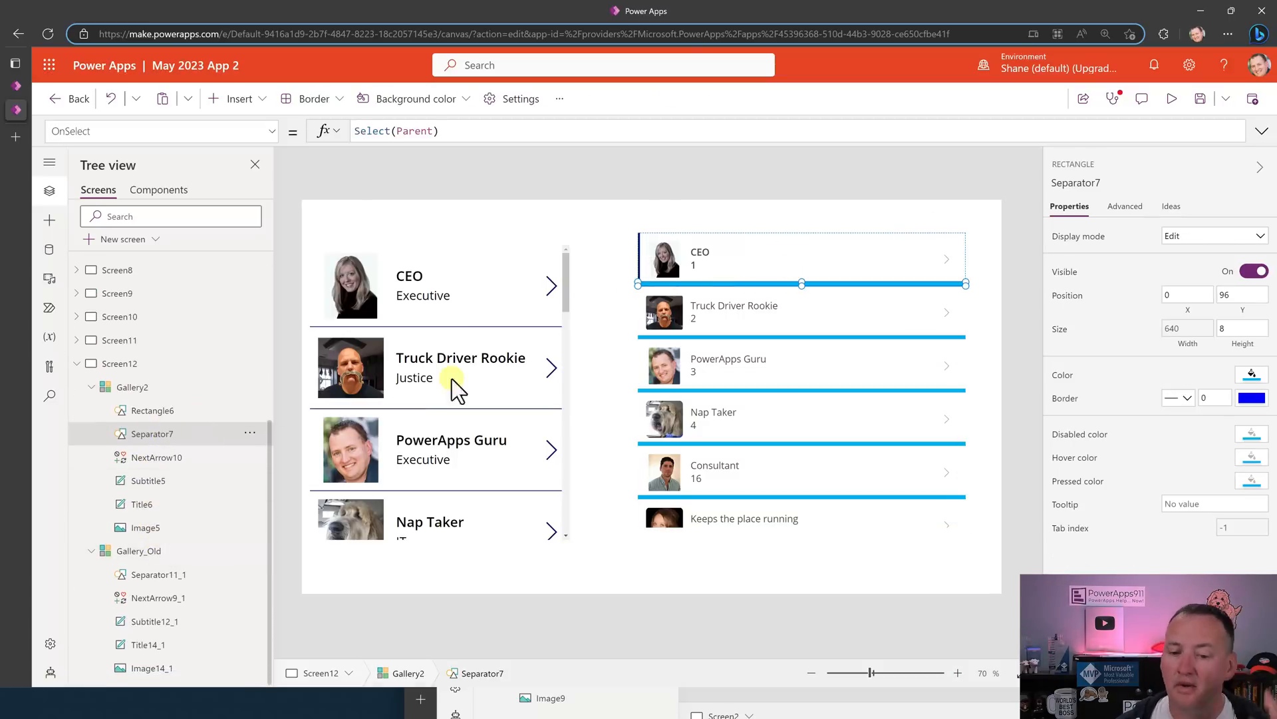
mouse_move(729, 257)
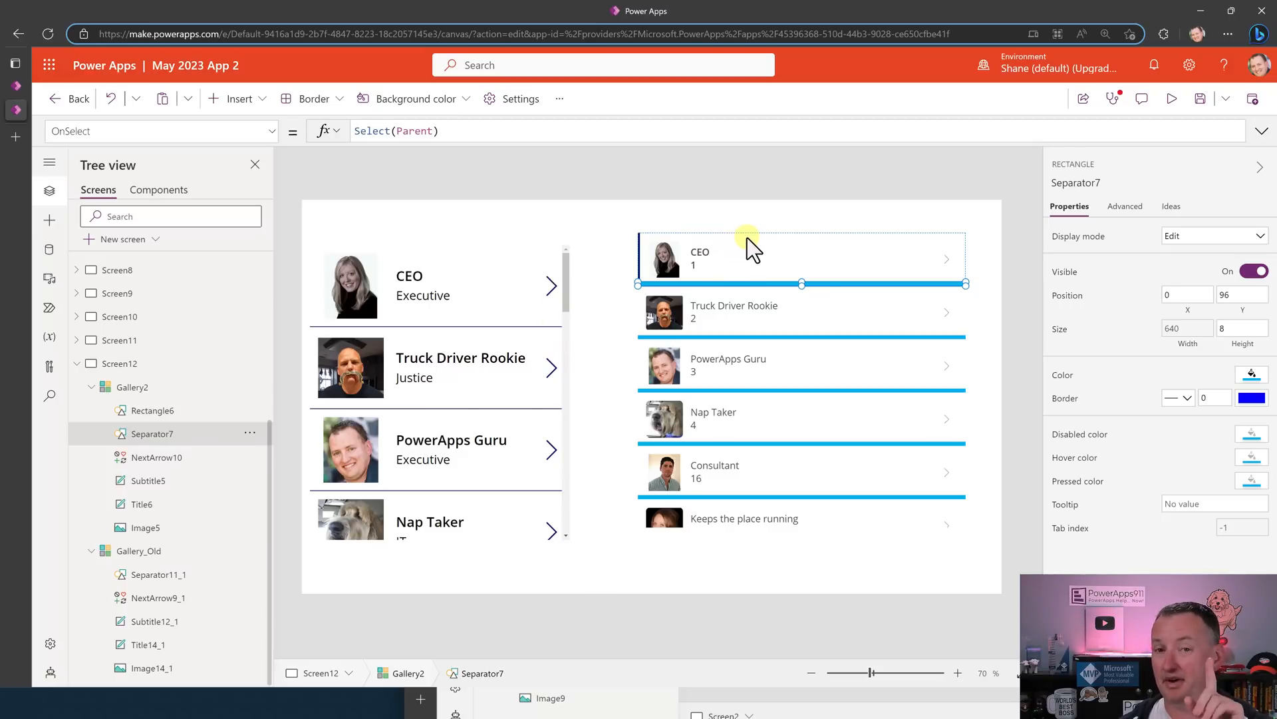
mouse_move(717, 254)
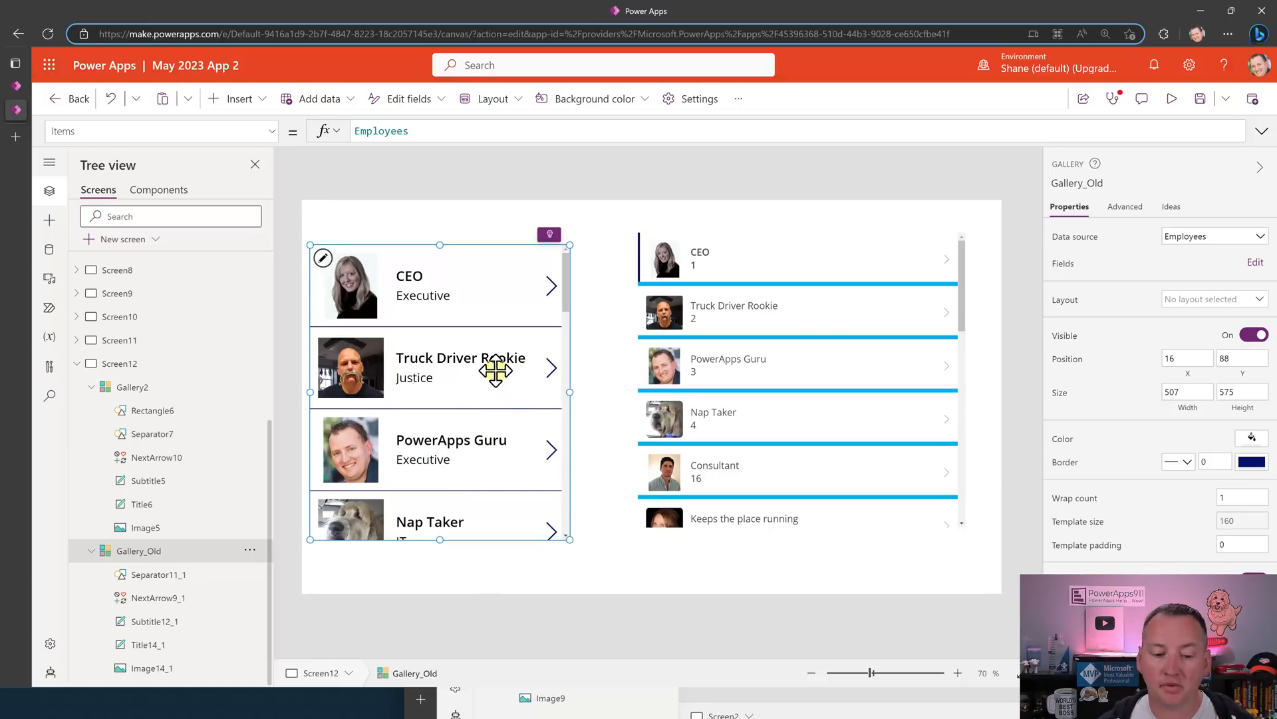
mouse_move(1214, 298)
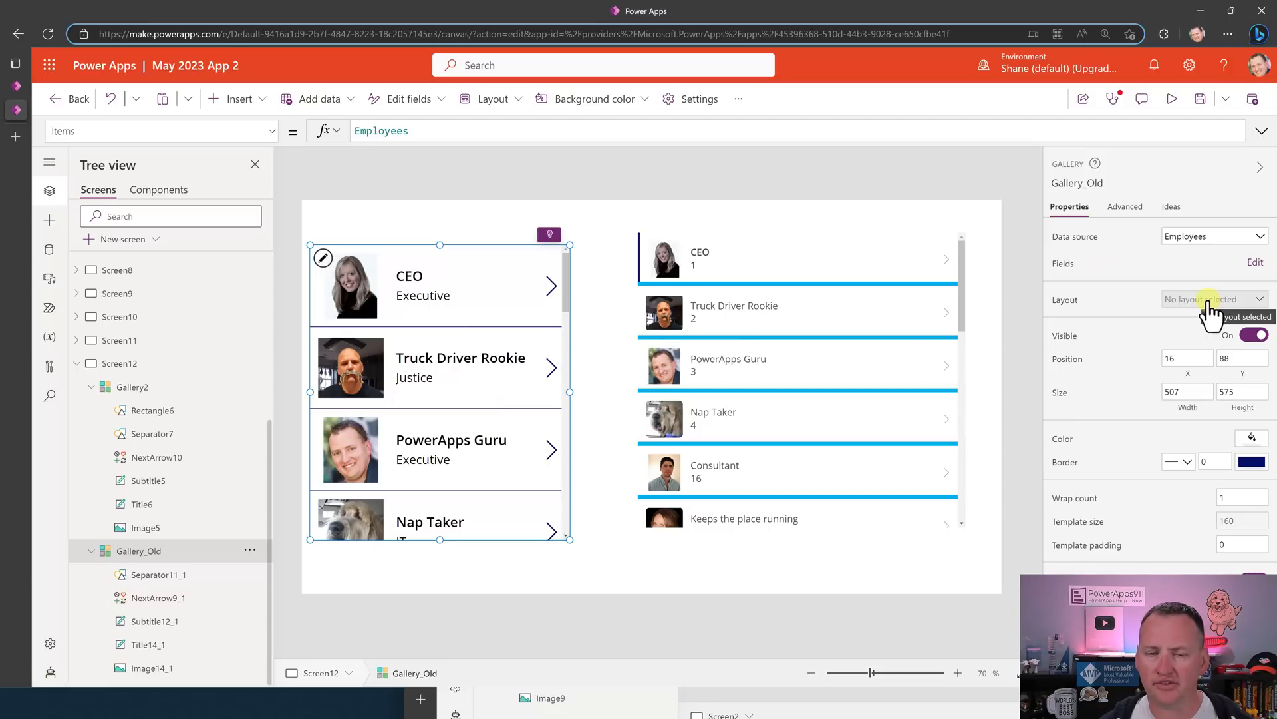
mouse_move(484, 316)
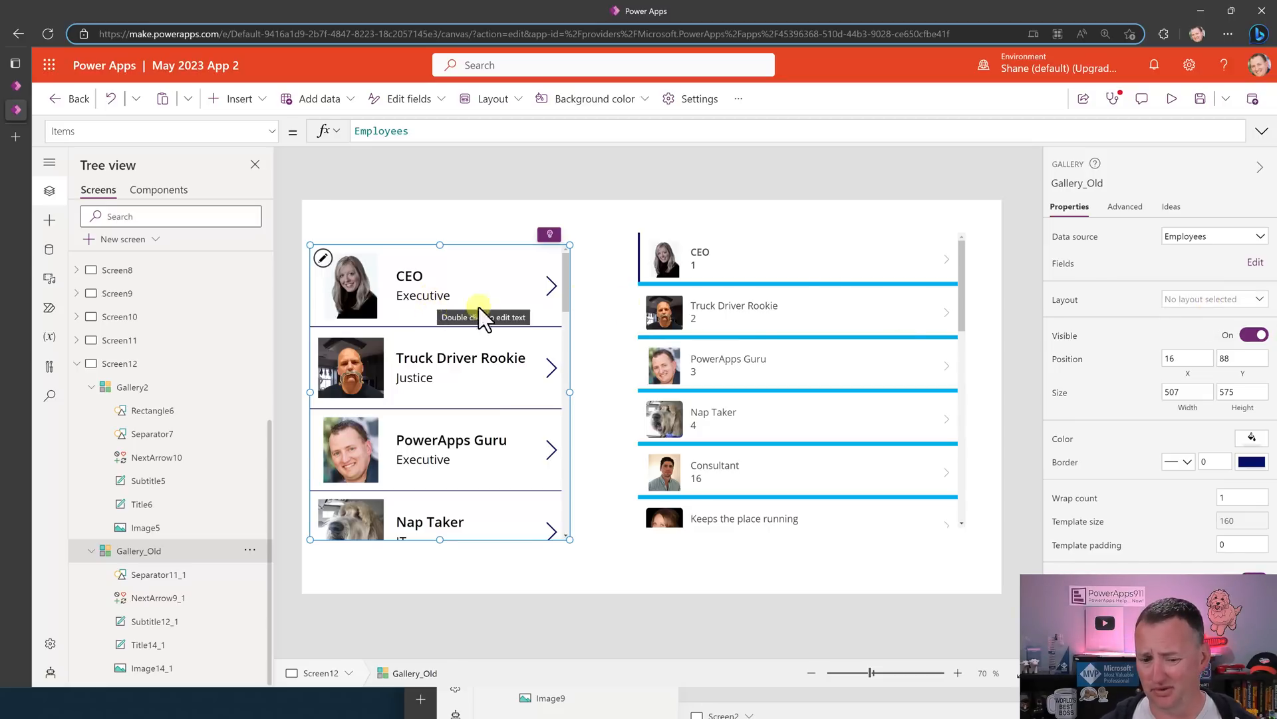
- Undo the two accidental edits to the old gallery with Ctrl+Z
left_click(1211, 299)
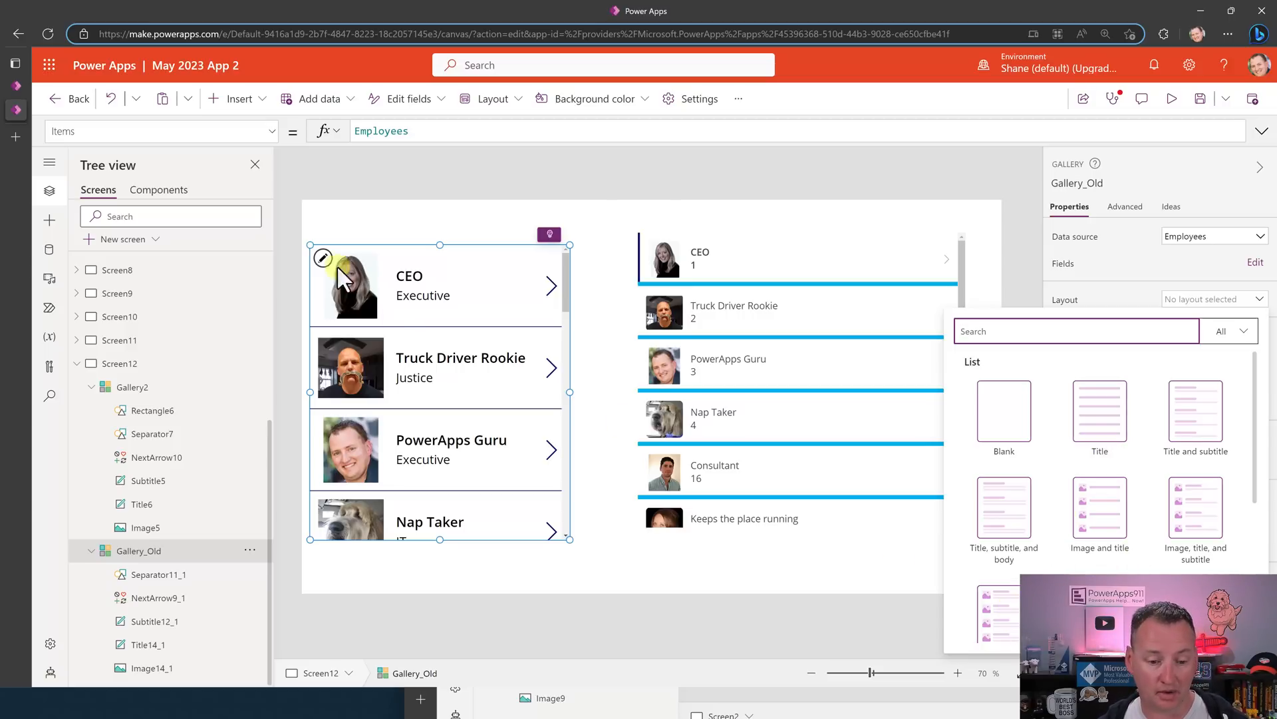
mouse_move(1003, 418)
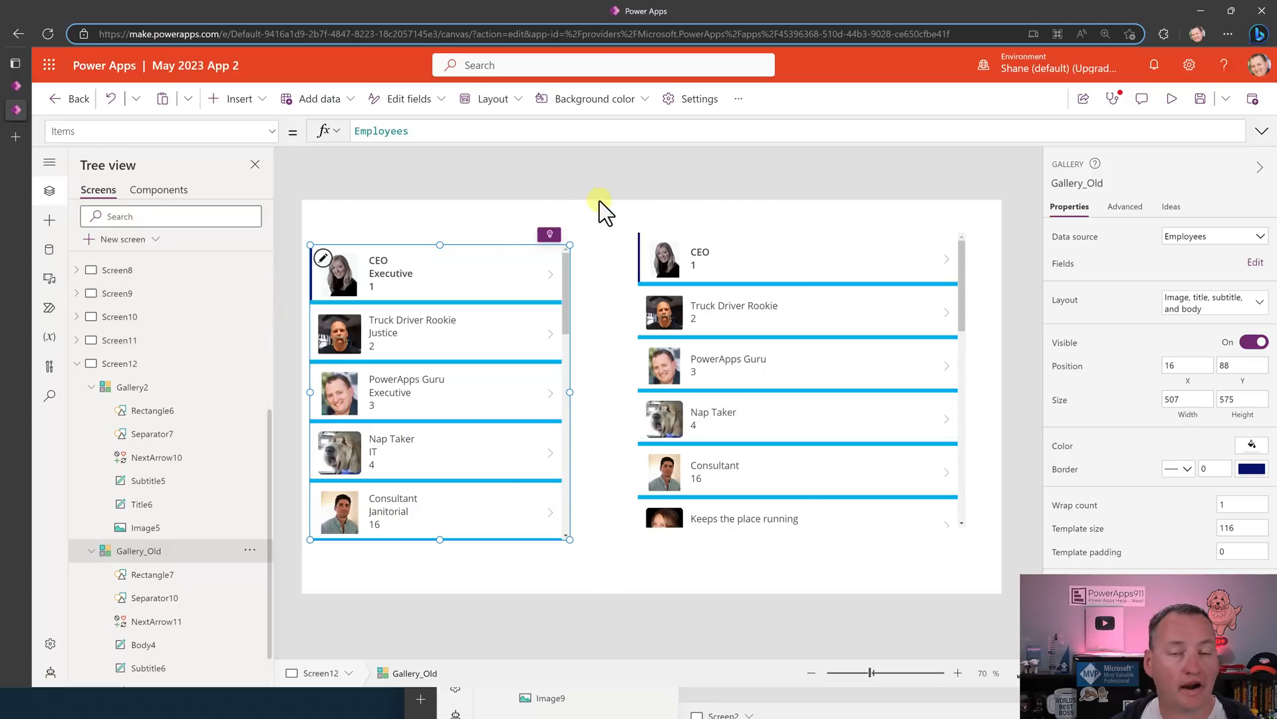
mouse_move(599, 204)
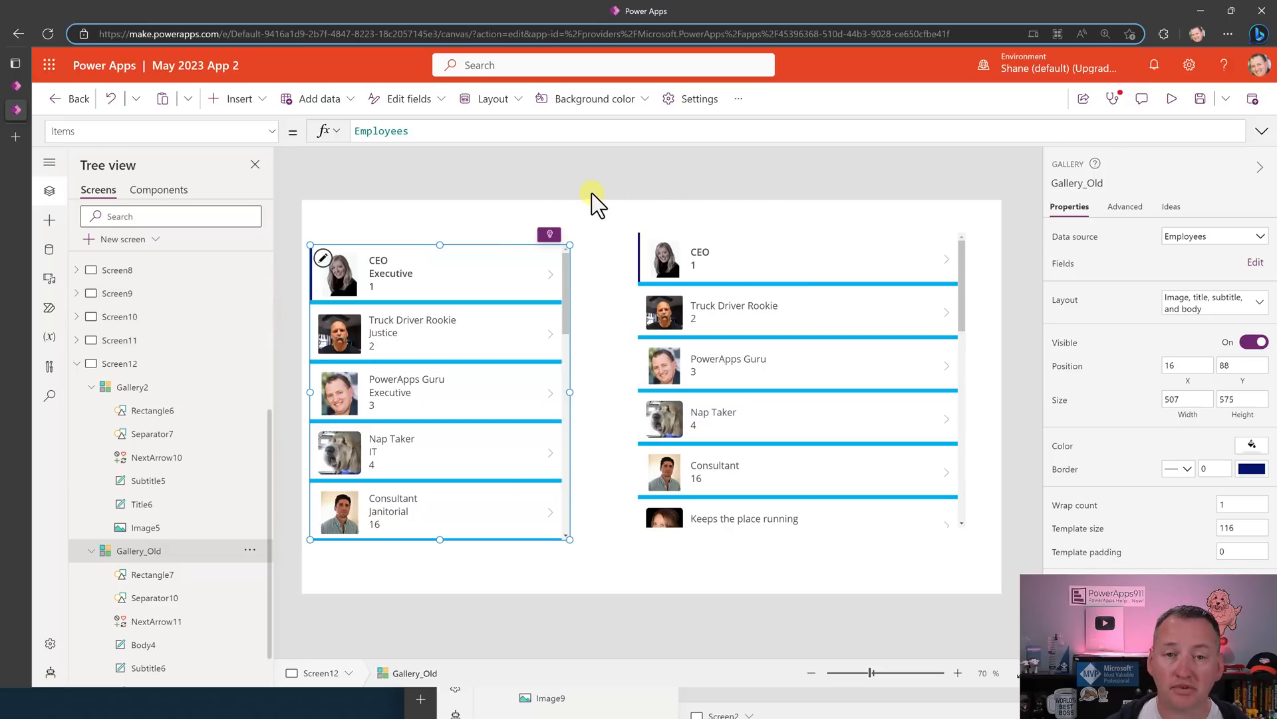
mouse_move(586, 189)
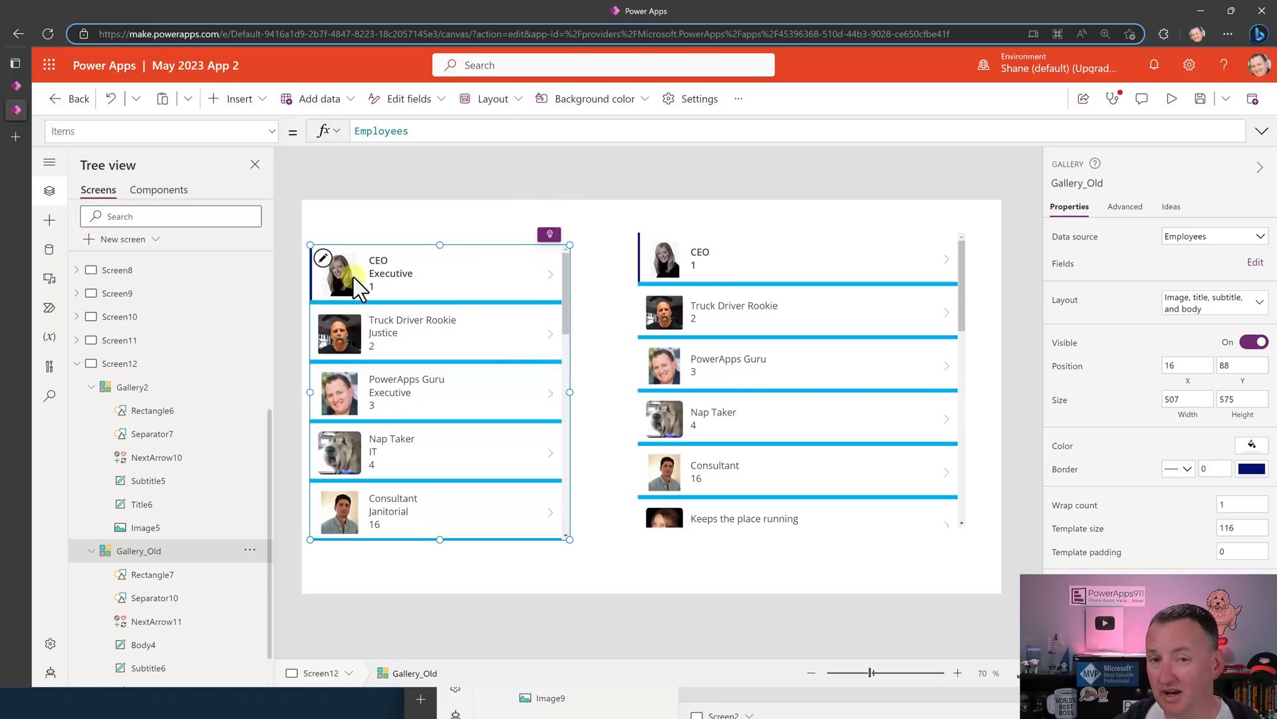
key("ctrl+z")
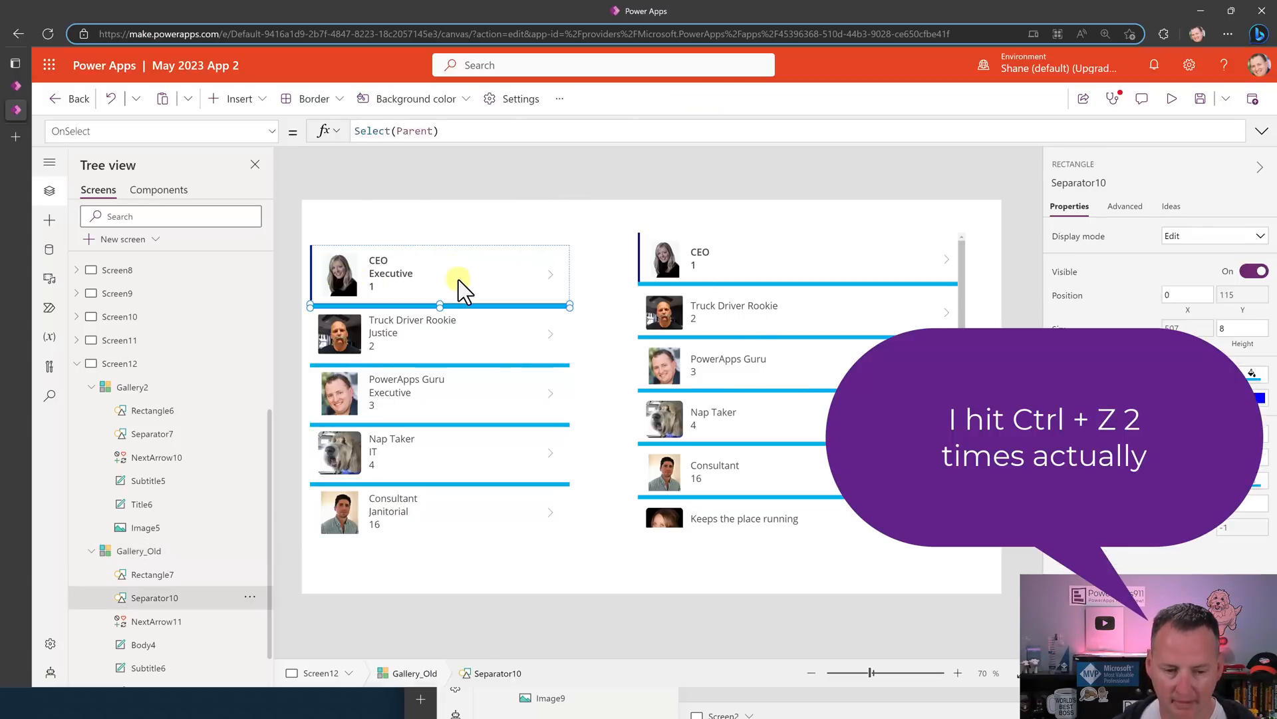
key("ctrl+z")
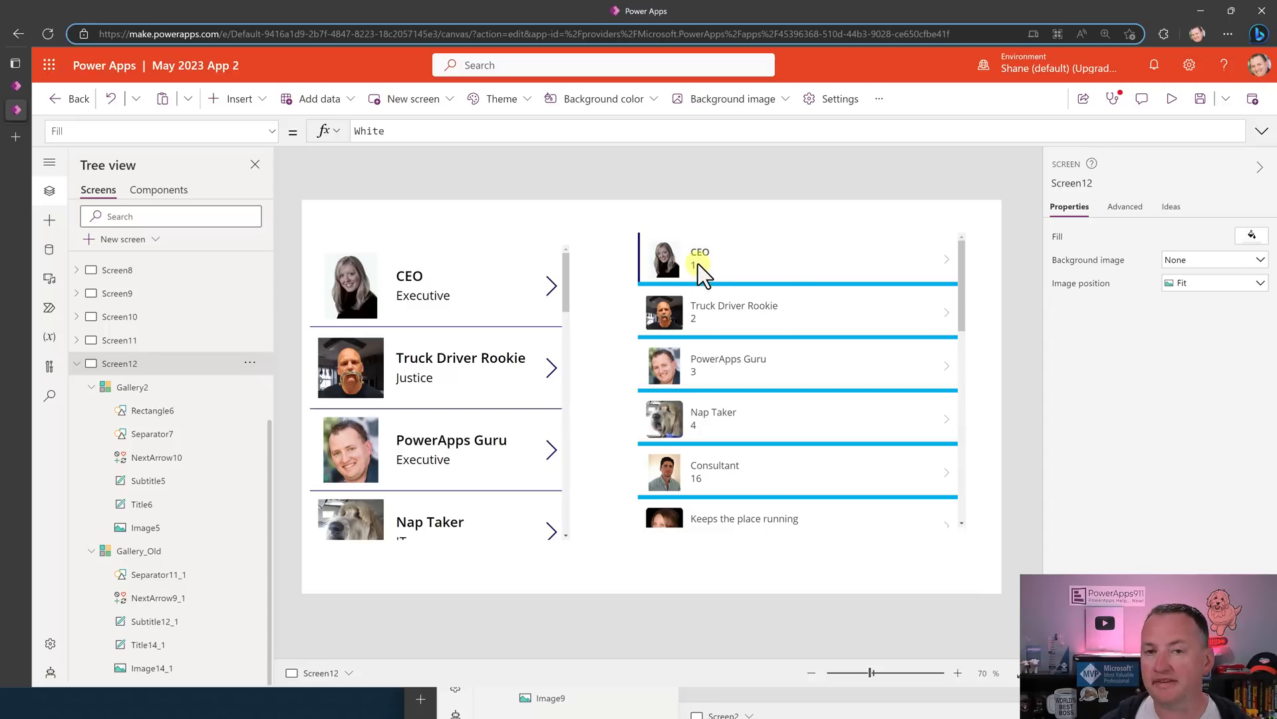
mouse_move(554, 289)
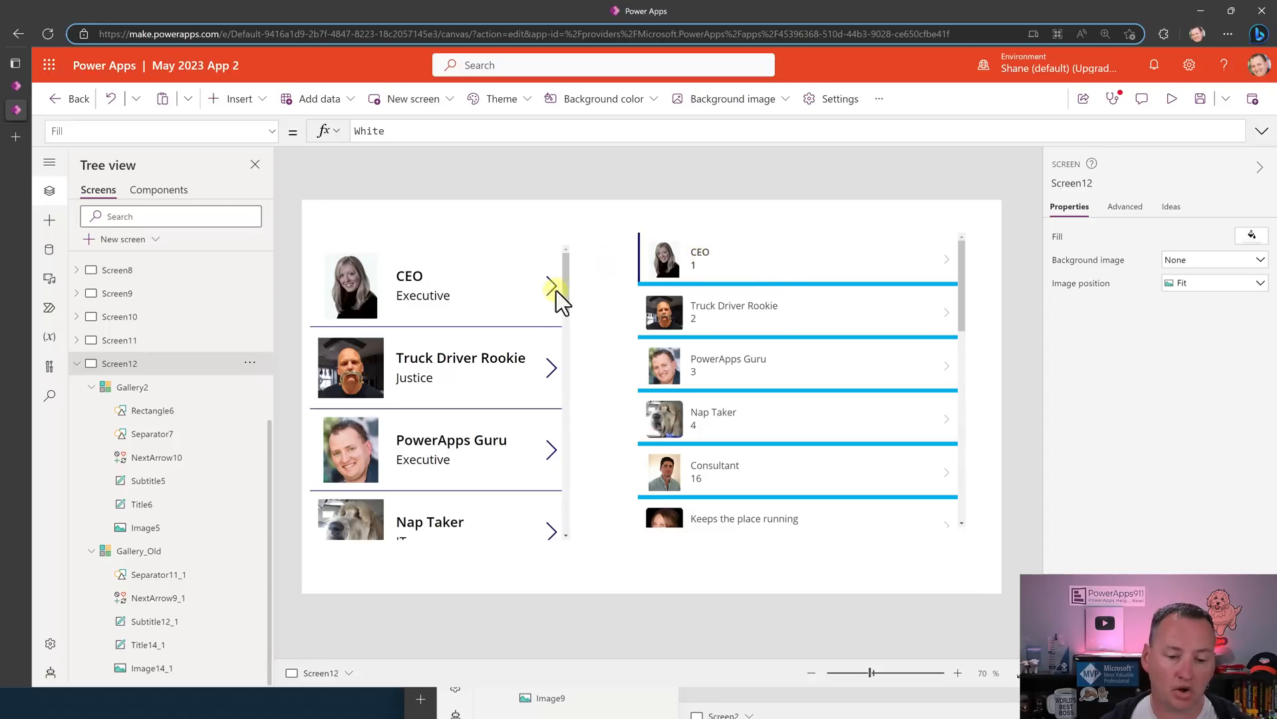
mouse_move(423, 296)
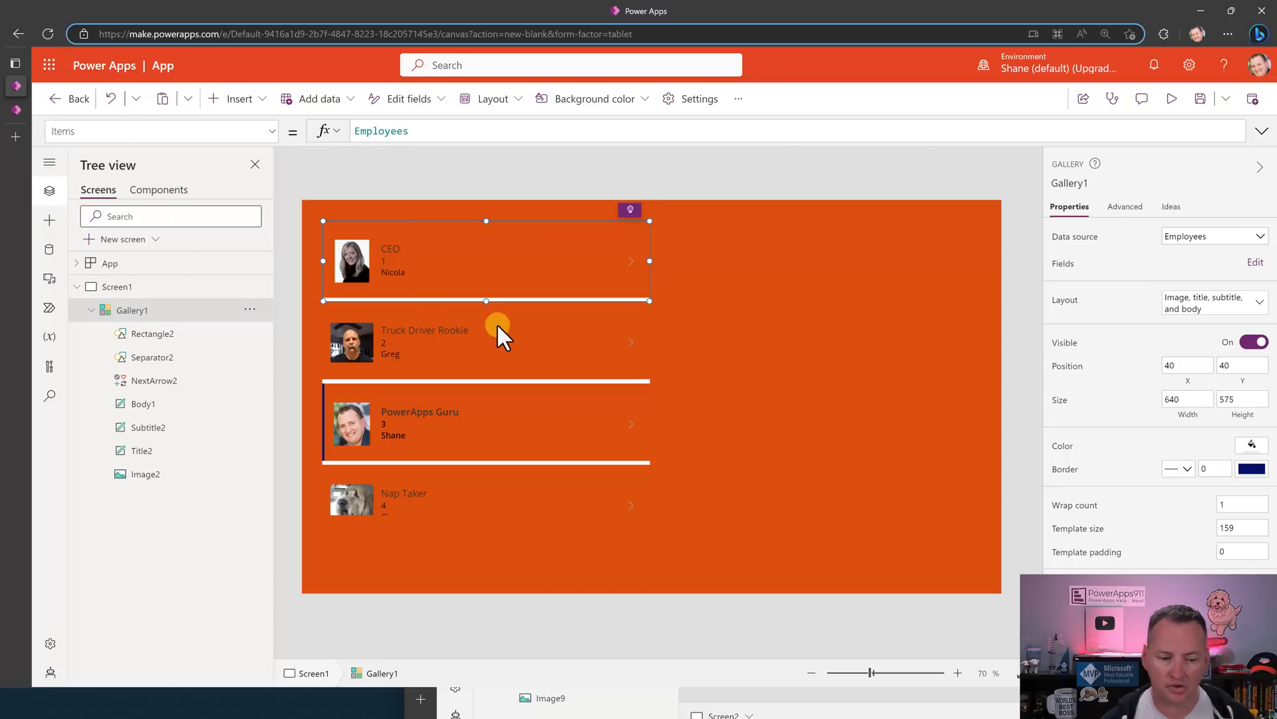
- Set Rectangle2's Visible to ThisItem.IsSelected
left_click(150, 332)
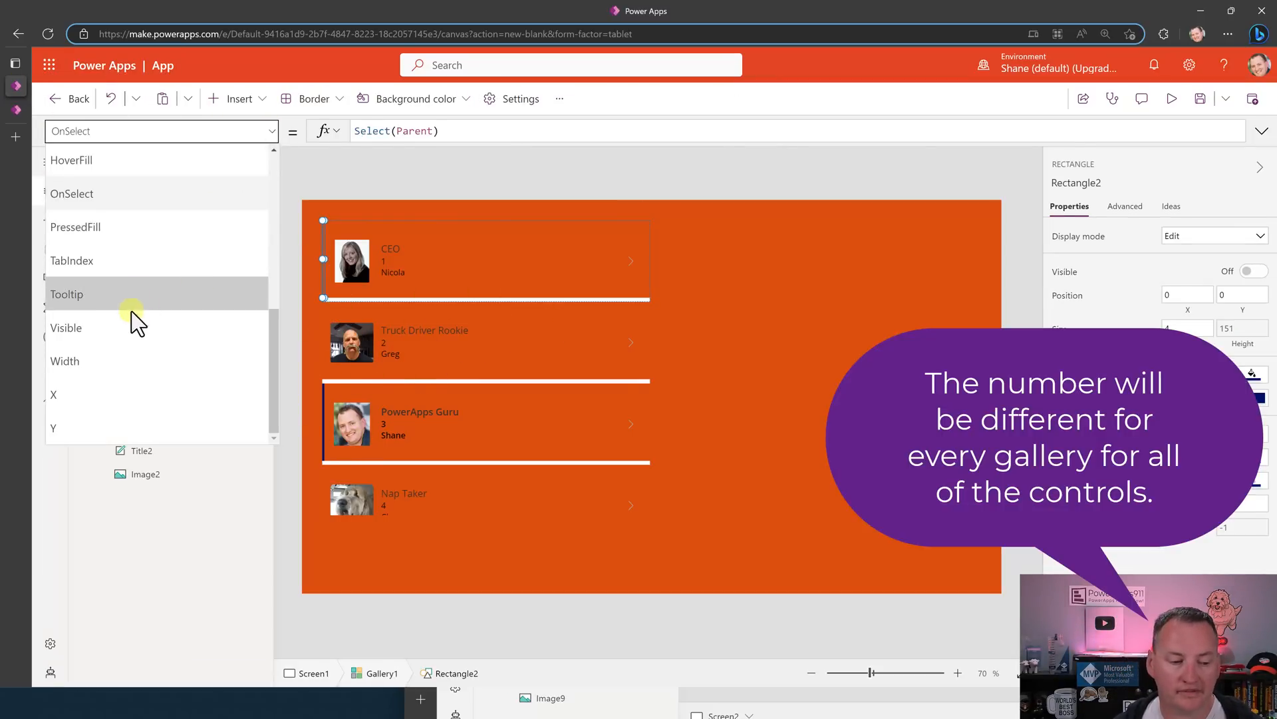
left_click(67, 328)
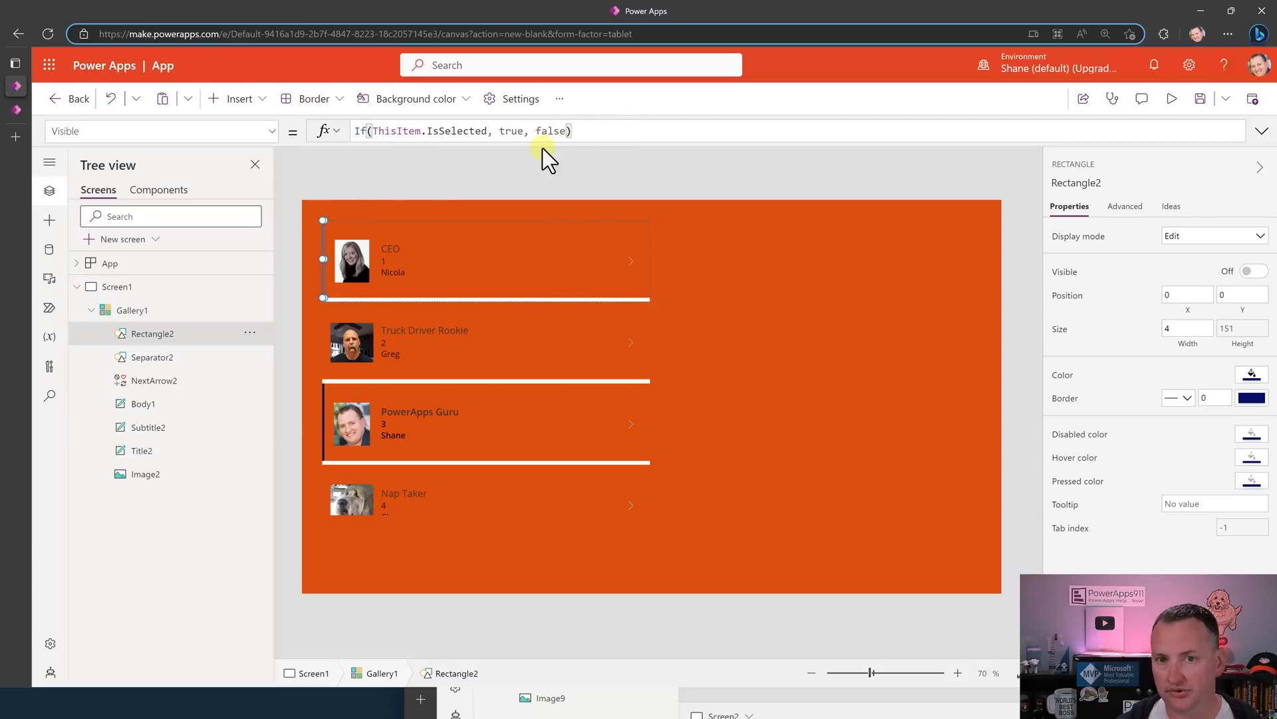
left_click(352, 131)
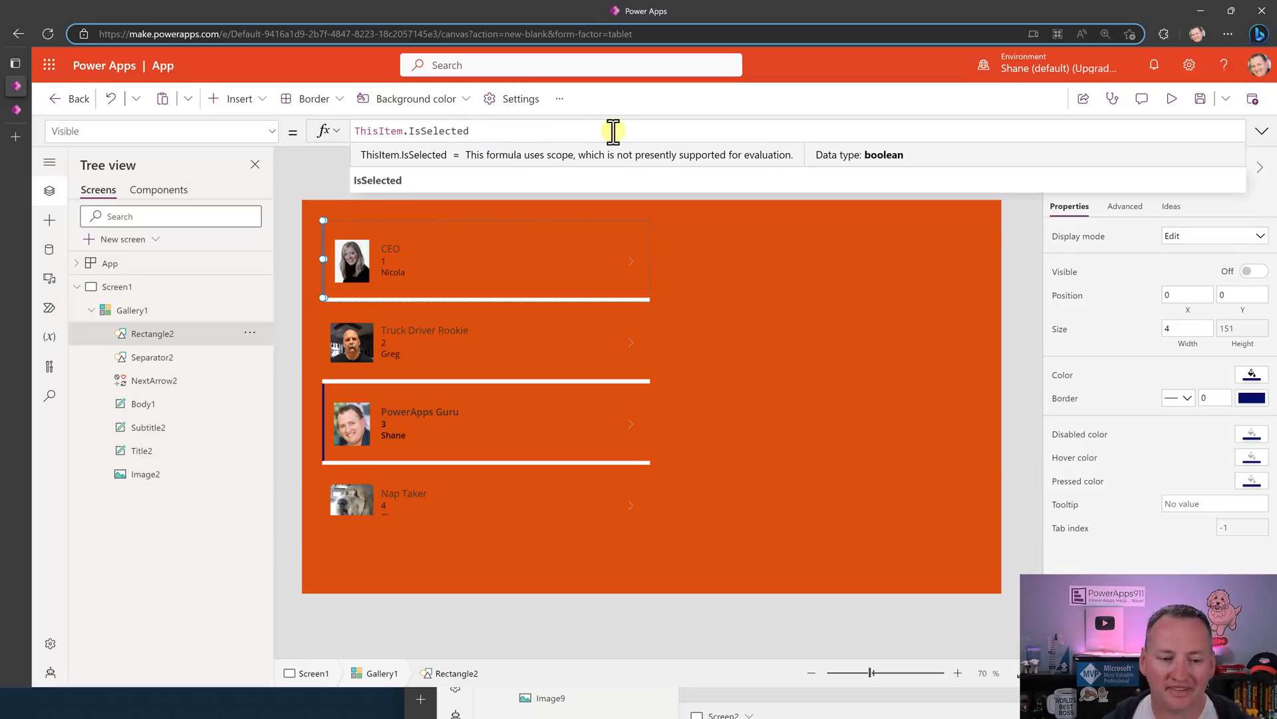
mouse_move(297, 419)
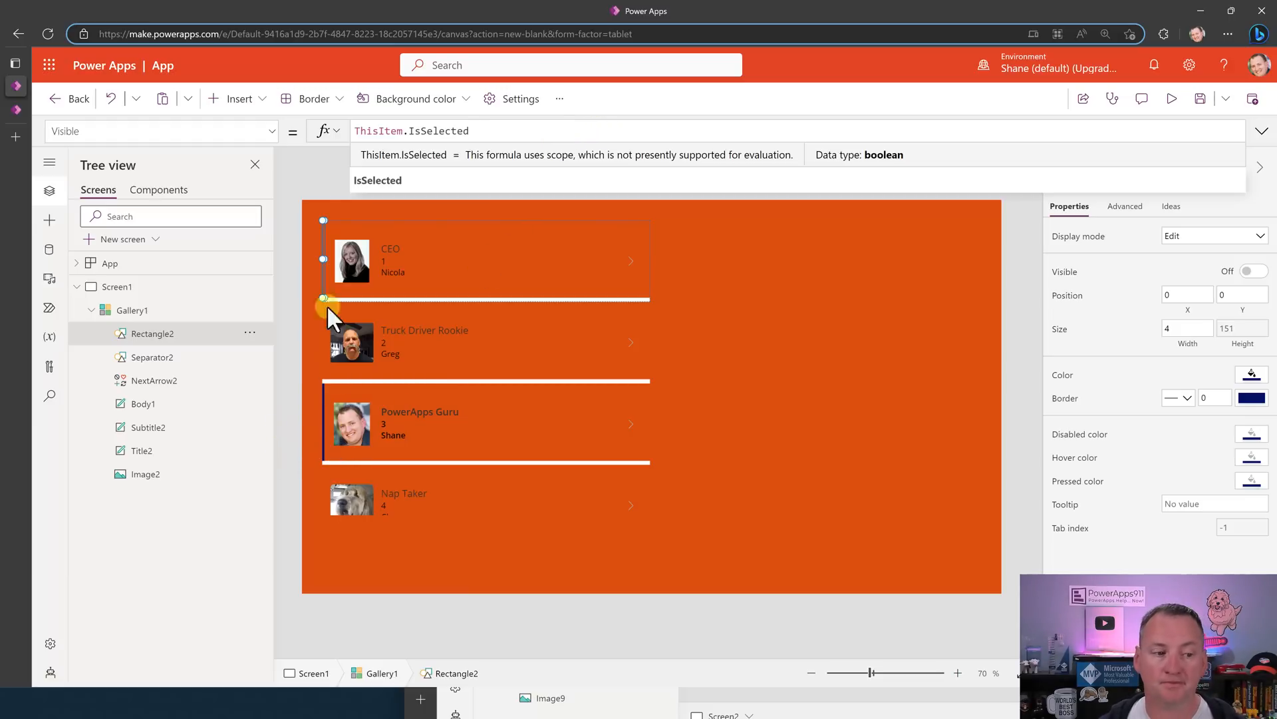
left_click(161, 130)
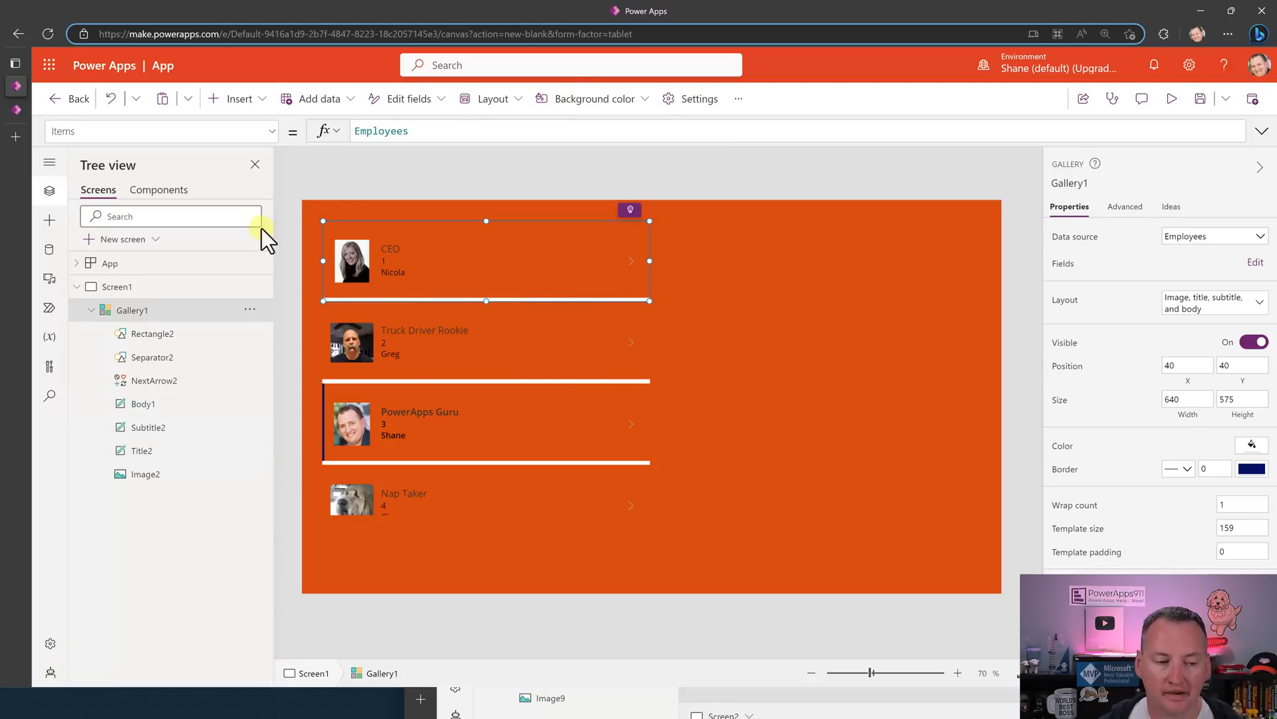
- Set Gallery1.TemplateFill to If(ThisItem.IsSelected, Color.MediumAquaMarine, Color.Transparent) and check it in preview
left_click(161, 130)
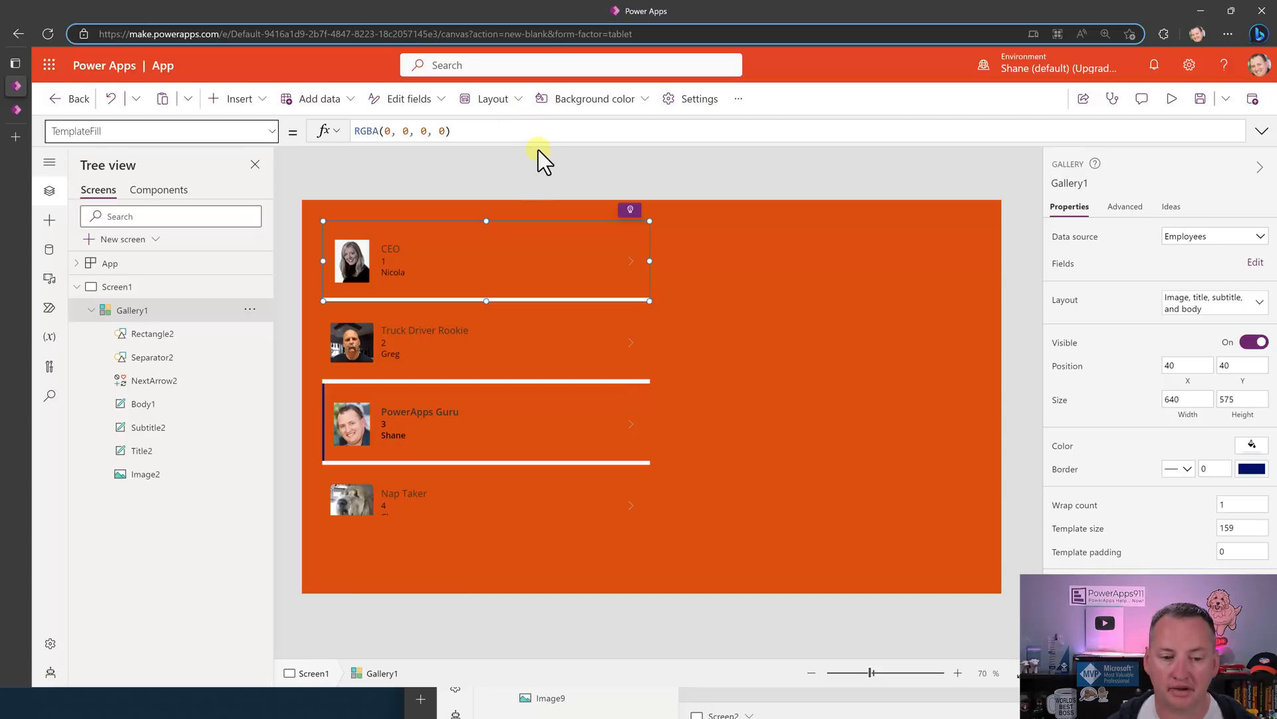
type("If(ThisItem.IsSelected, Color.MediumAquaMarine,Color.Transparent)")
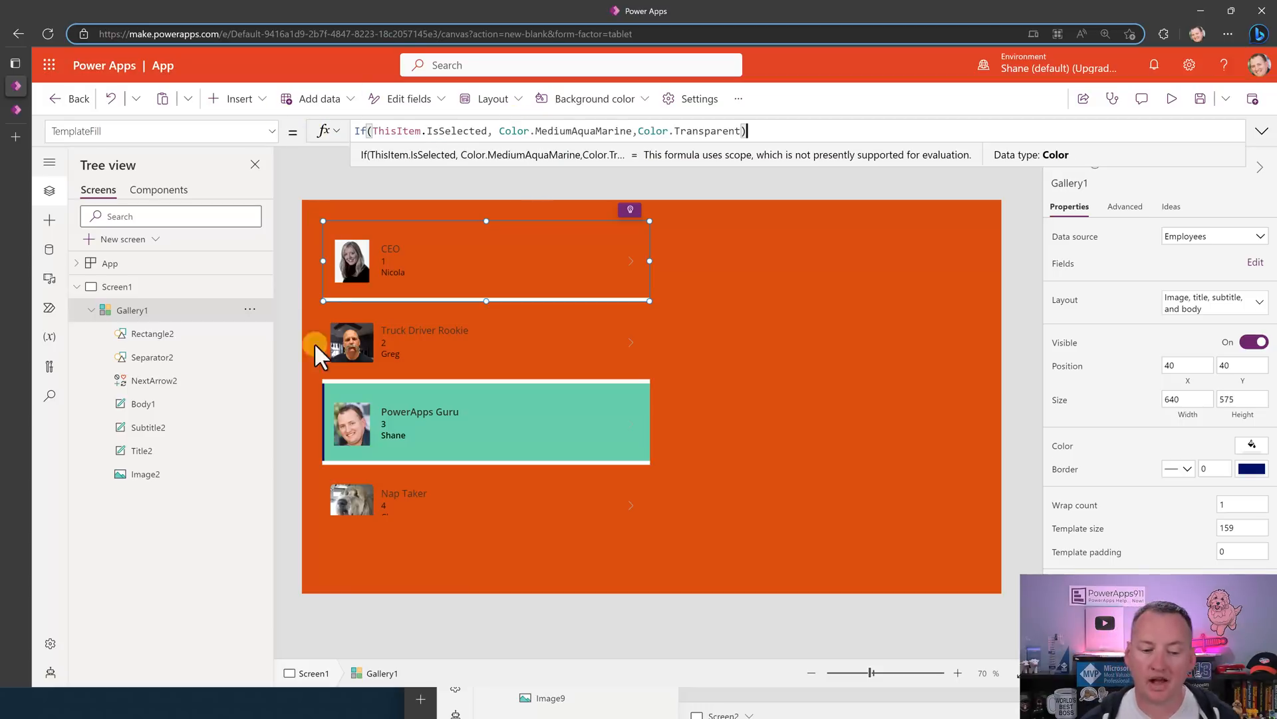
mouse_move(326, 423)
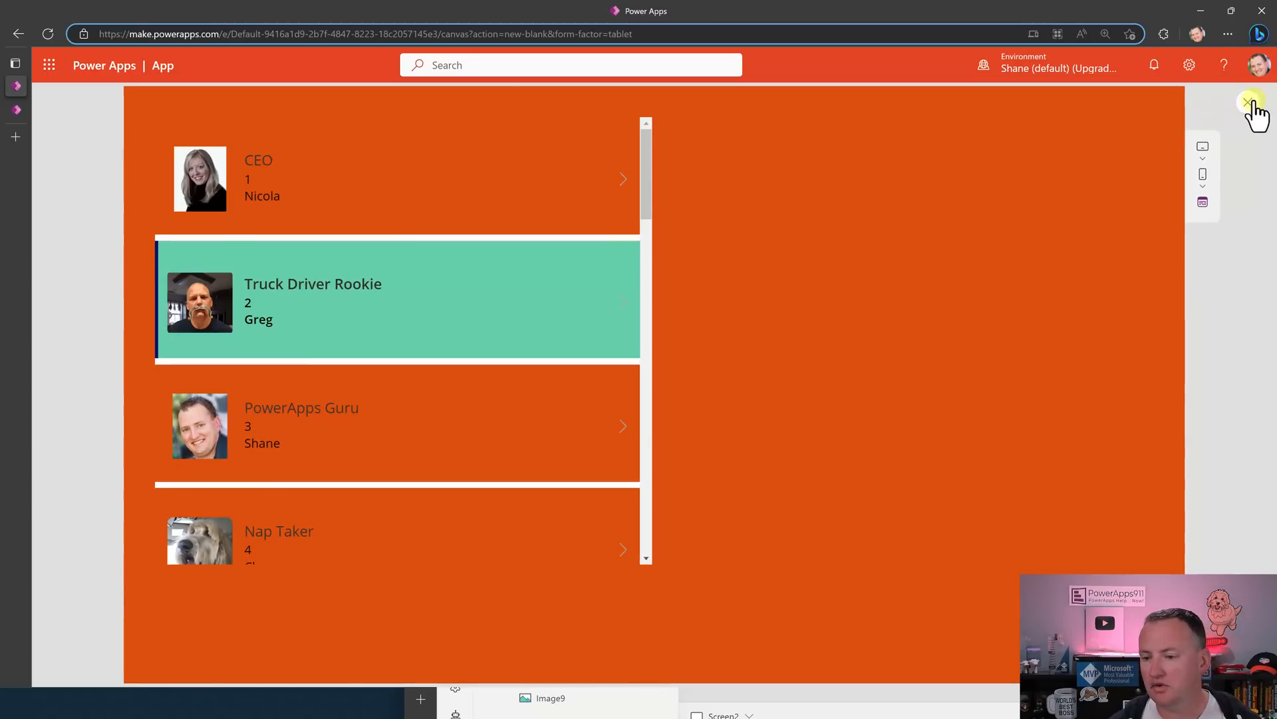
left_click(1246, 104)
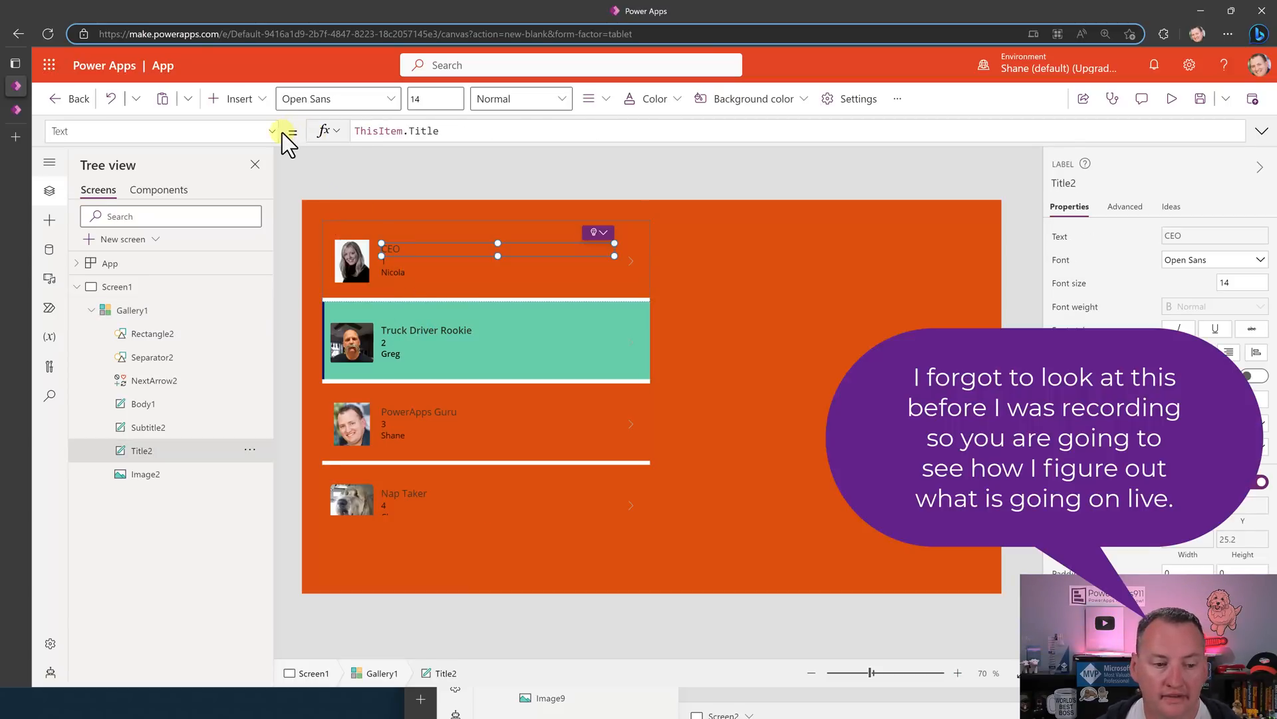
- Inspect Title2's colour property, then add a Text label beside the gallery
left_click(275, 130)
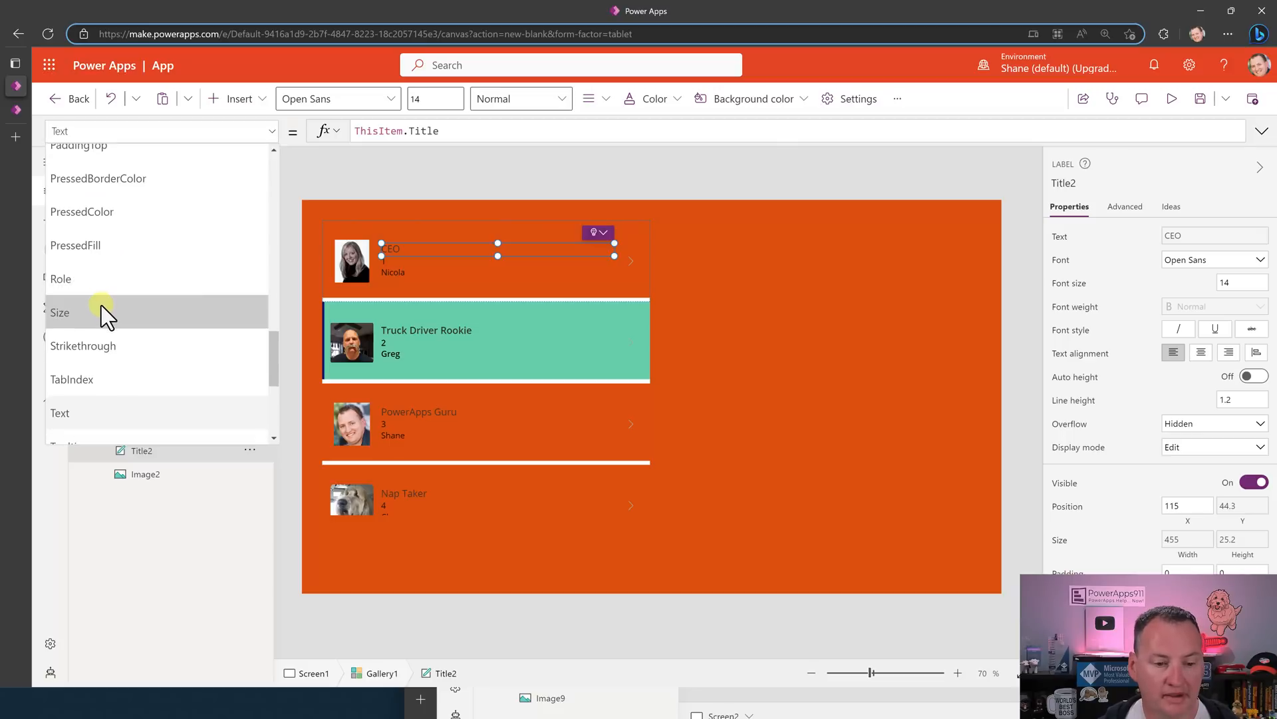
left_click(60, 312)
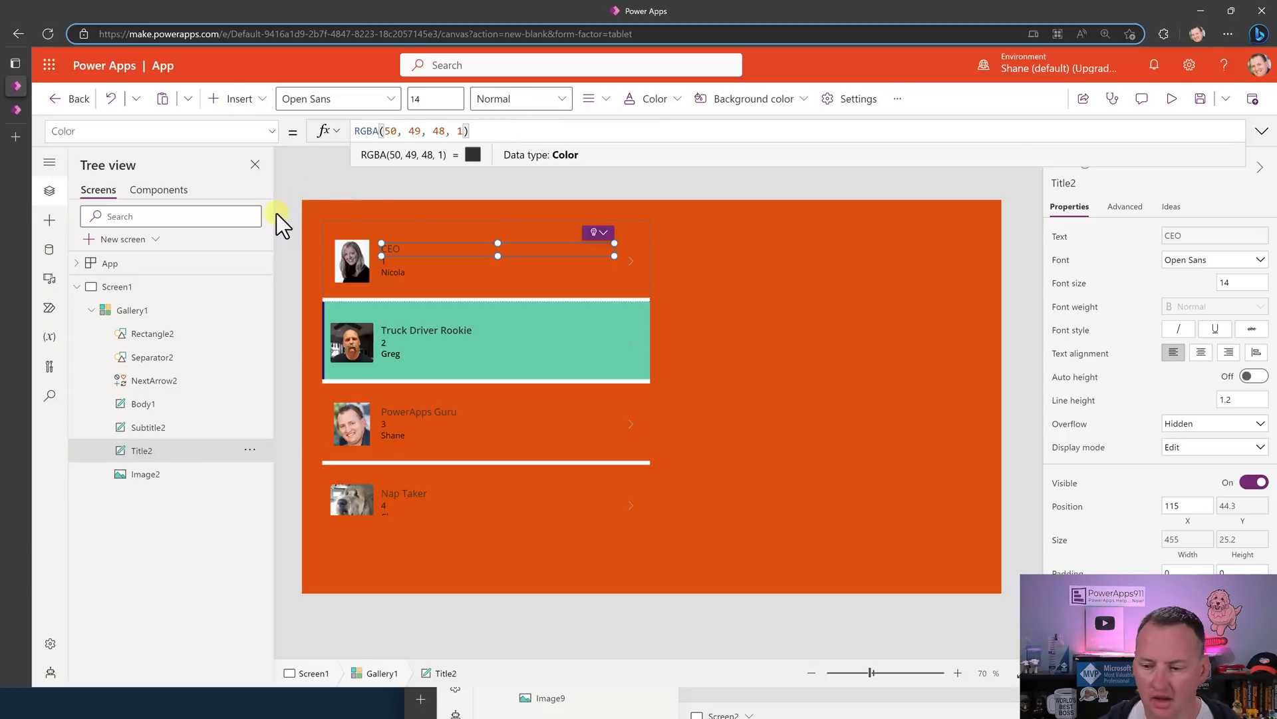
left_click(161, 131)
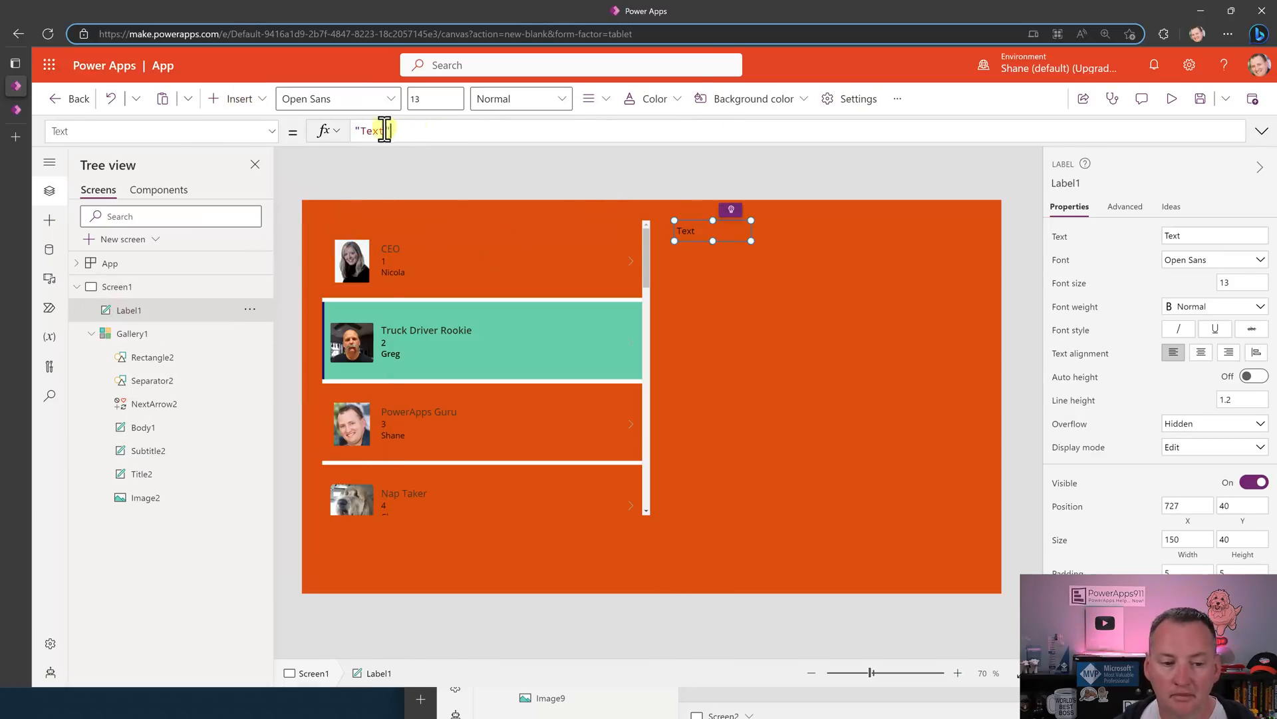
- Set Label1.Text to CountRows(Gallery1.AllItems)
type("counttr")
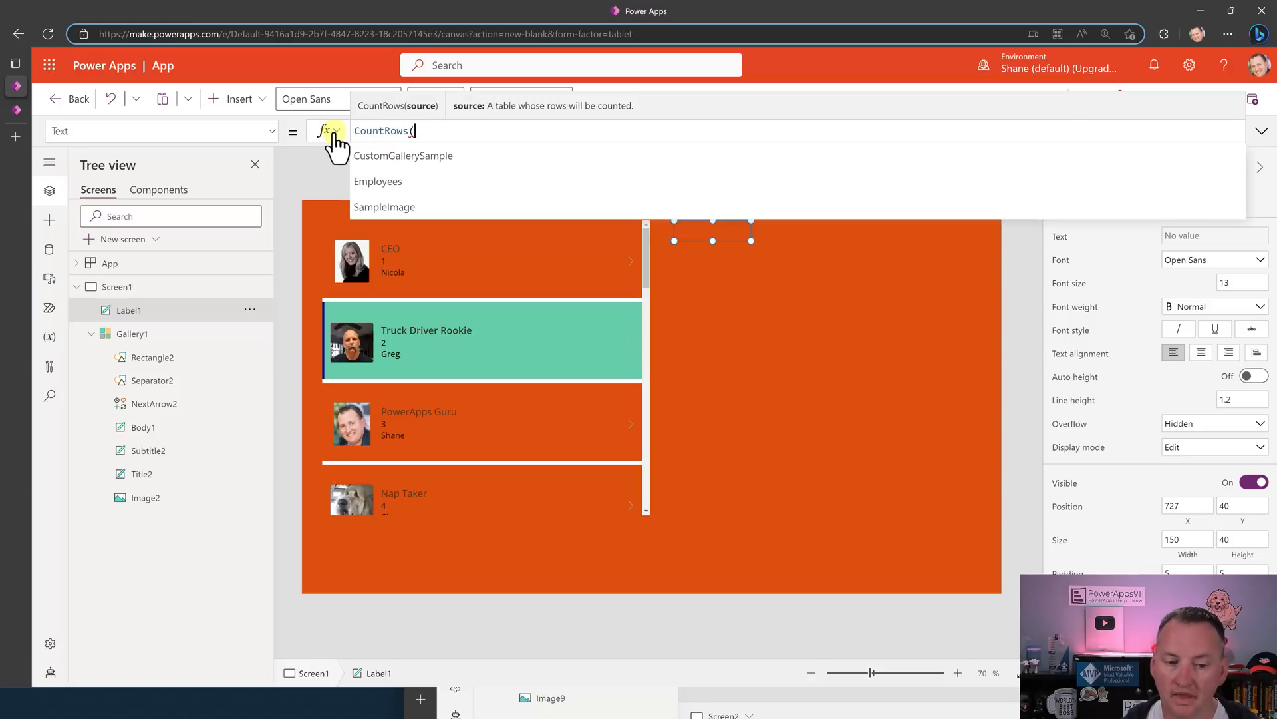
type("gall")
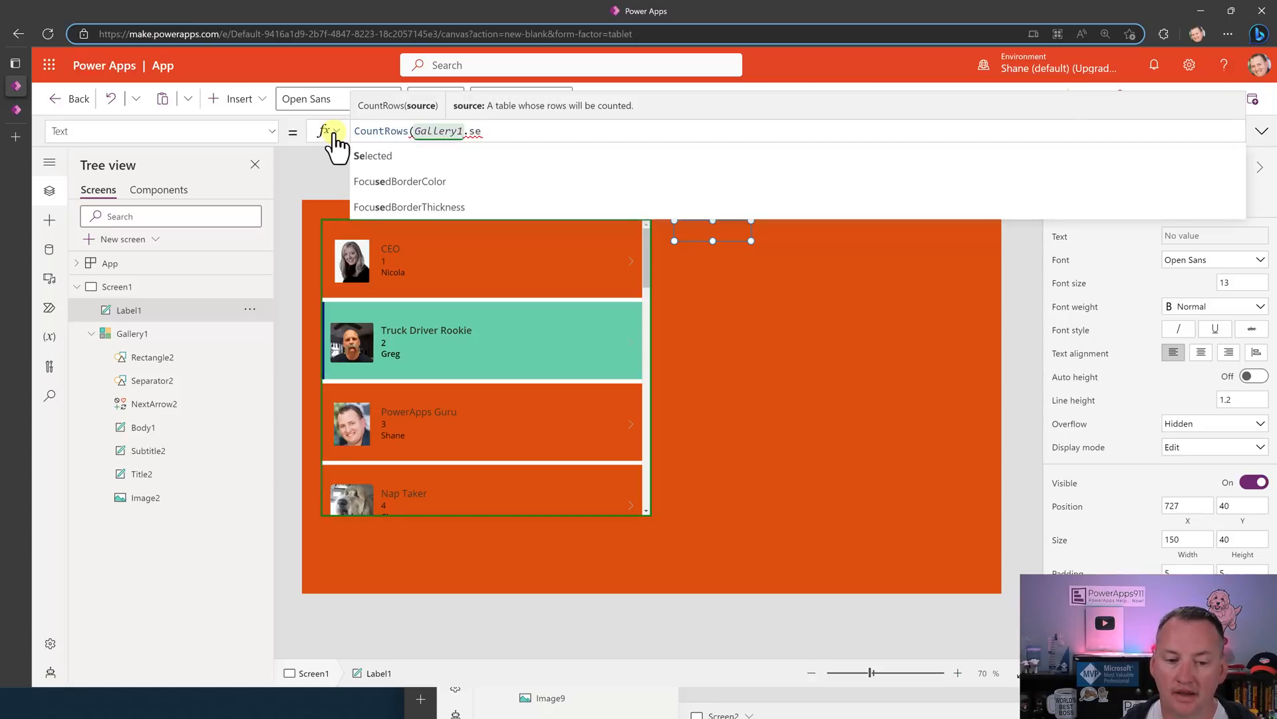
type("AllItems)")
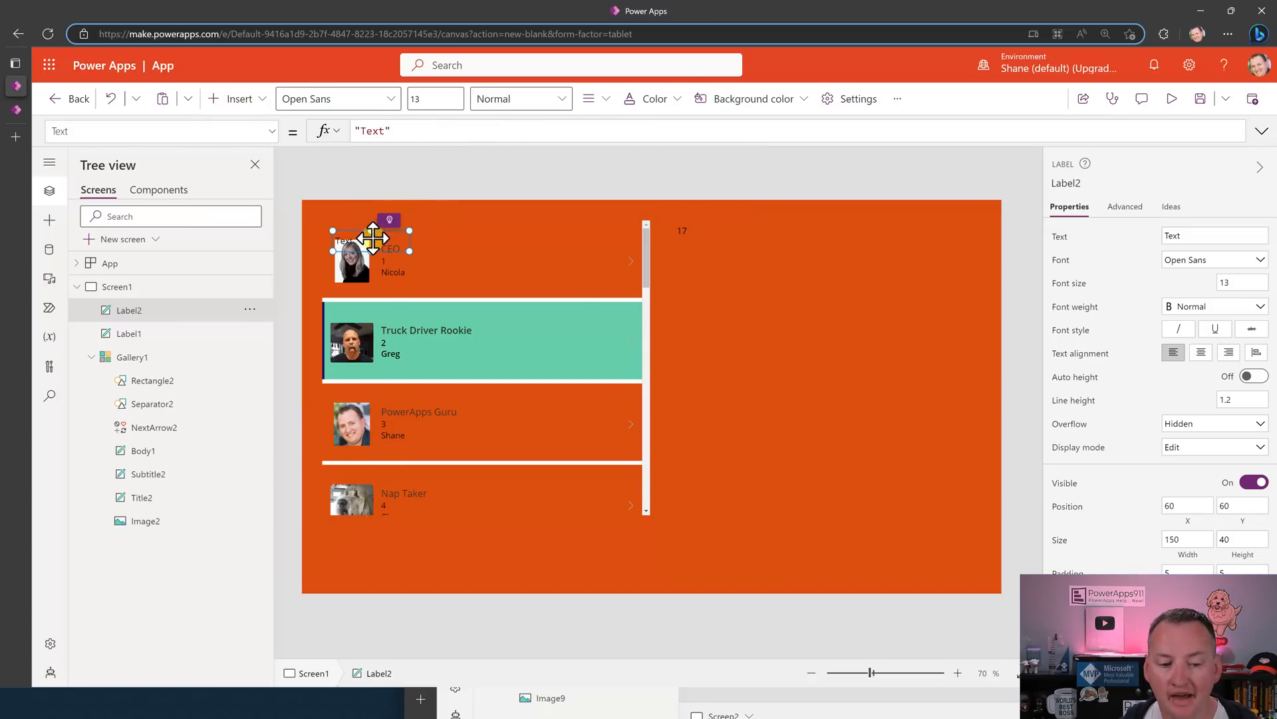
- Place Label2 below and set its Text to Gallery1.AllItemsCount
left_click_drag(375, 245, 713, 261)
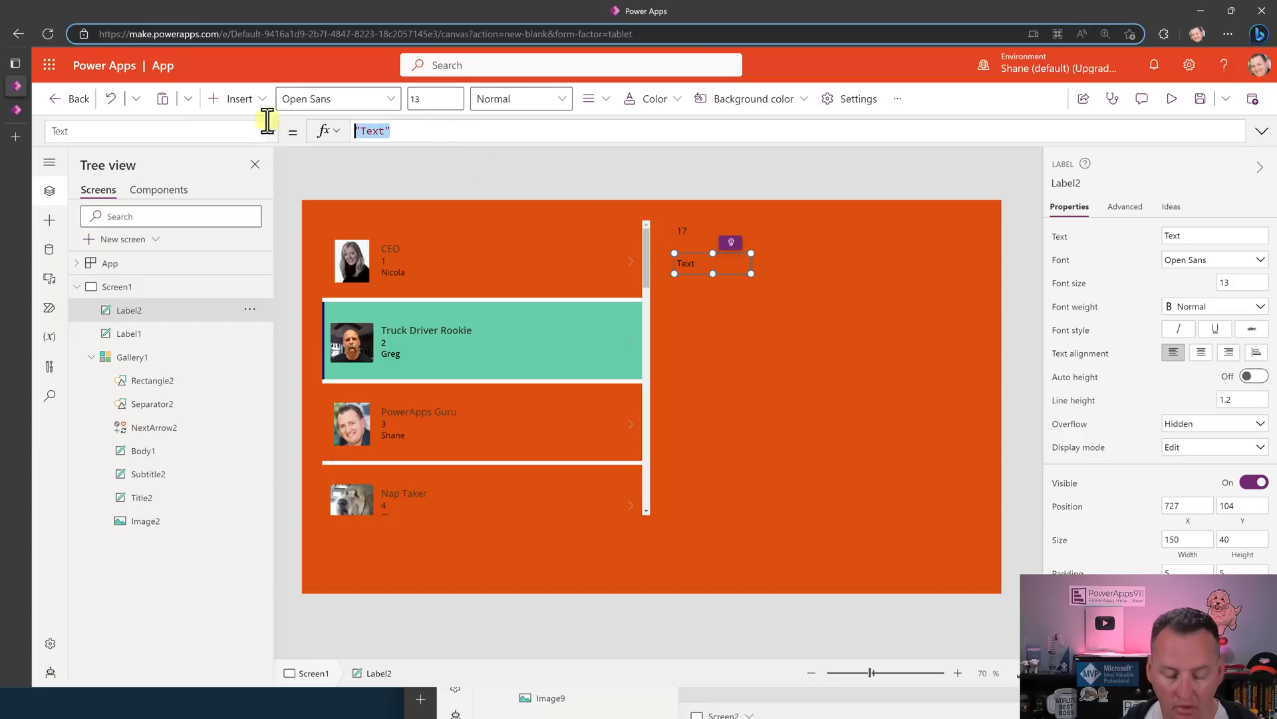
type("cou")
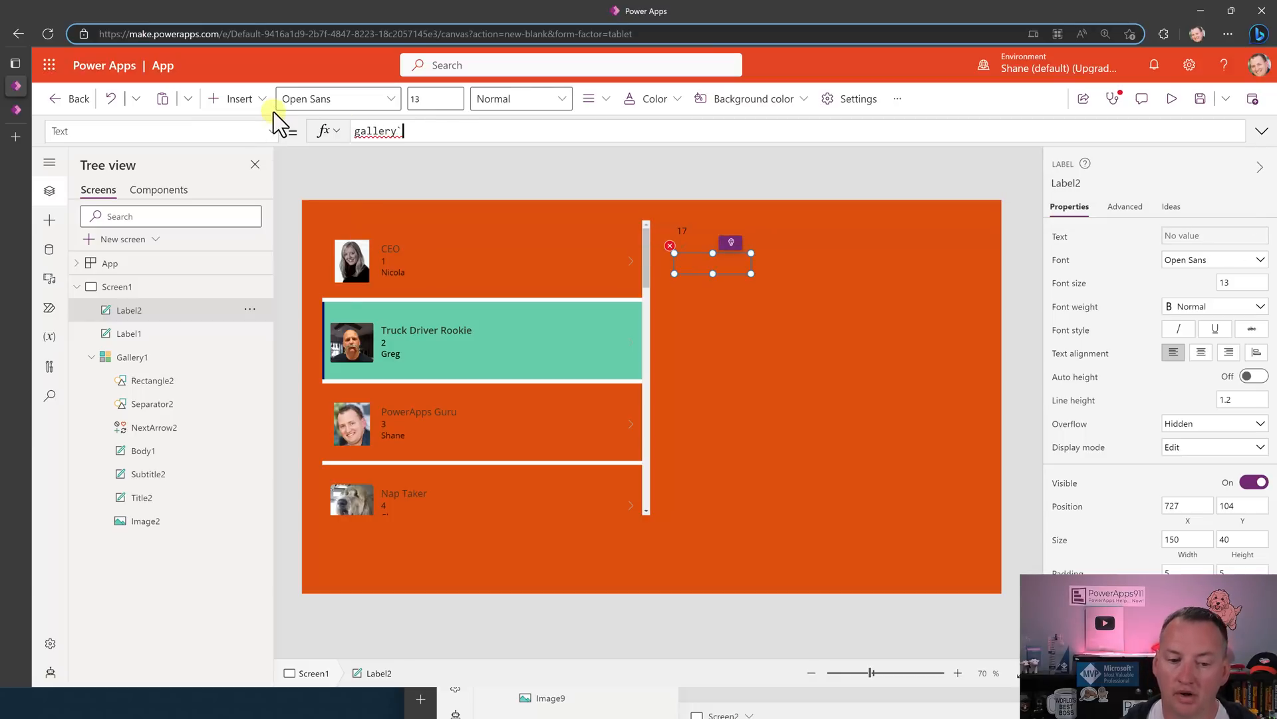
type("Gallery1.al")
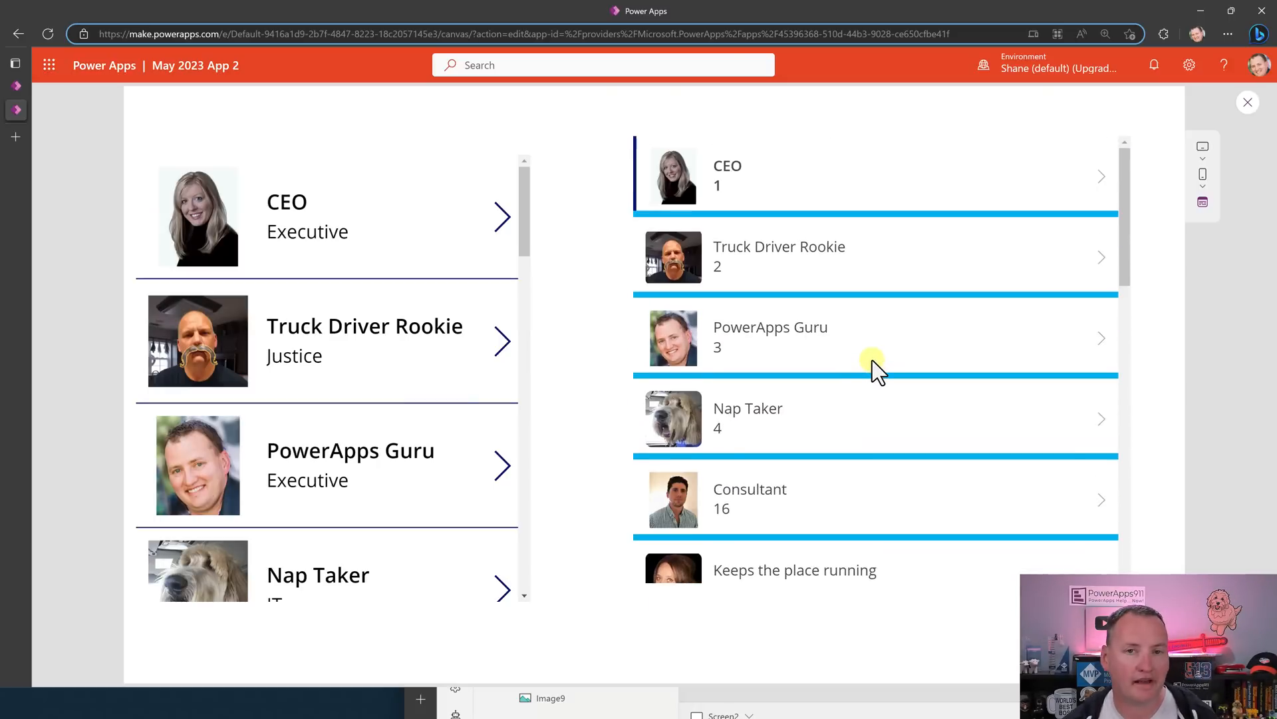
- Exit preview and set Gallery2's LoadingSpinner property to LoadingSpinner.Data instead of true
scroll("down", 3)
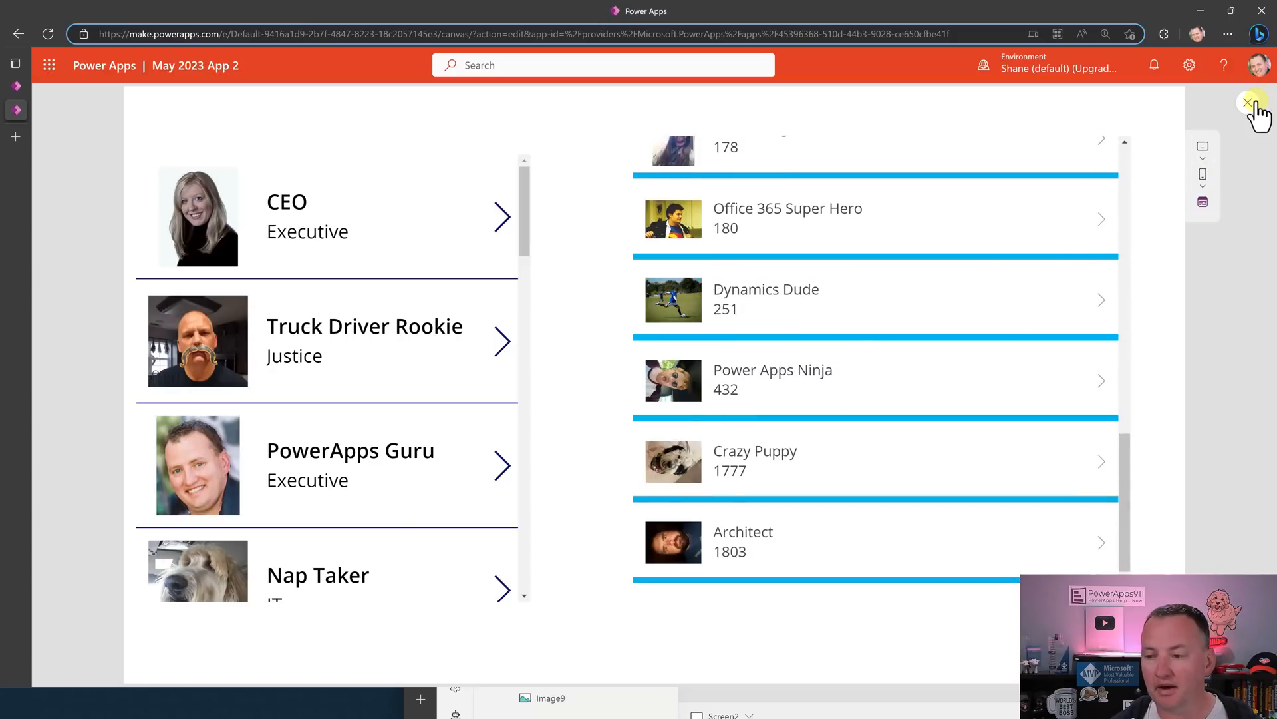
left_click(1249, 104)
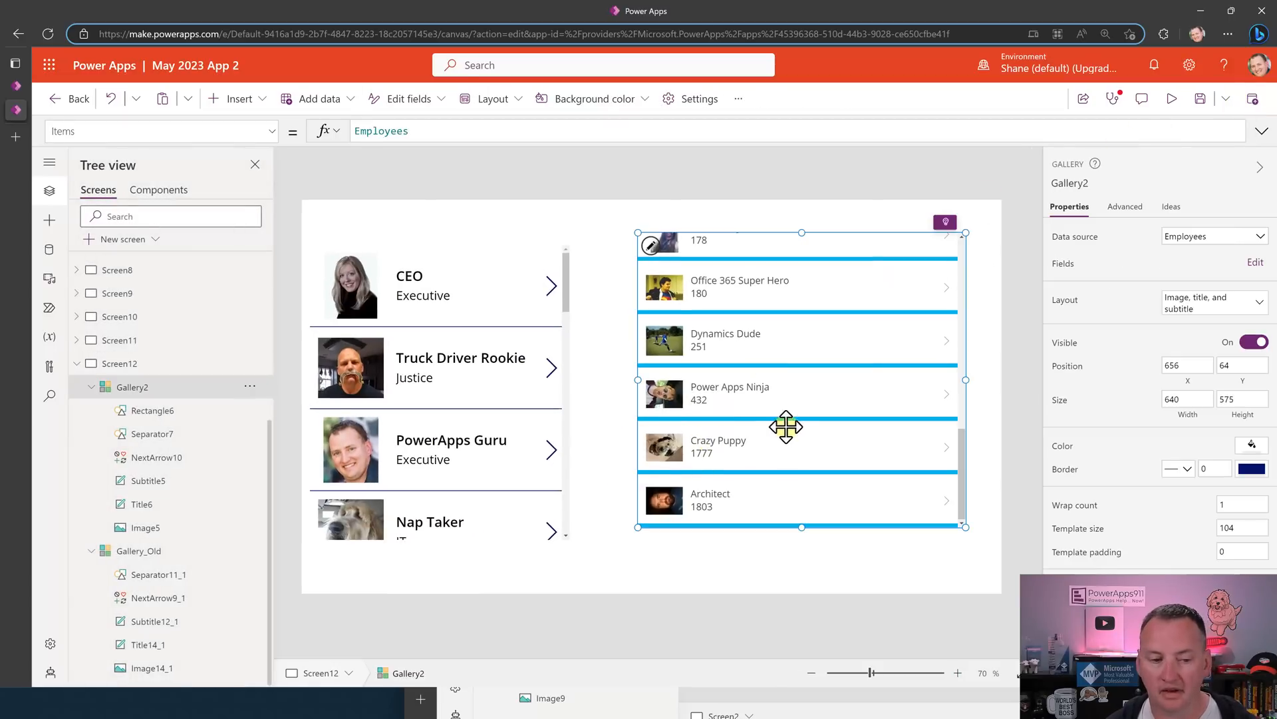
left_click(159, 130)
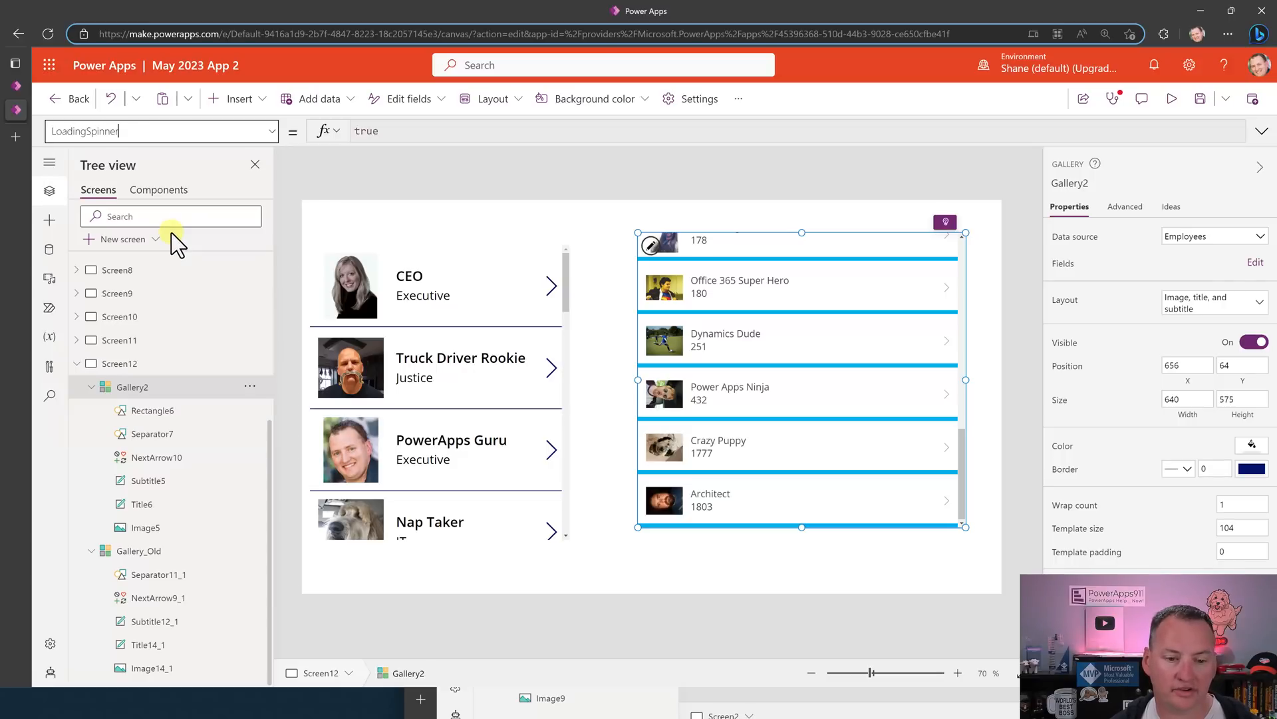
type("LoadingSpinner.Data")
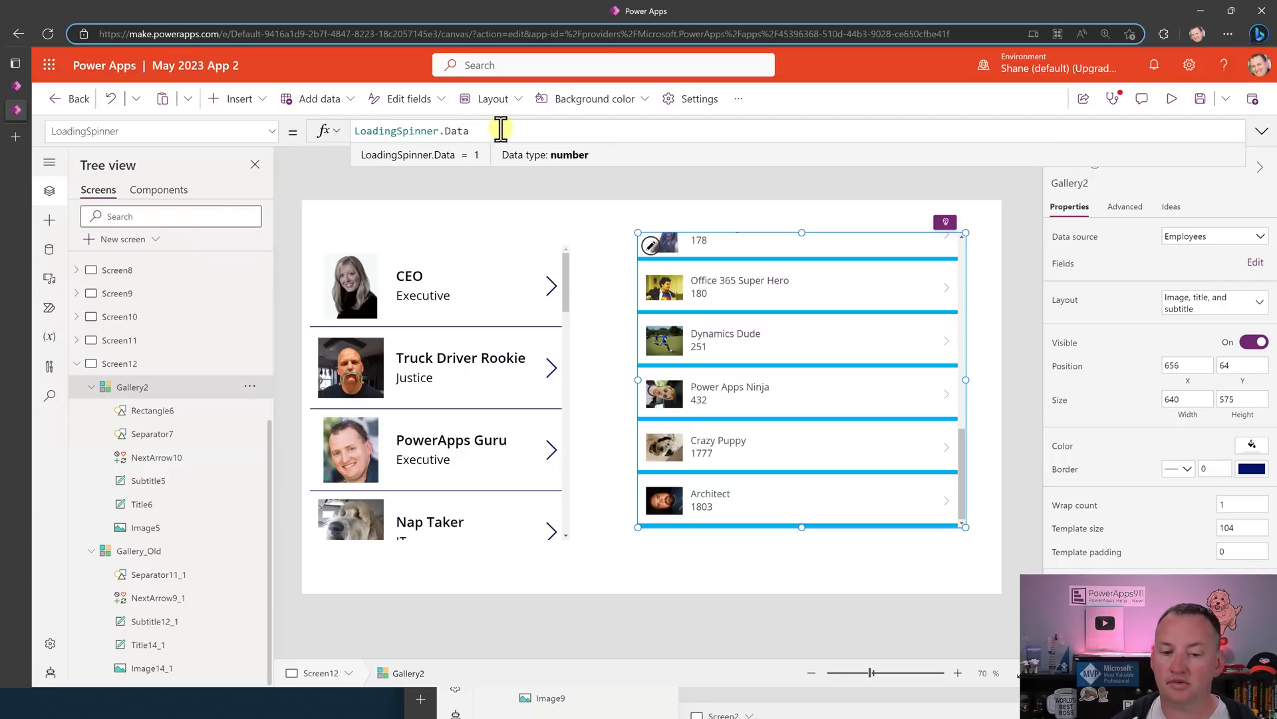